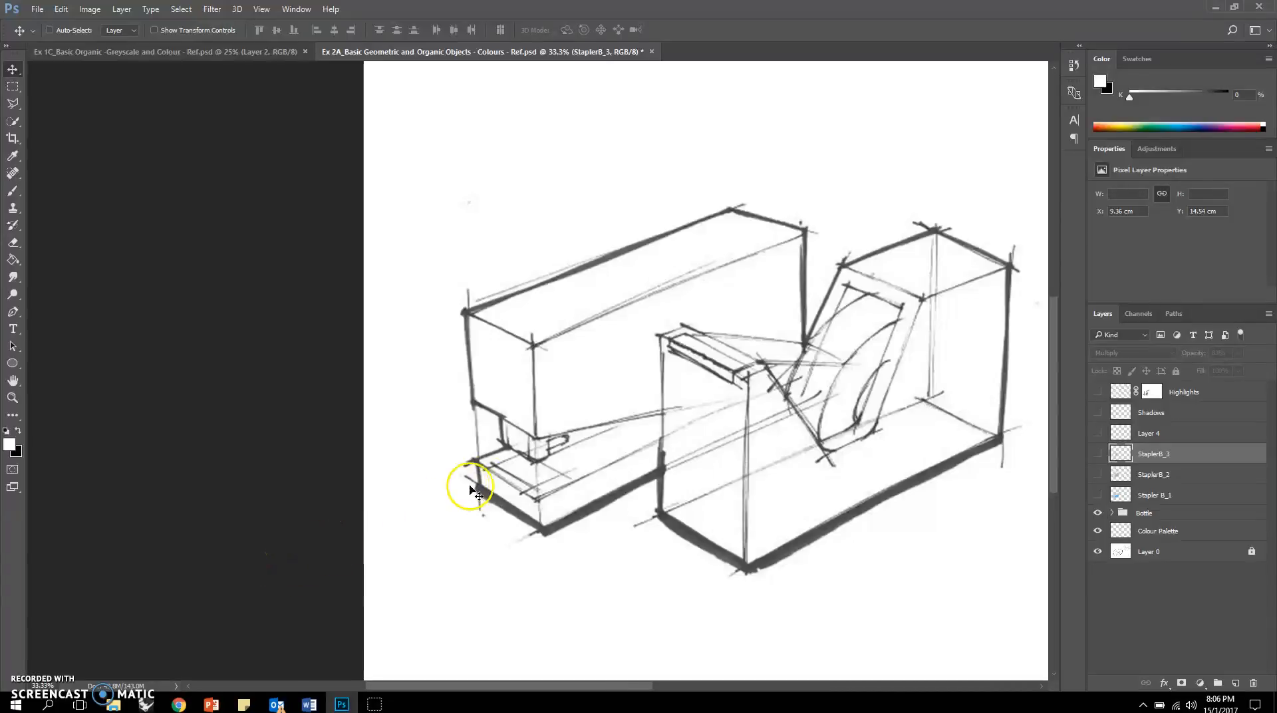
# Step: Show Stapler B_1, StaplerB_2, StaplerB_3 and Layer 4, comparing the stapler with each on and off
pyautogui.click(1098, 512)
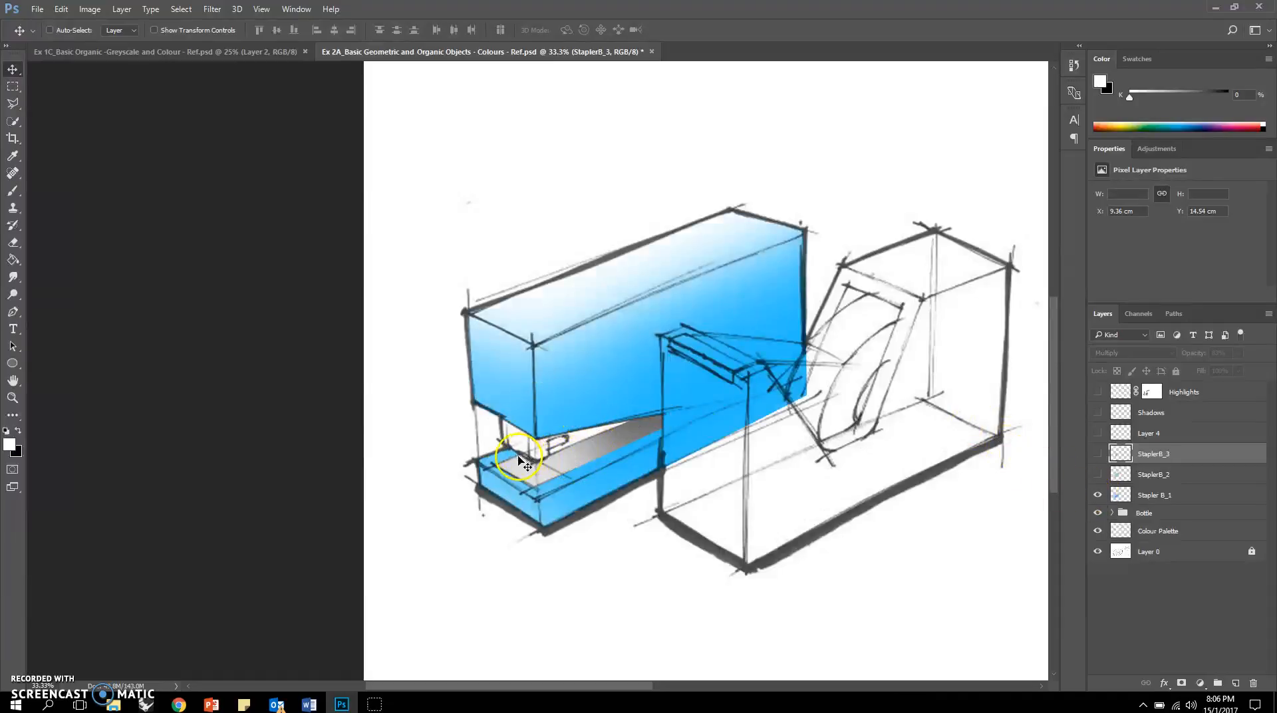
pyautogui.moveTo(602, 452)
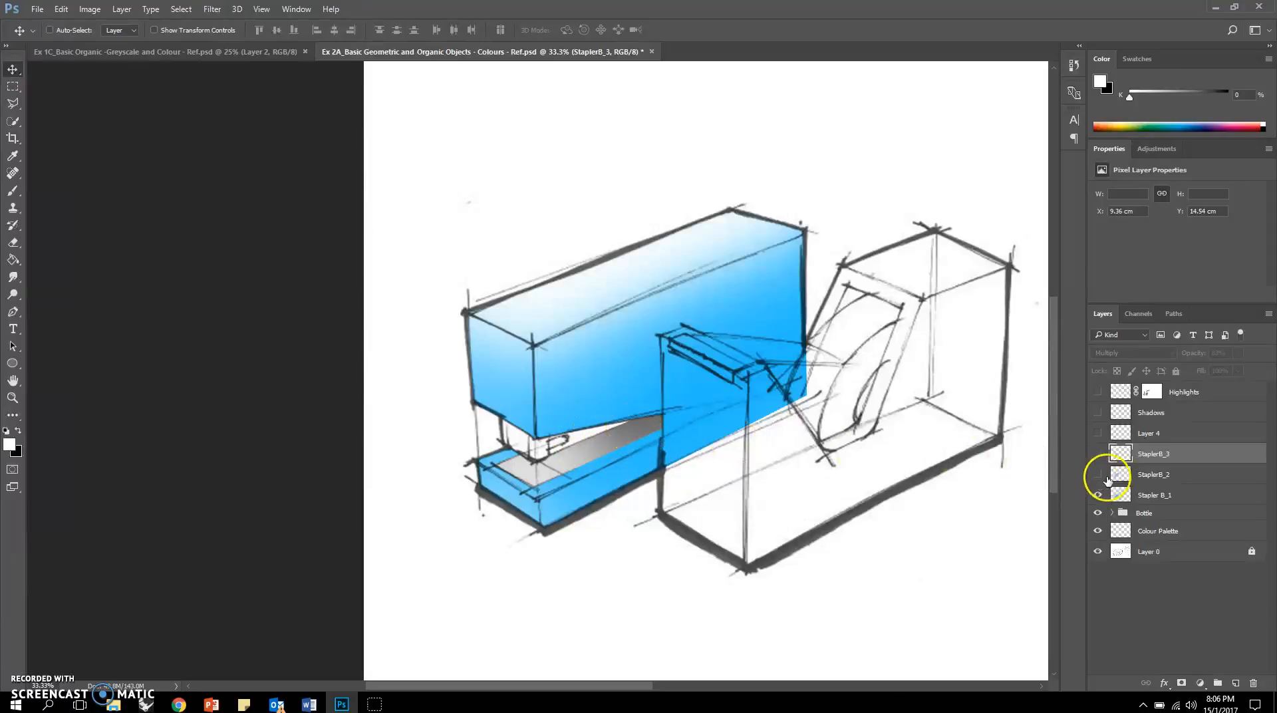
pyautogui.click(1099, 494)
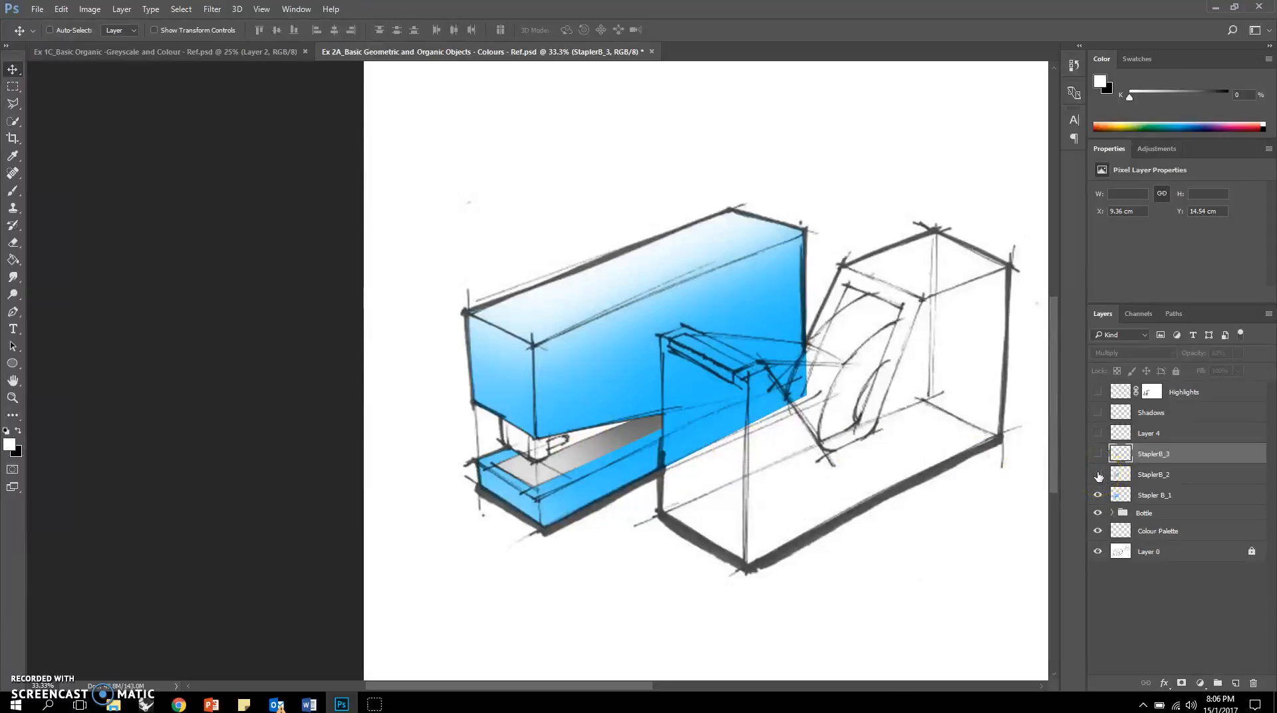
pyautogui.click(1098, 475)
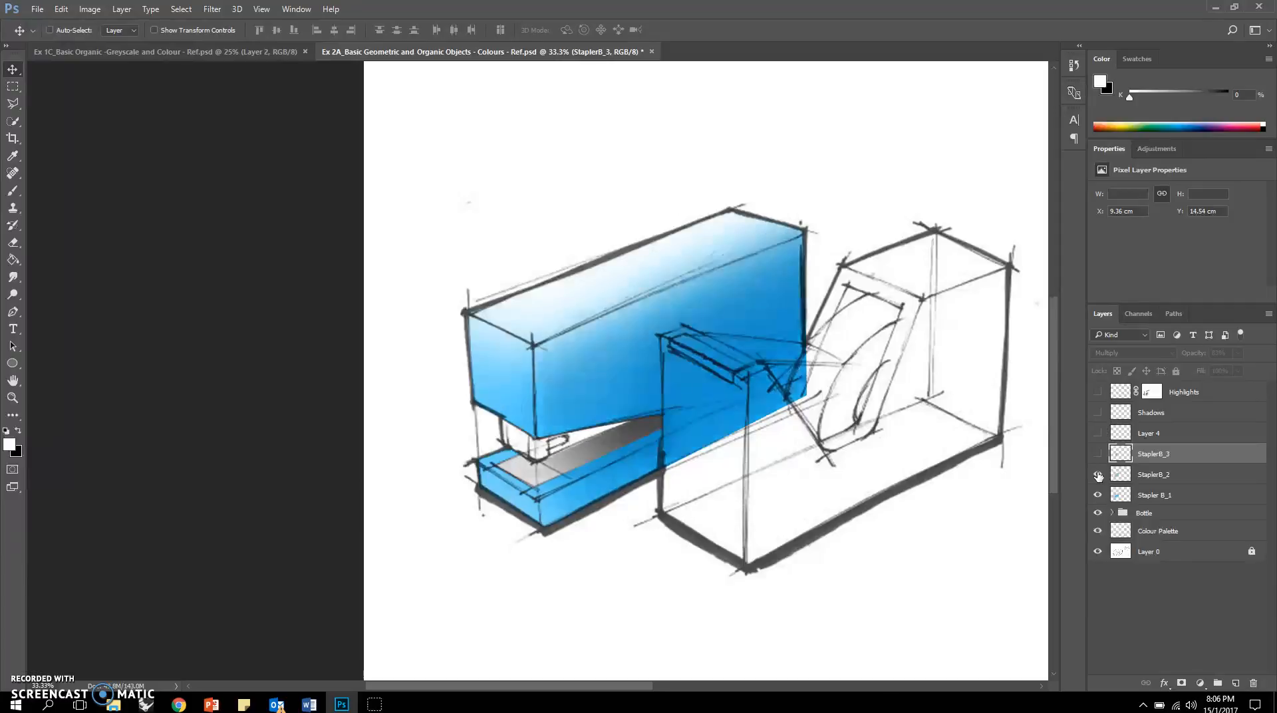
pyautogui.click(1099, 454)
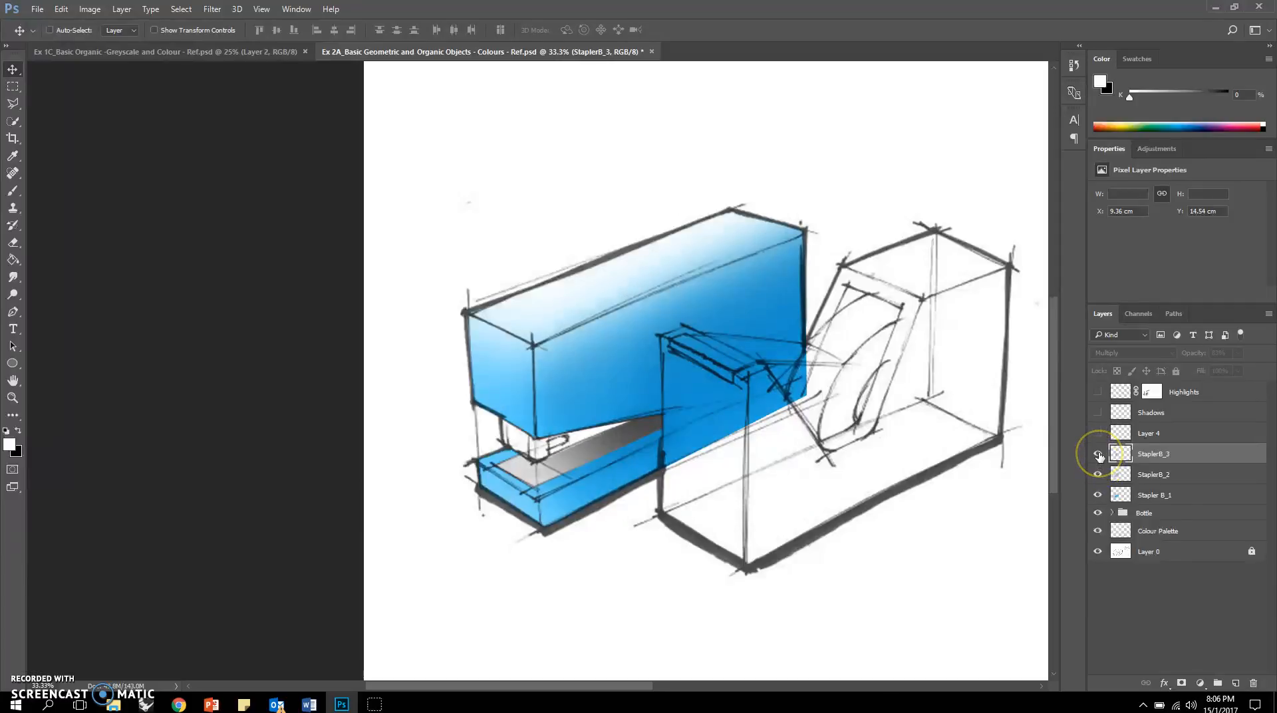
pyautogui.click(1098, 454)
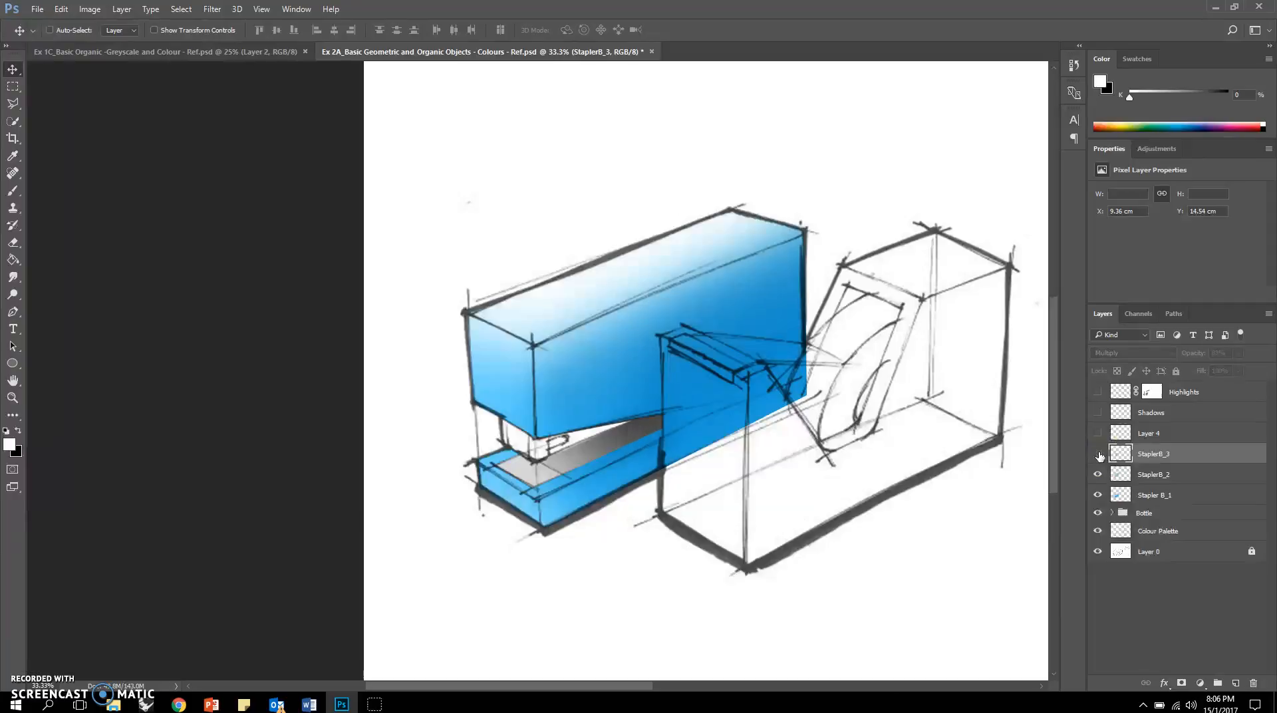
pyautogui.click(1099, 433)
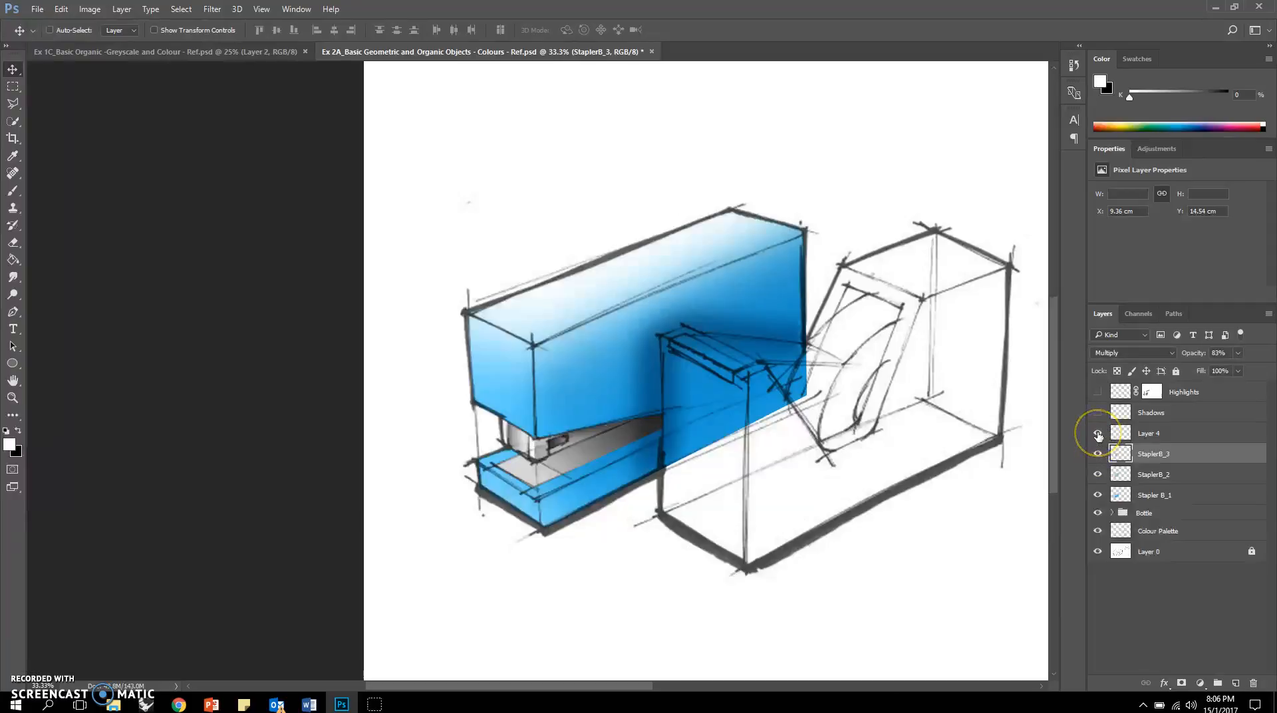
# Step: Rename Layer 4 to Metal Parts
pyautogui.doubleClick(1176, 433)
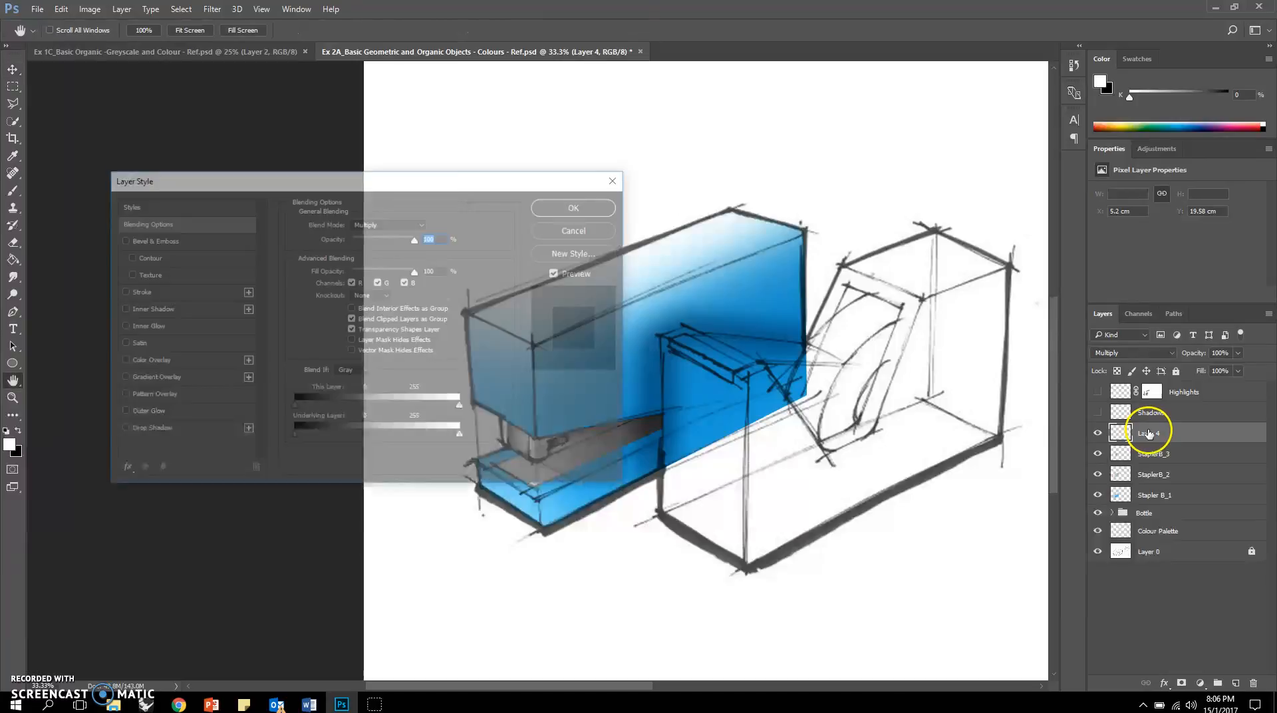
pyautogui.click(573, 208)
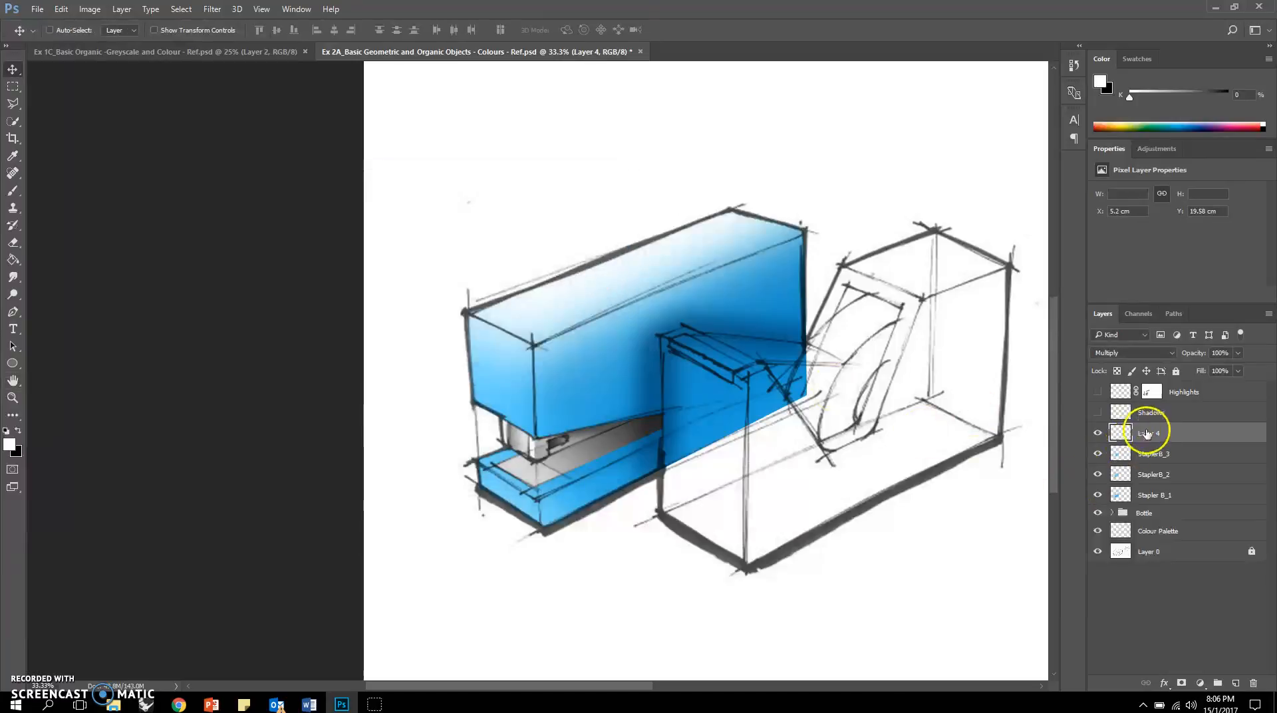
pyautogui.doubleClick(1151, 433)
pyautogui.write('Metal Parts')
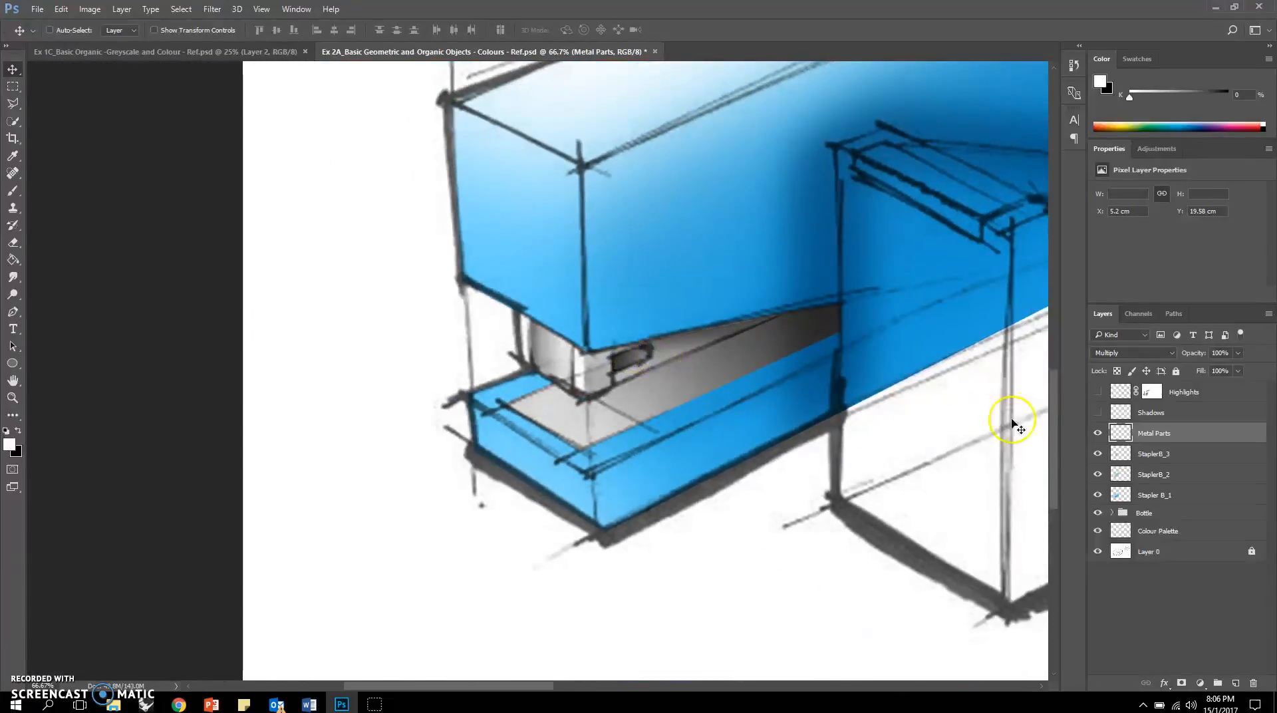
# Step: Toggle the Metal Parts shading and load its painted area as a selection
pyautogui.click(1097, 433)
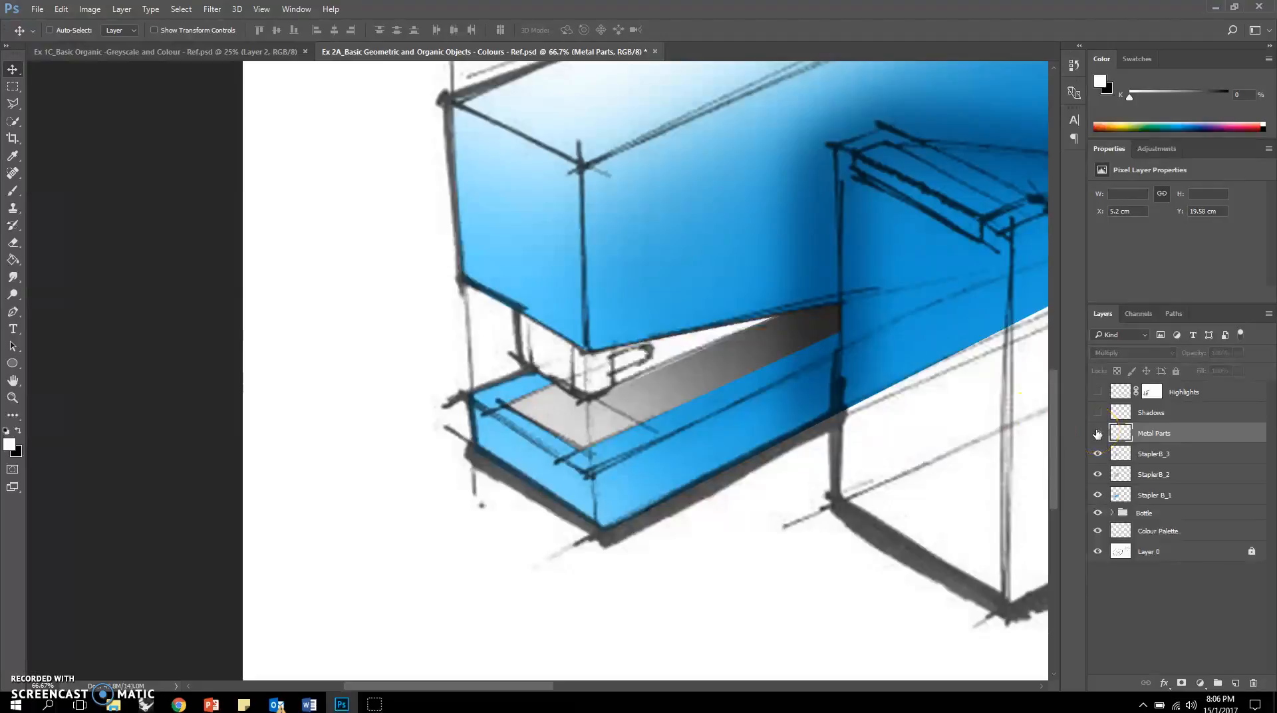
pyautogui.click(1098, 433)
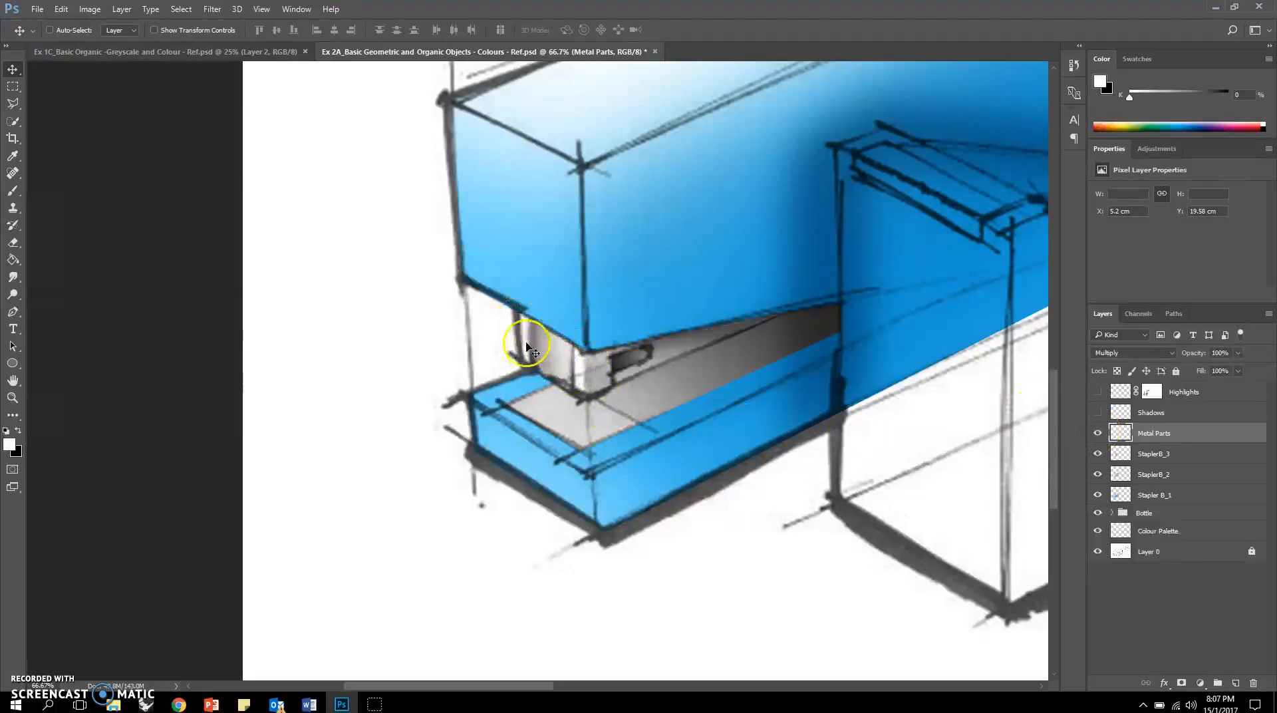
pyautogui.moveTo(537, 362)
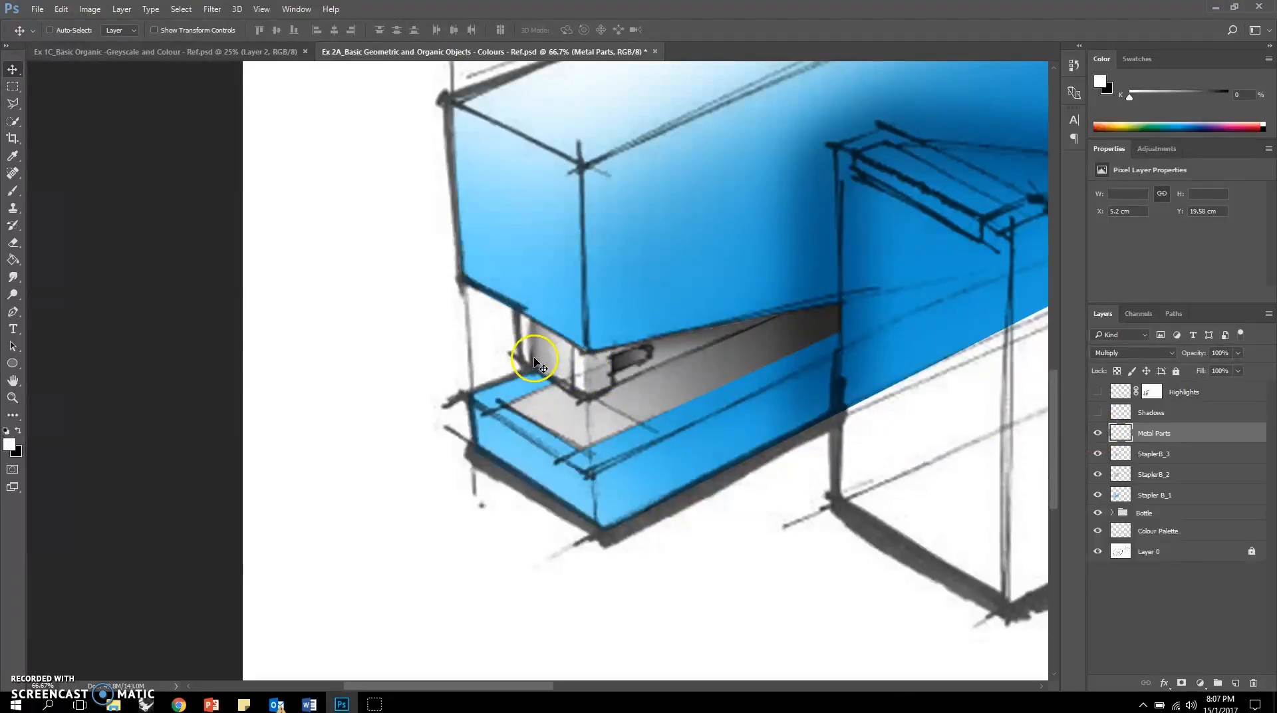
pyautogui.click(1097, 433)
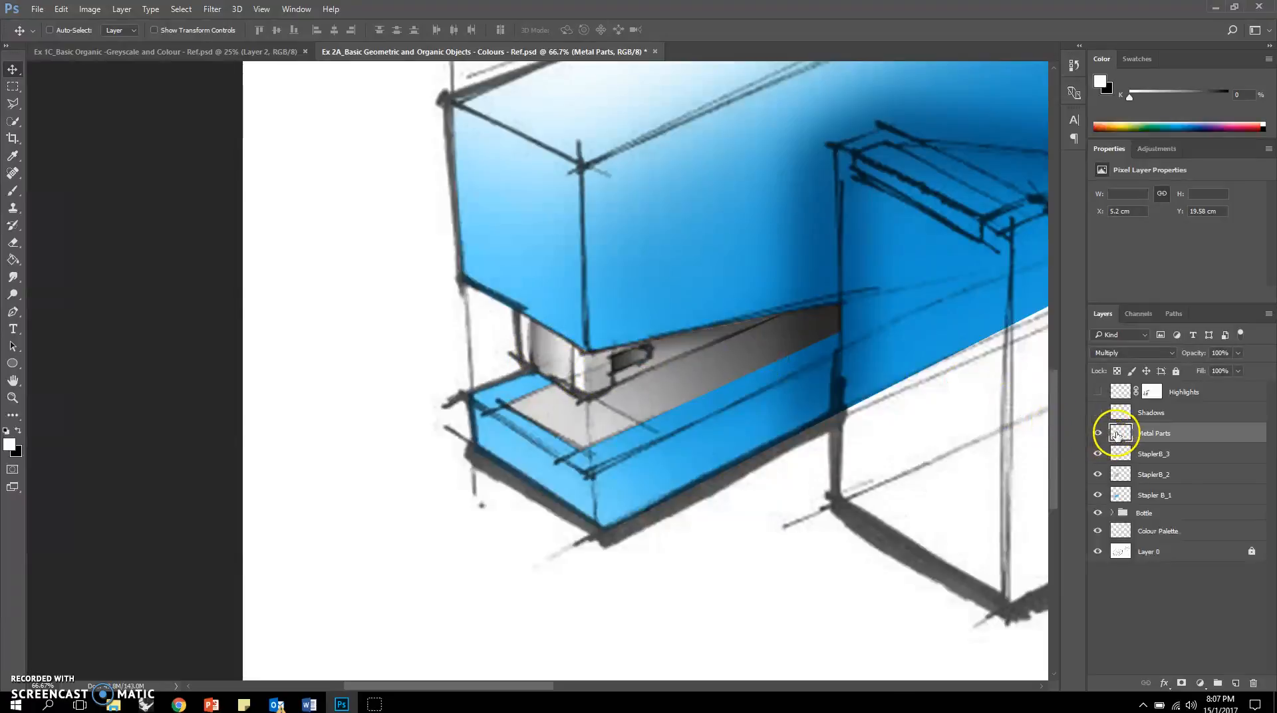
pyautogui.click(1098, 433)
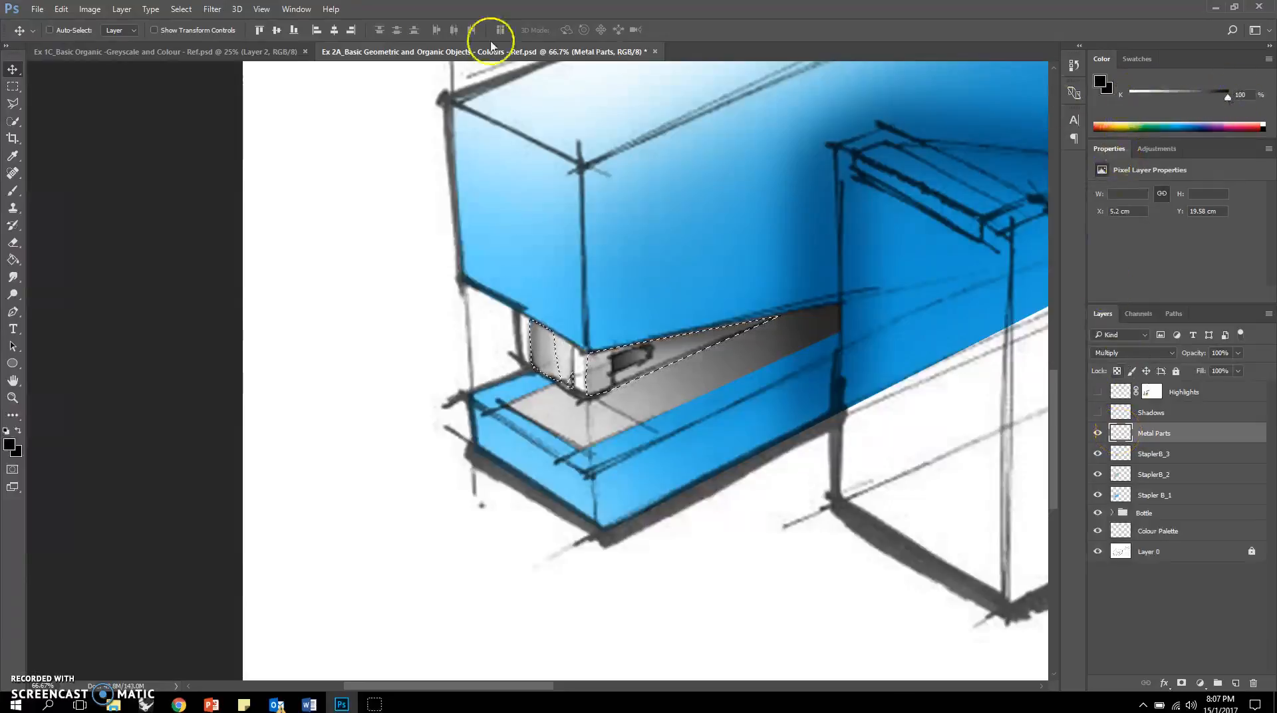
# Step: Pick the Brush tool to paint black at 40% opacity inside the jaw selection
pyautogui.click(14, 192)
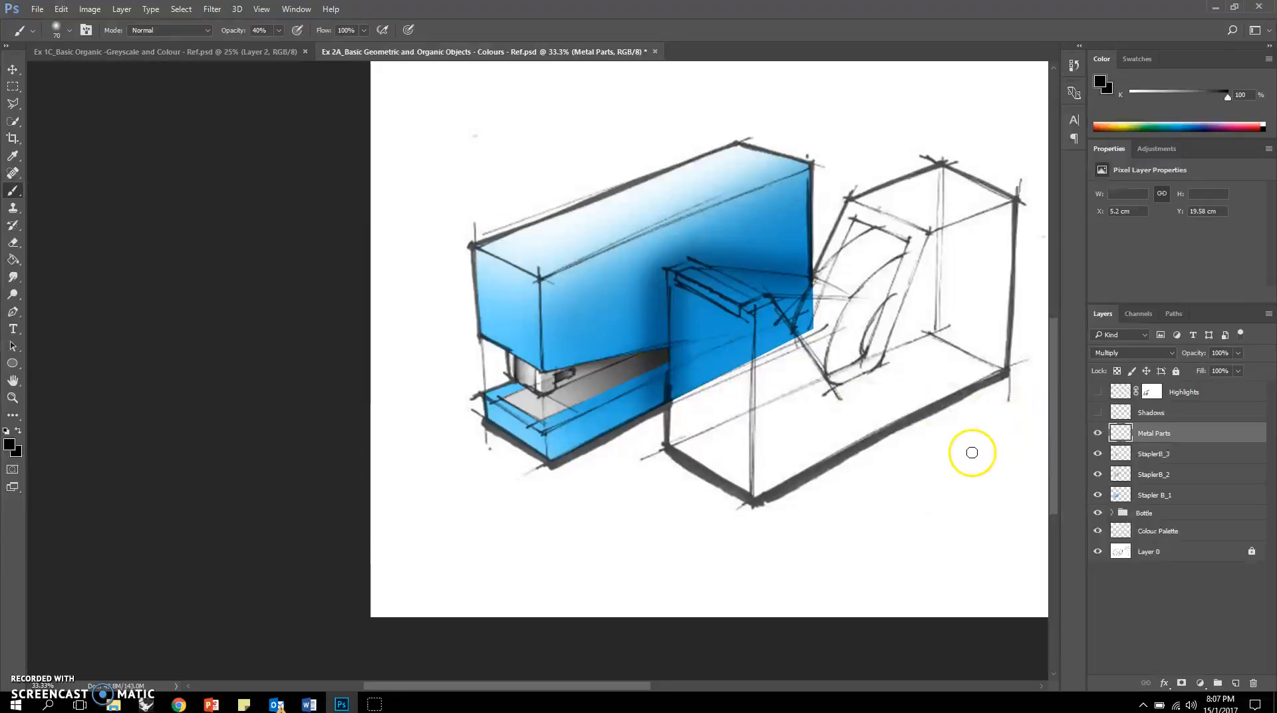
pyautogui.moveTo(969, 451)
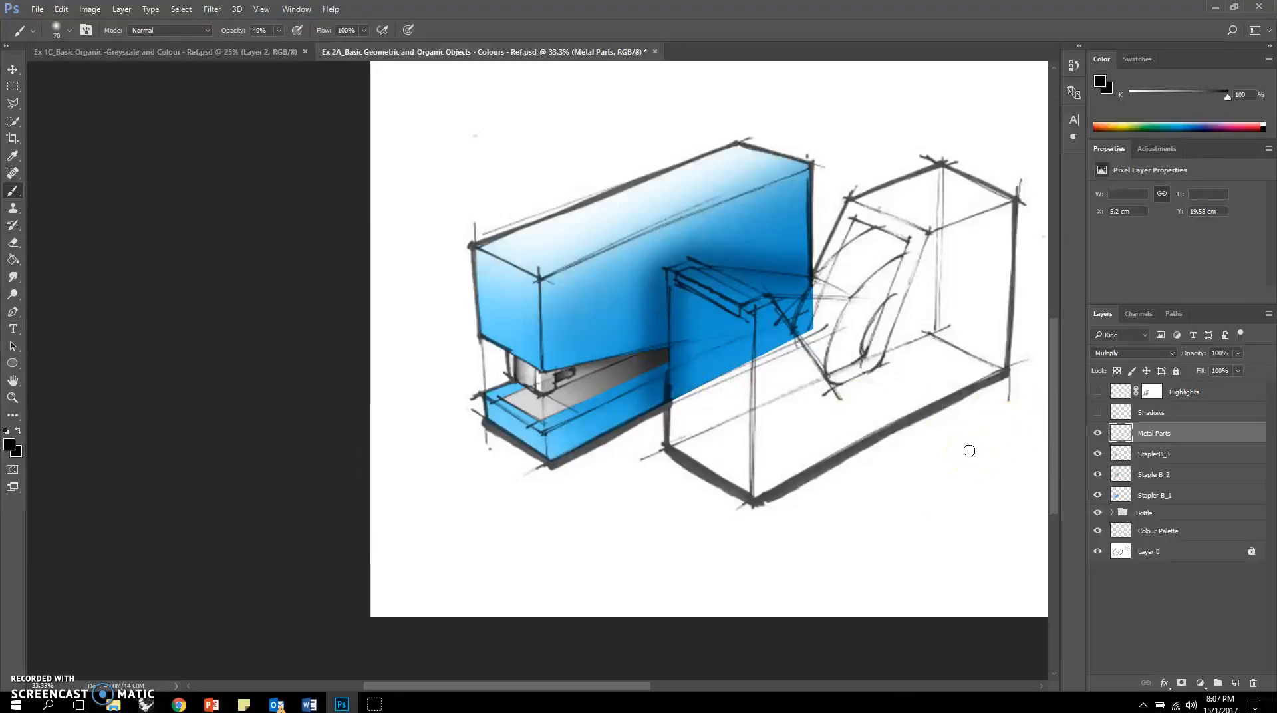
# Step: Show the Shadows layer and make it the active layer
pyautogui.click(1098, 412)
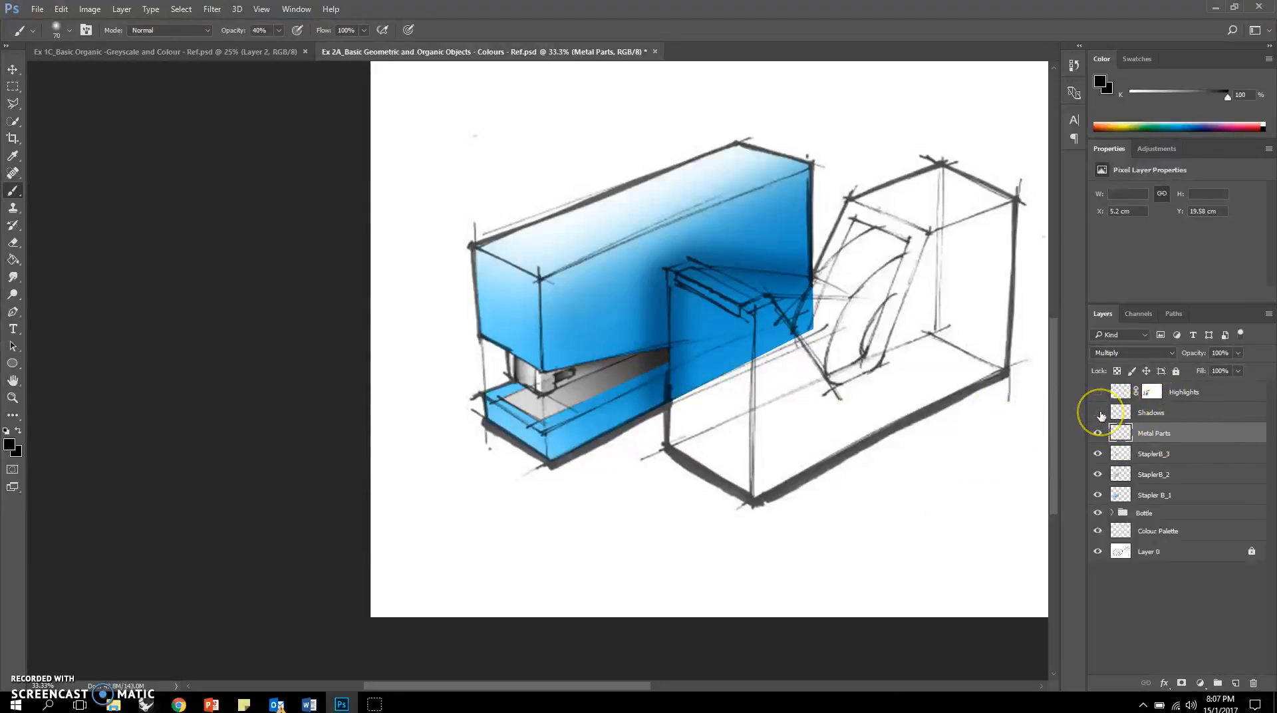
pyautogui.click(1098, 415)
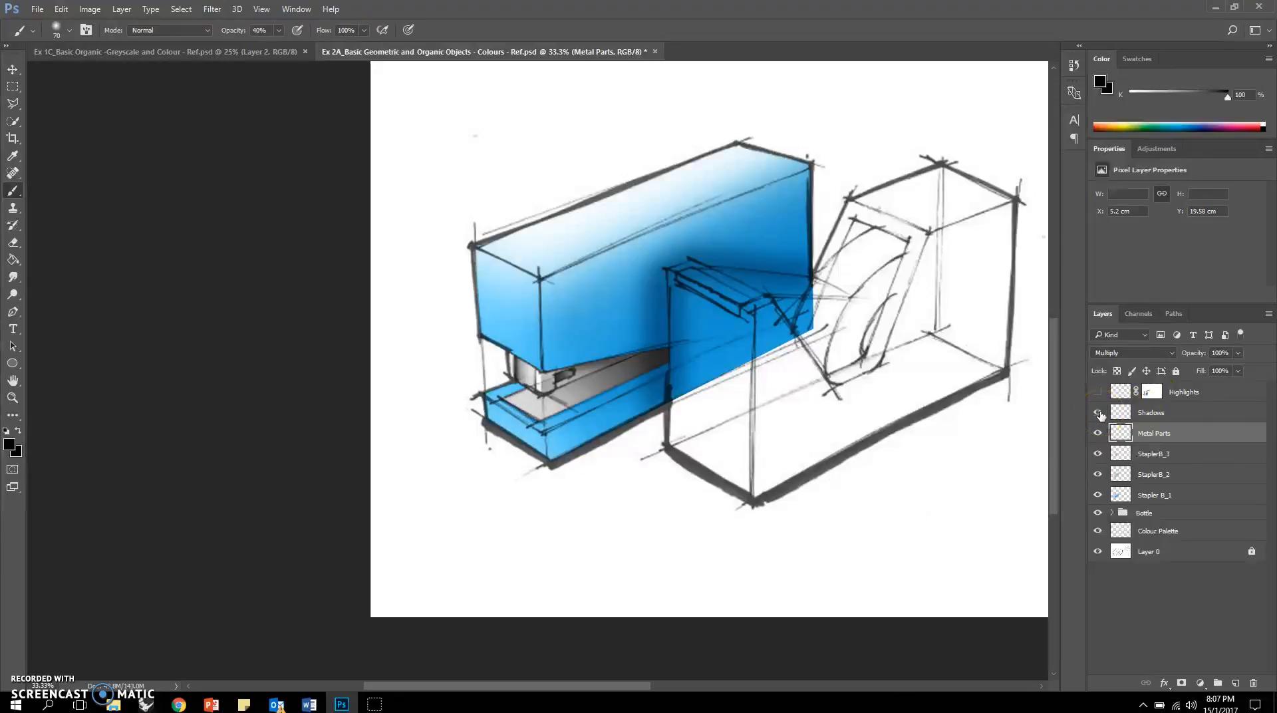
pyautogui.click(1098, 433)
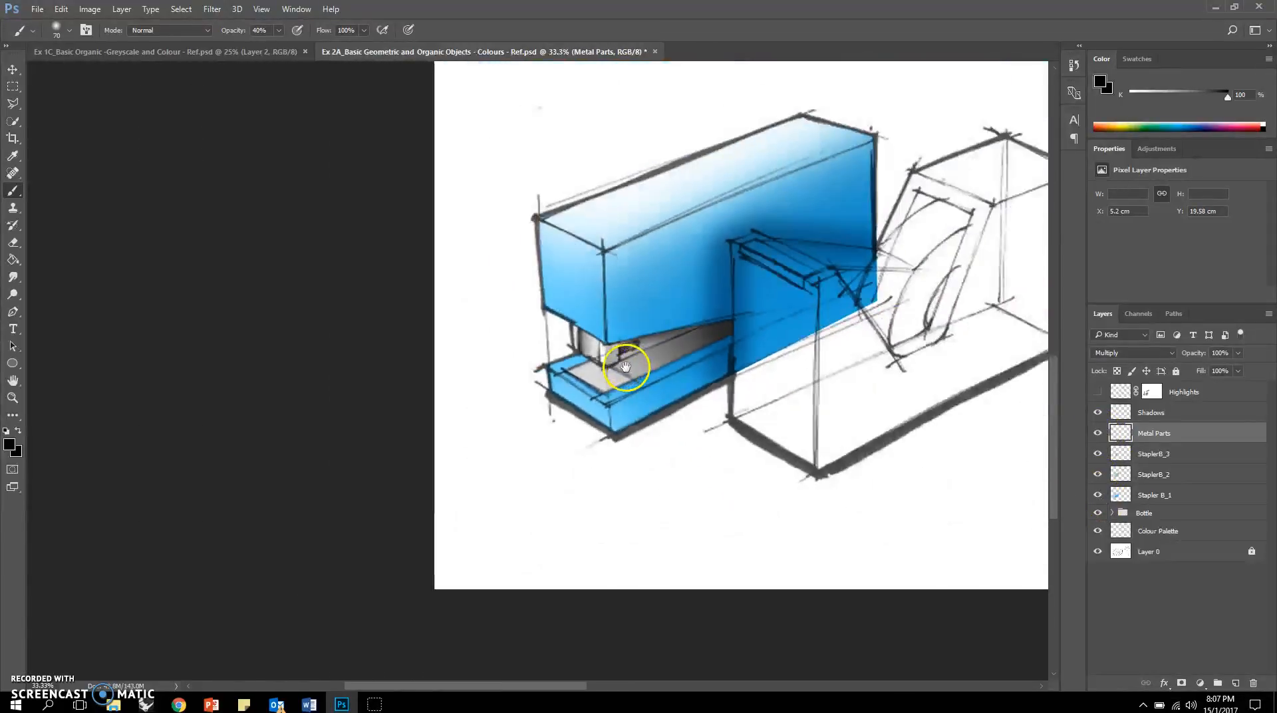
pyautogui.click(1152, 412)
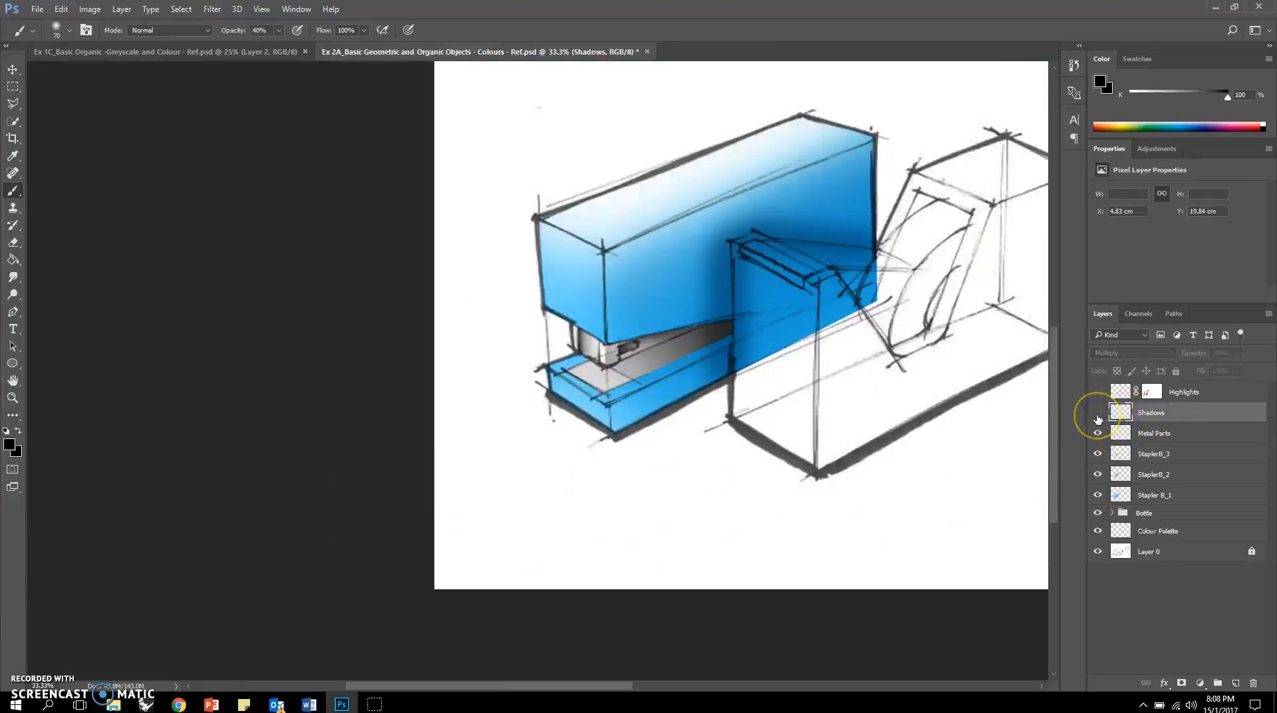
# Step: Reveal the Highlights layer, comparing the stapler with and without highlights
pyautogui.click(1098, 392)
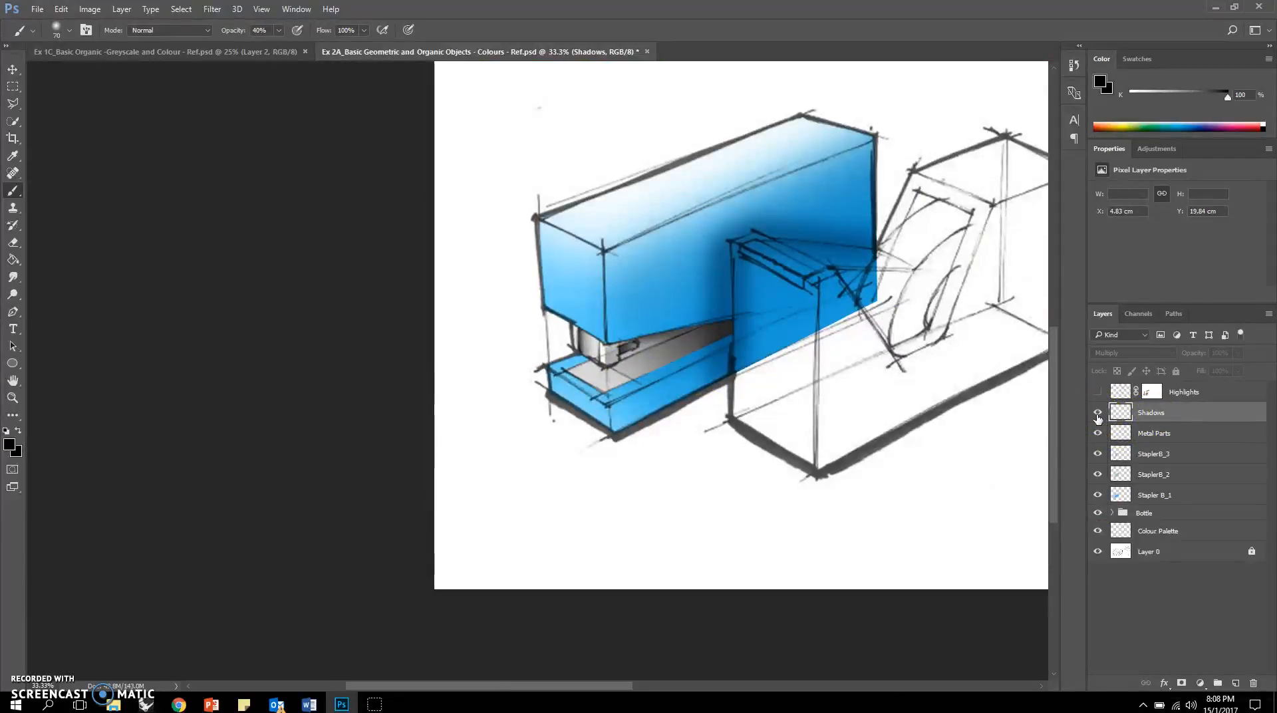
pyautogui.click(1183, 391)
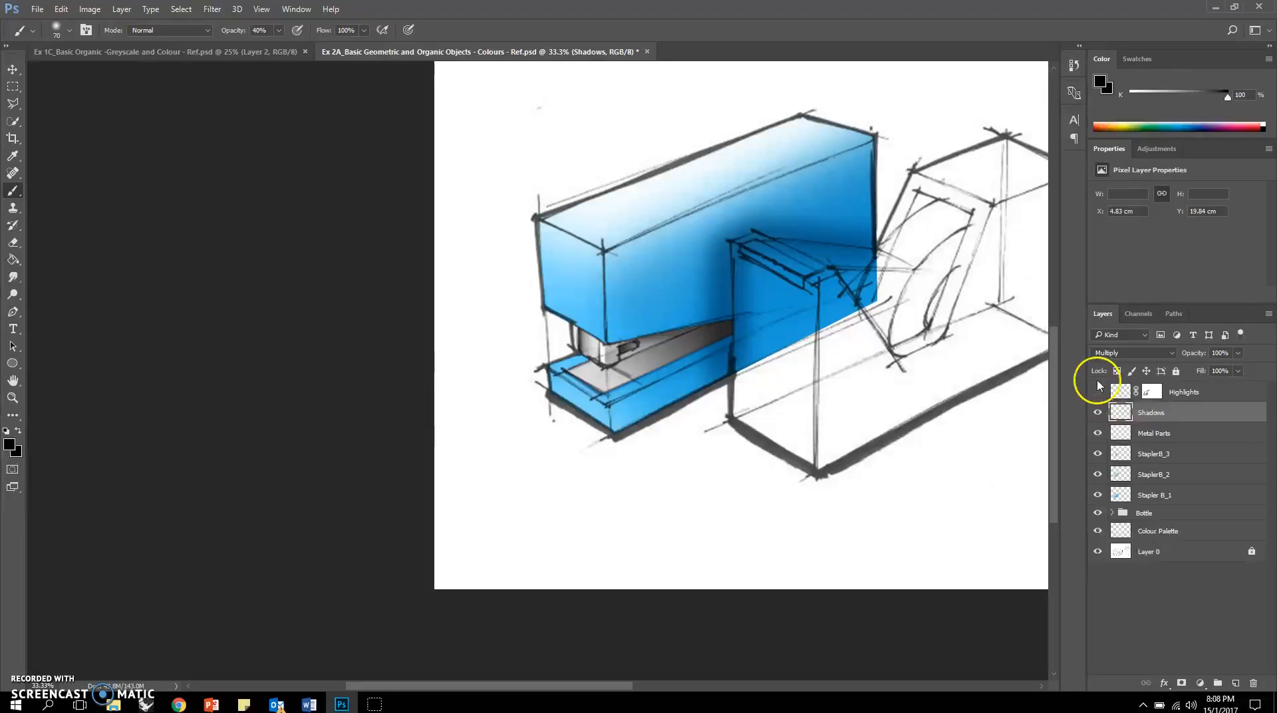
pyautogui.click(1098, 392)
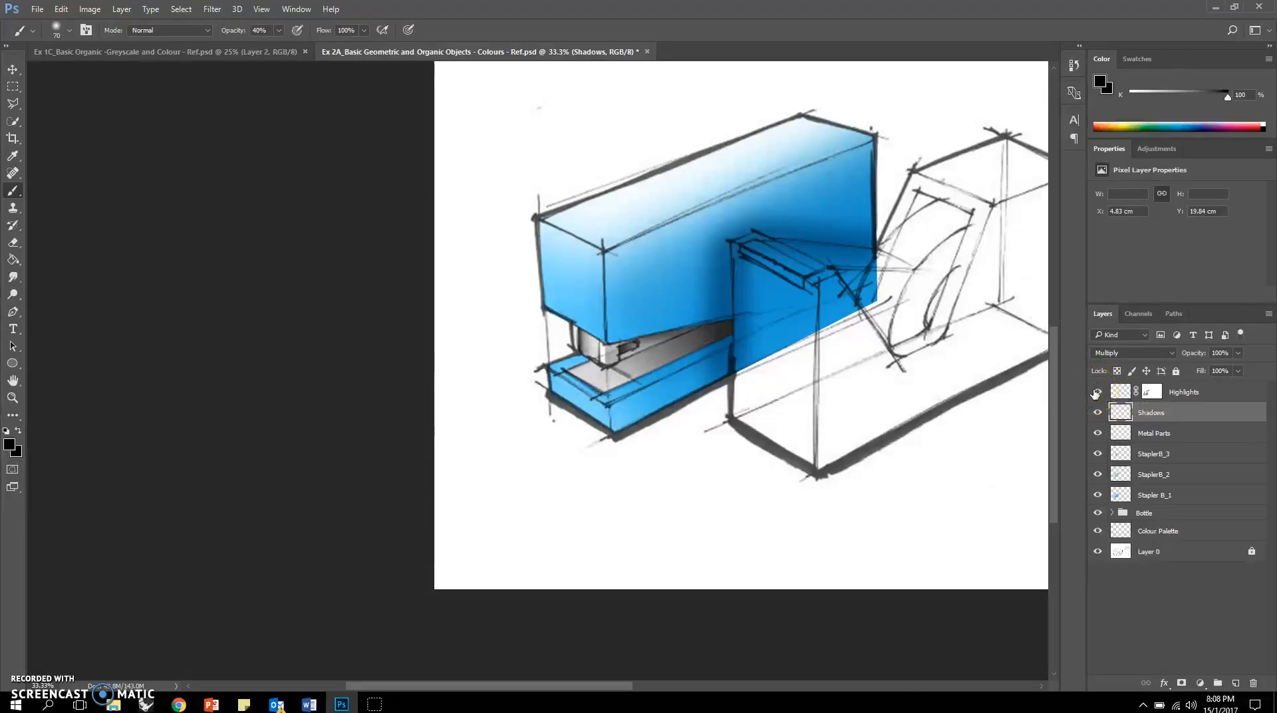
pyautogui.click(1097, 391)
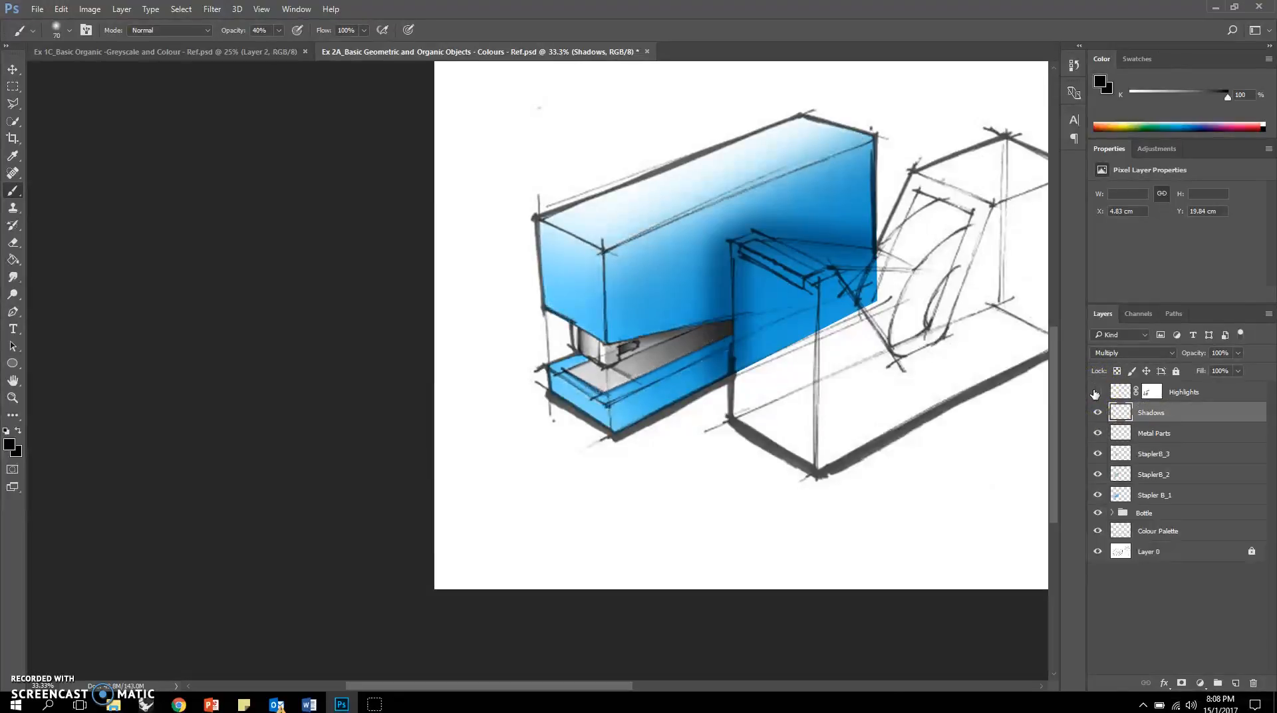
pyautogui.click(1096, 392)
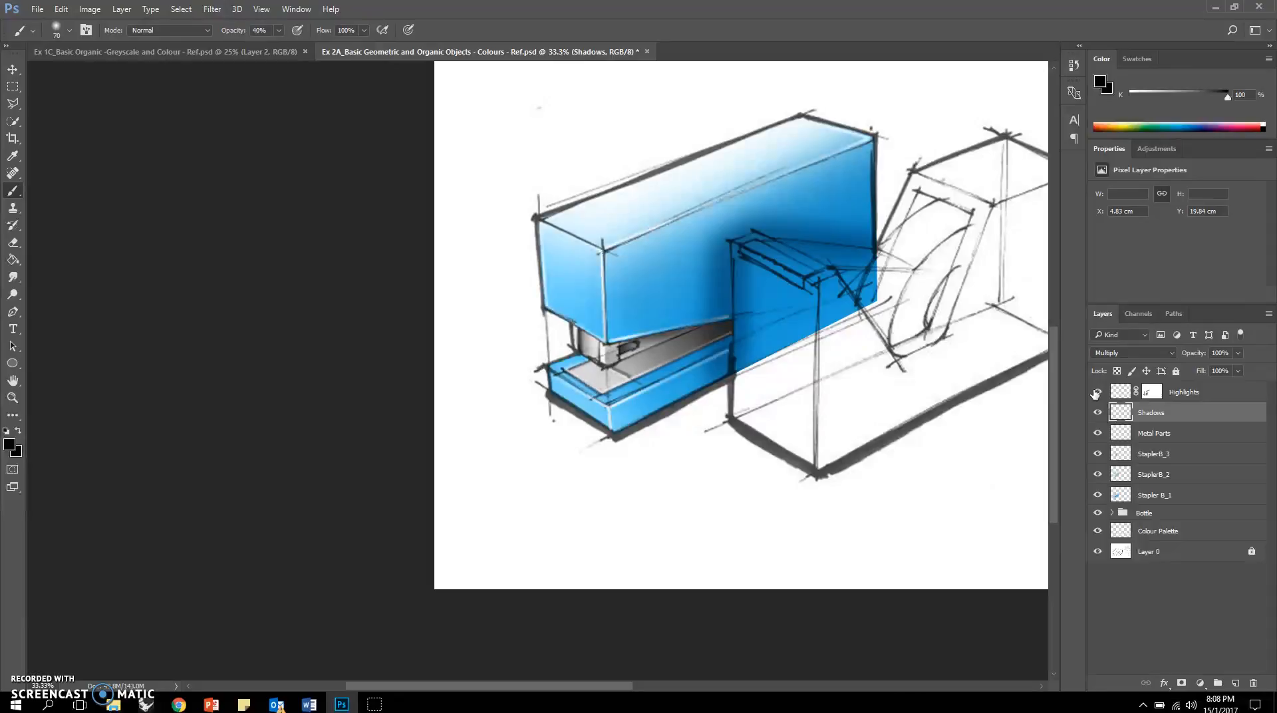
# Step: Make the Highlights layer mask active for painting
pyautogui.click(1151, 392)
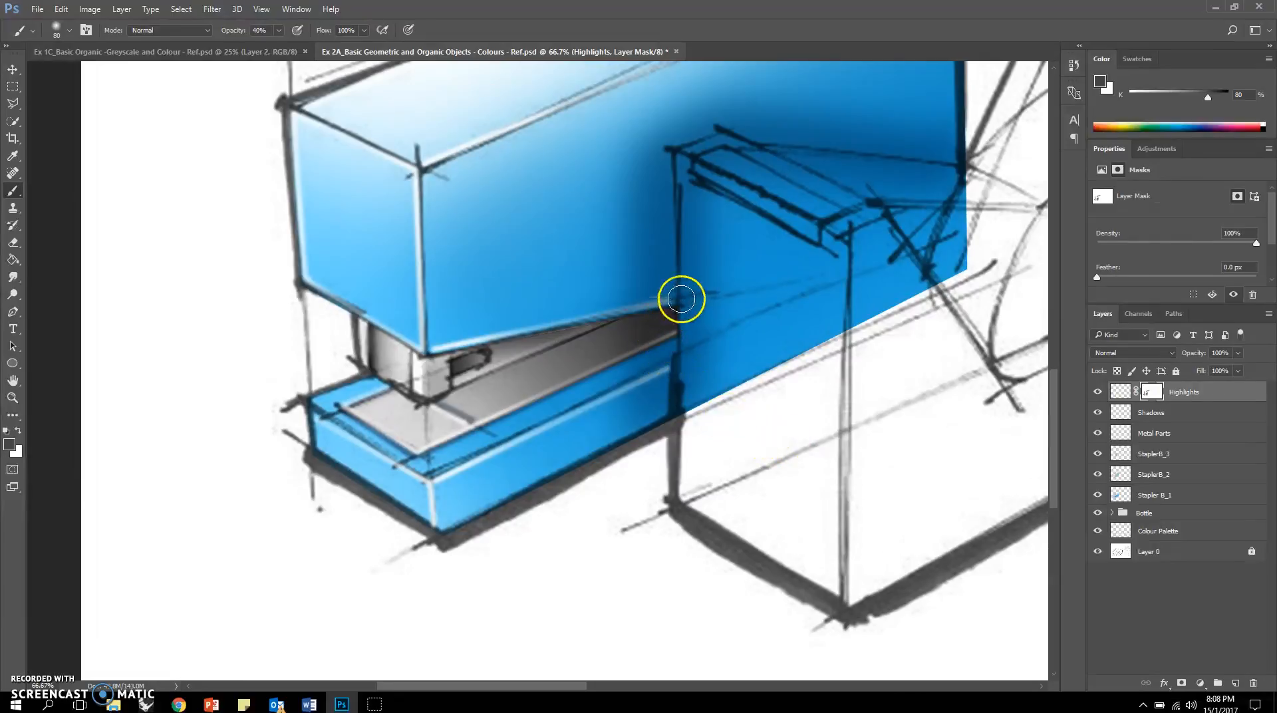
pyautogui.moveTo(632, 290)
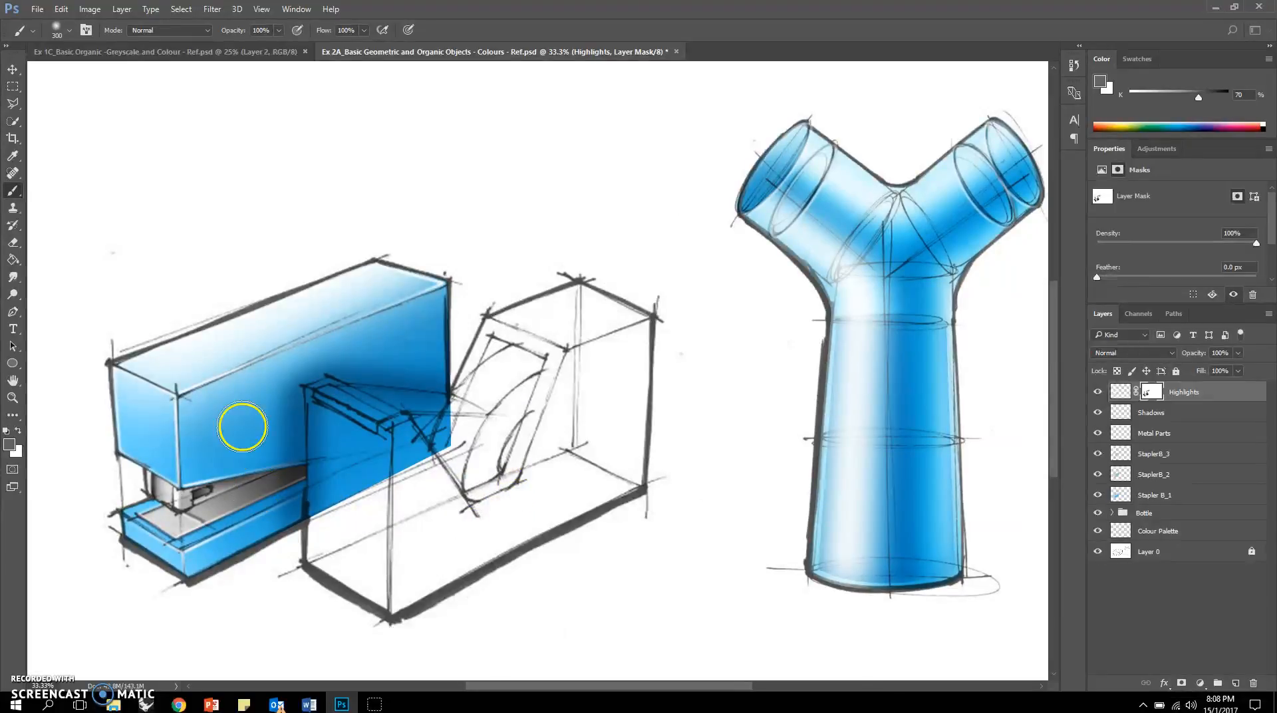
pyautogui.moveTo(579, 538)
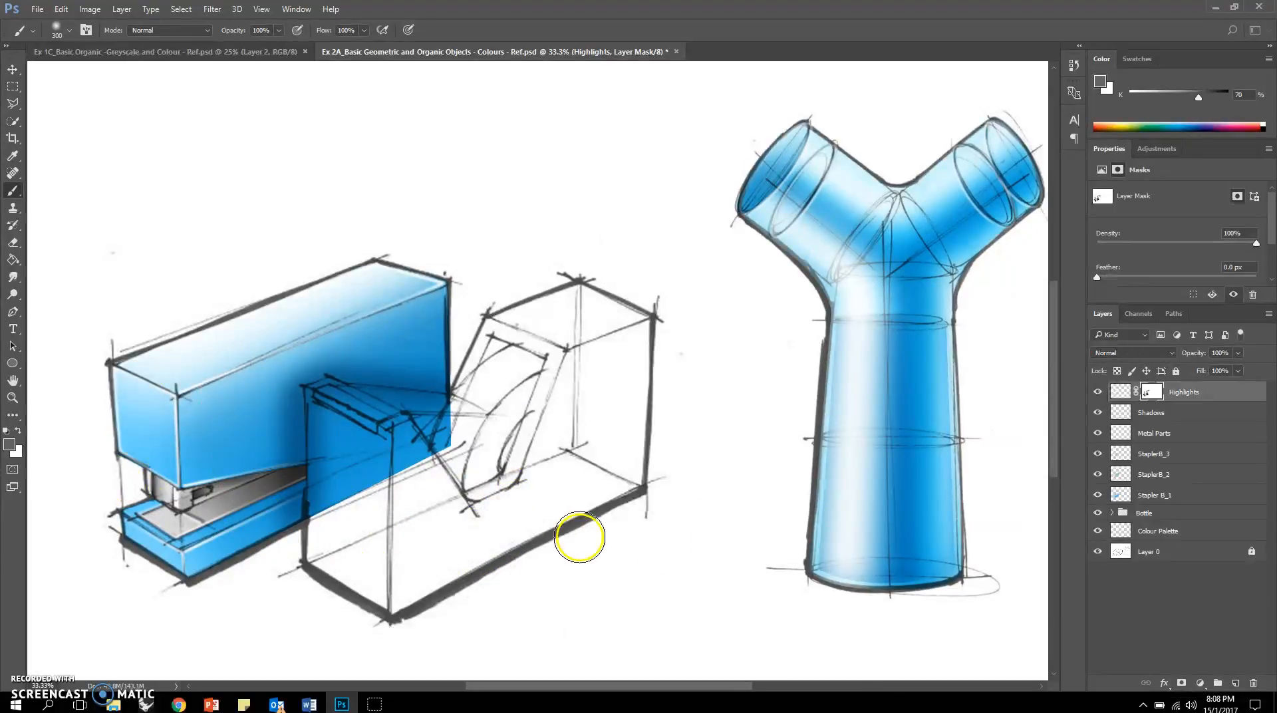
# Step: Select the stapler layers and trace a polygonal outline around the dispenser front
pyautogui.click(1171, 495)
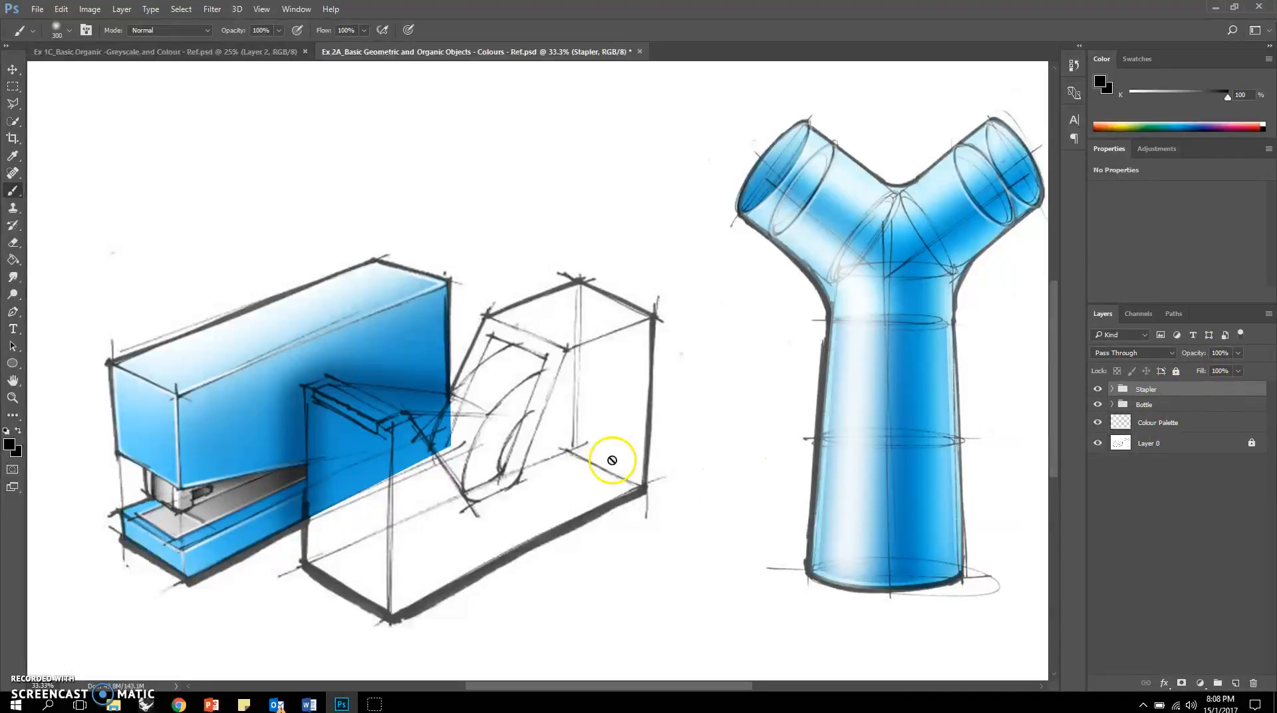
pyautogui.moveTo(541, 395)
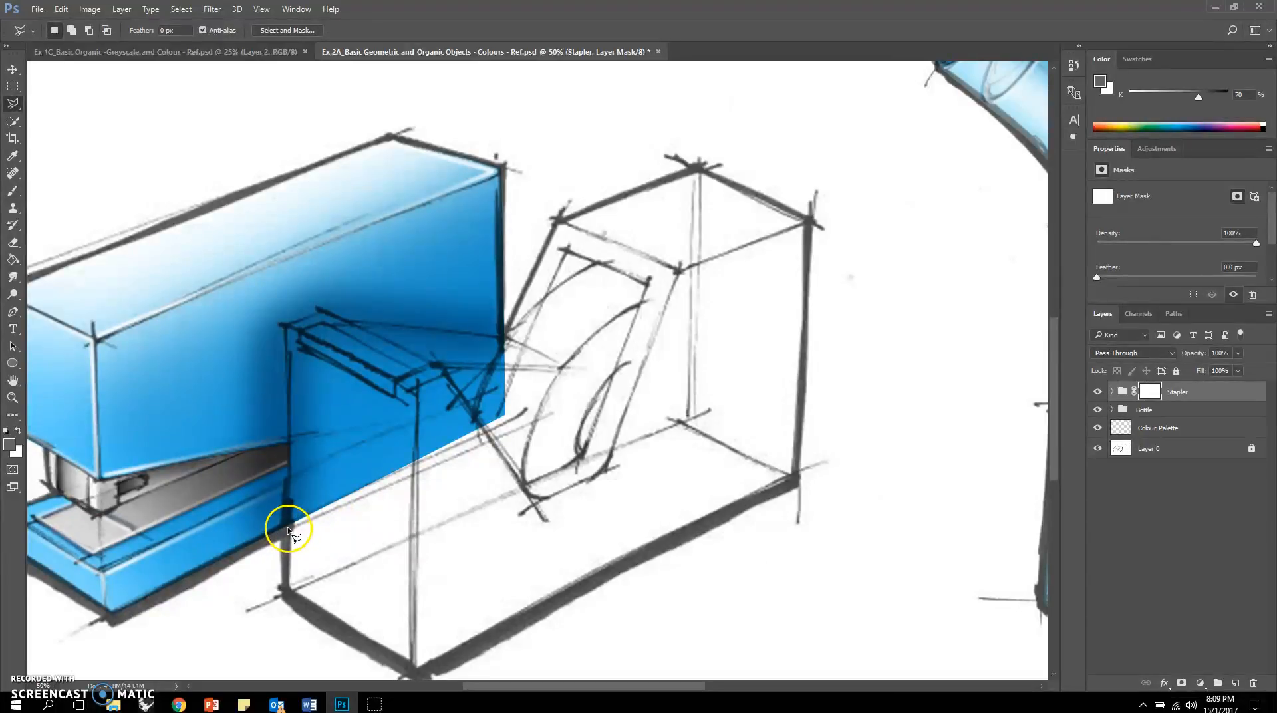
pyautogui.moveTo(290, 464)
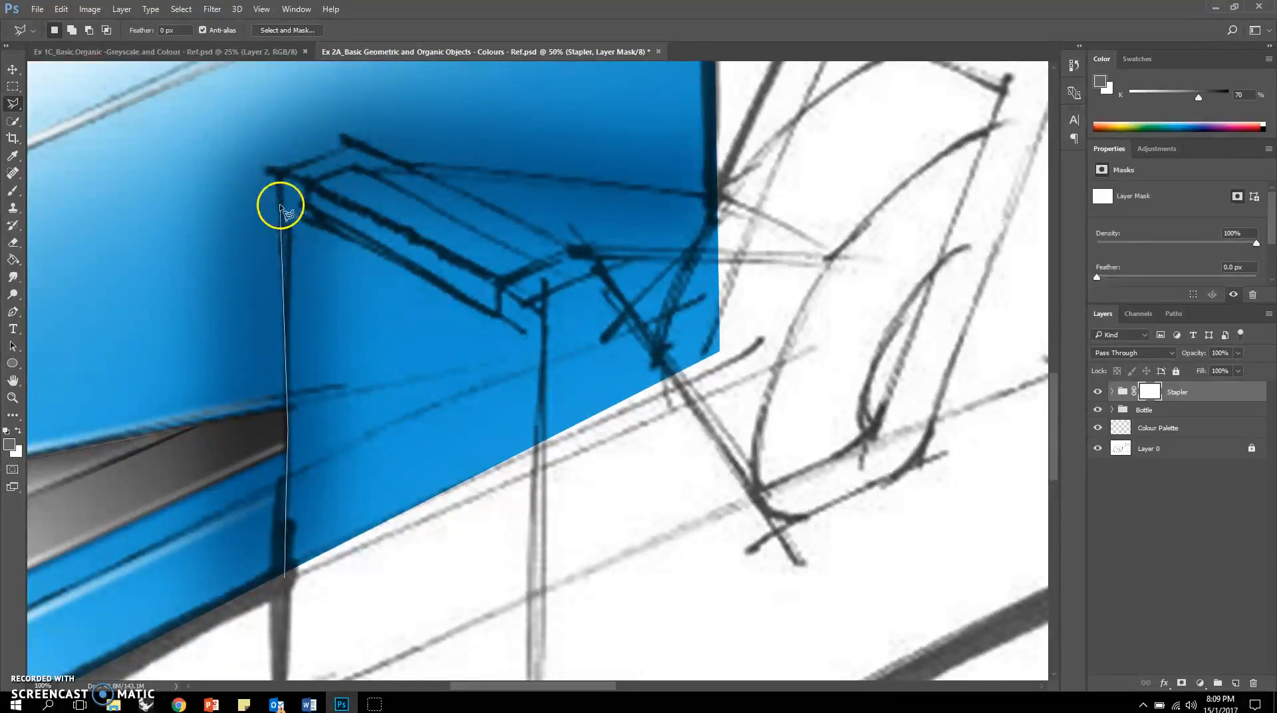
pyautogui.click(354, 151)
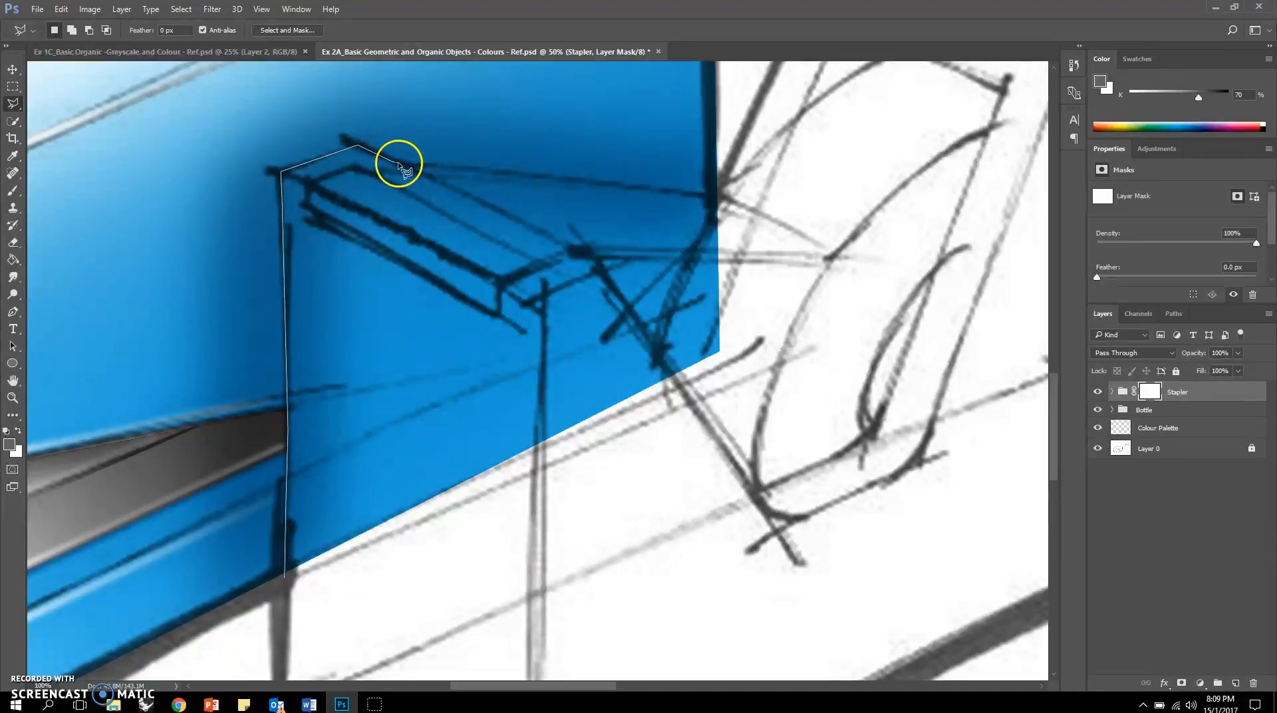
pyautogui.moveTo(489, 216)
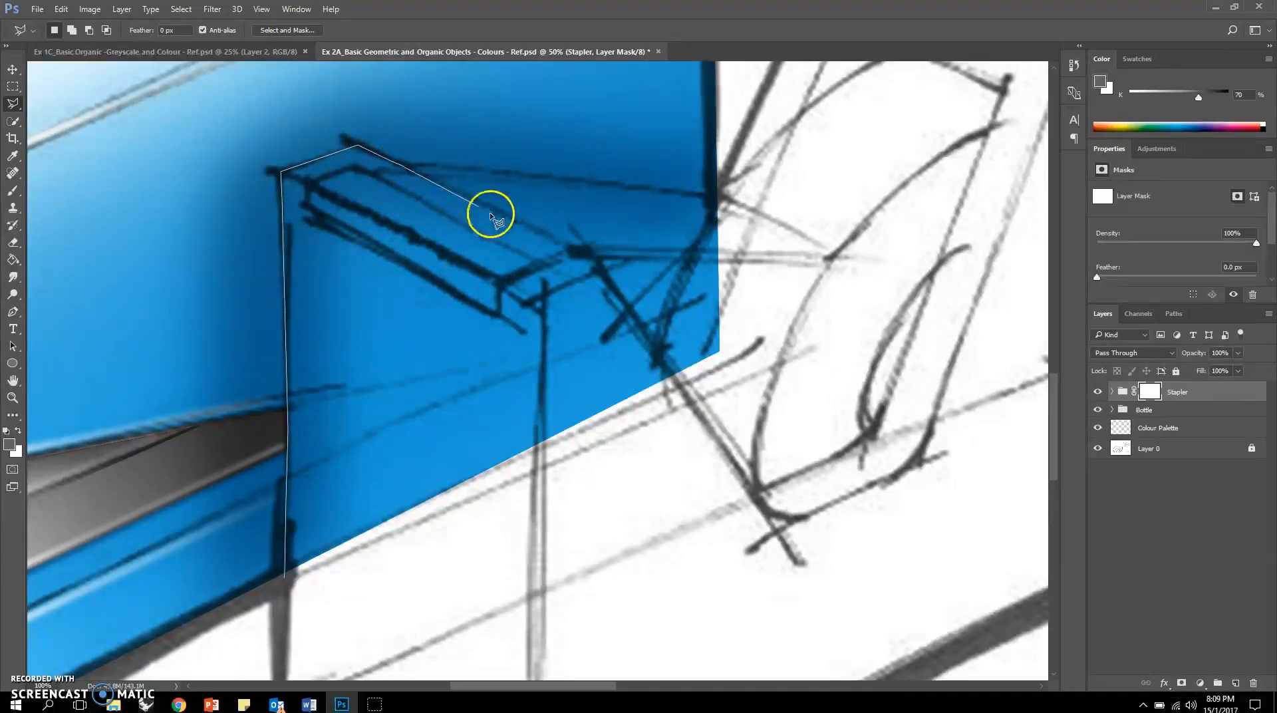
pyautogui.moveTo(569, 248)
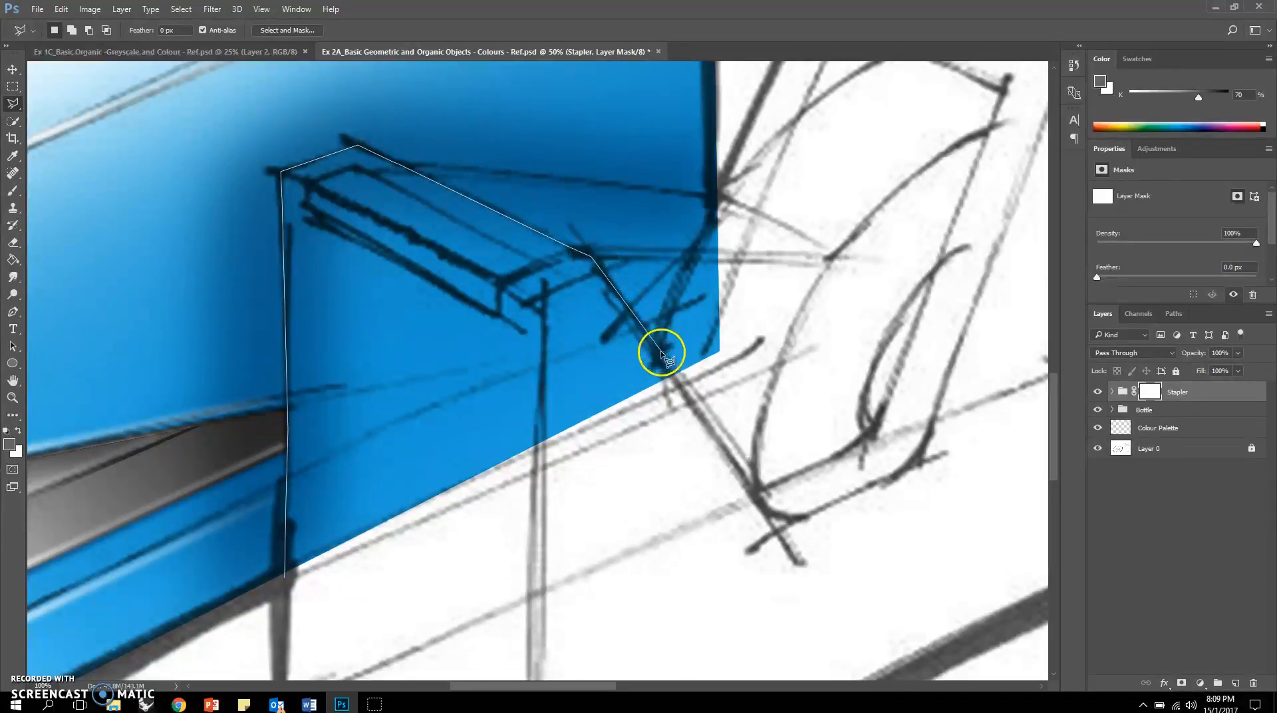
pyautogui.moveTo(666, 326)
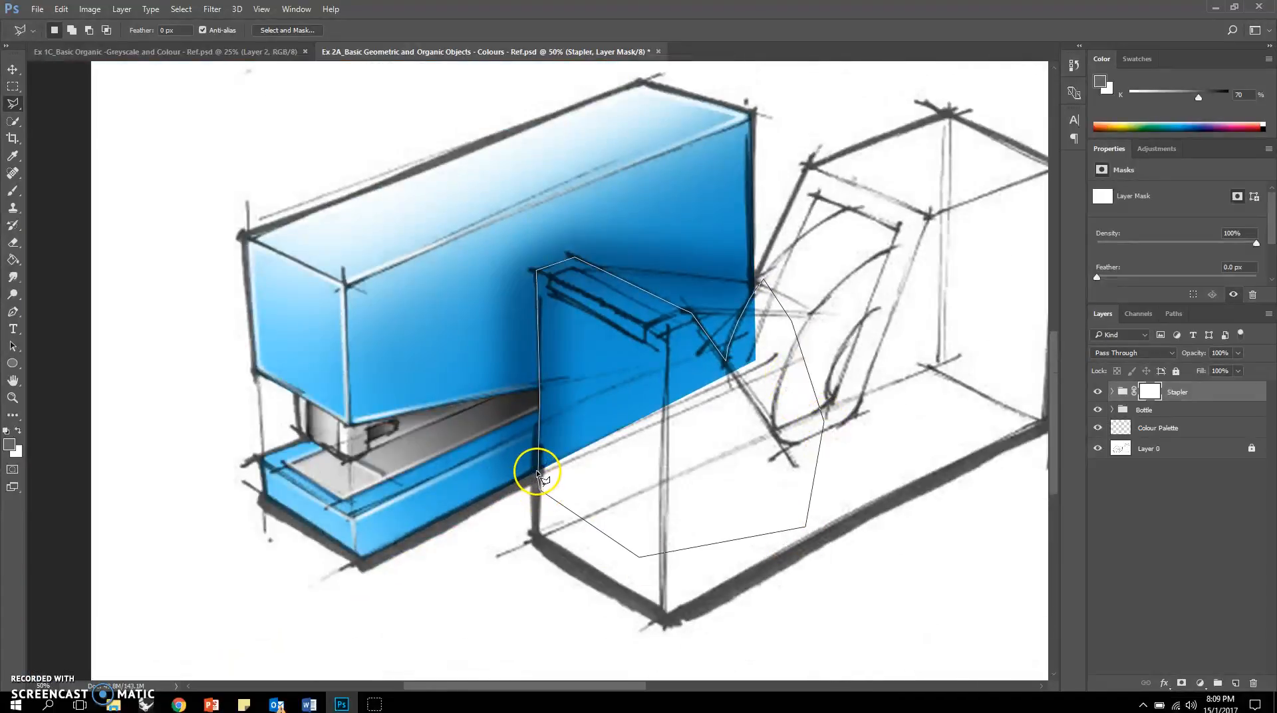
pyautogui.click(545, 468)
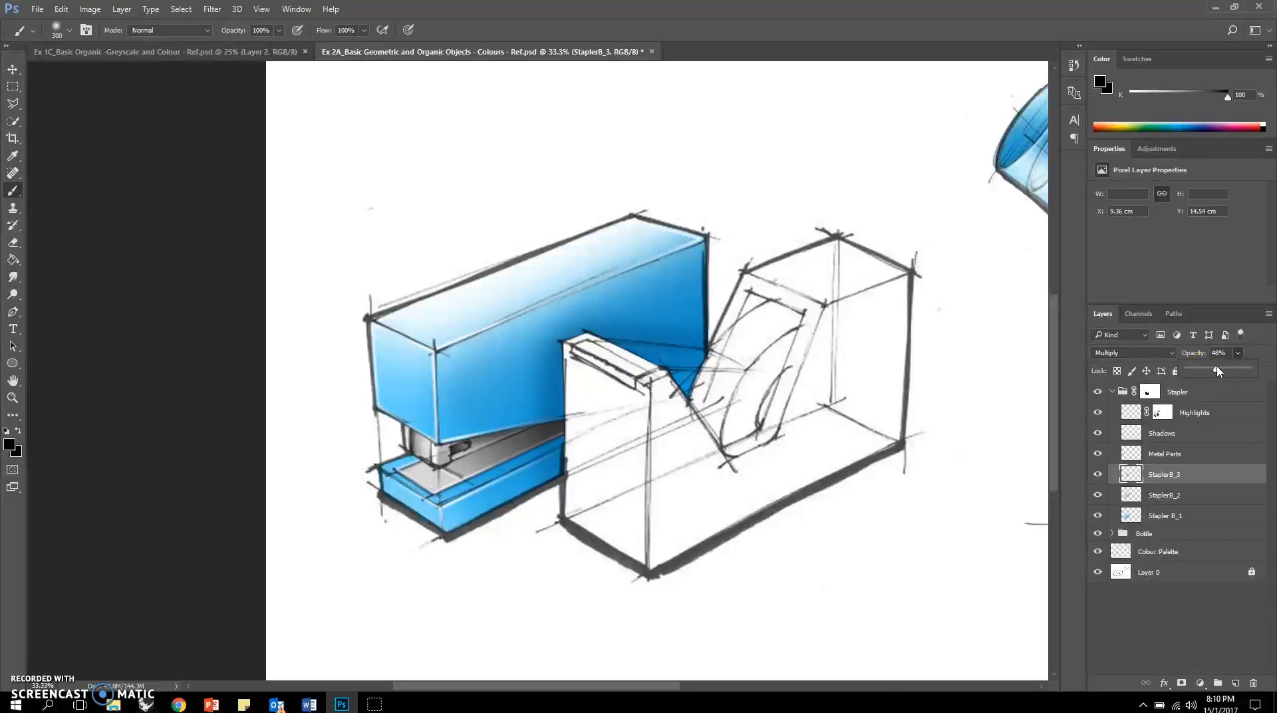
# Step: Mask out the blue over the dispenser and collapse the Stapler group
pyautogui.click(1164, 453)
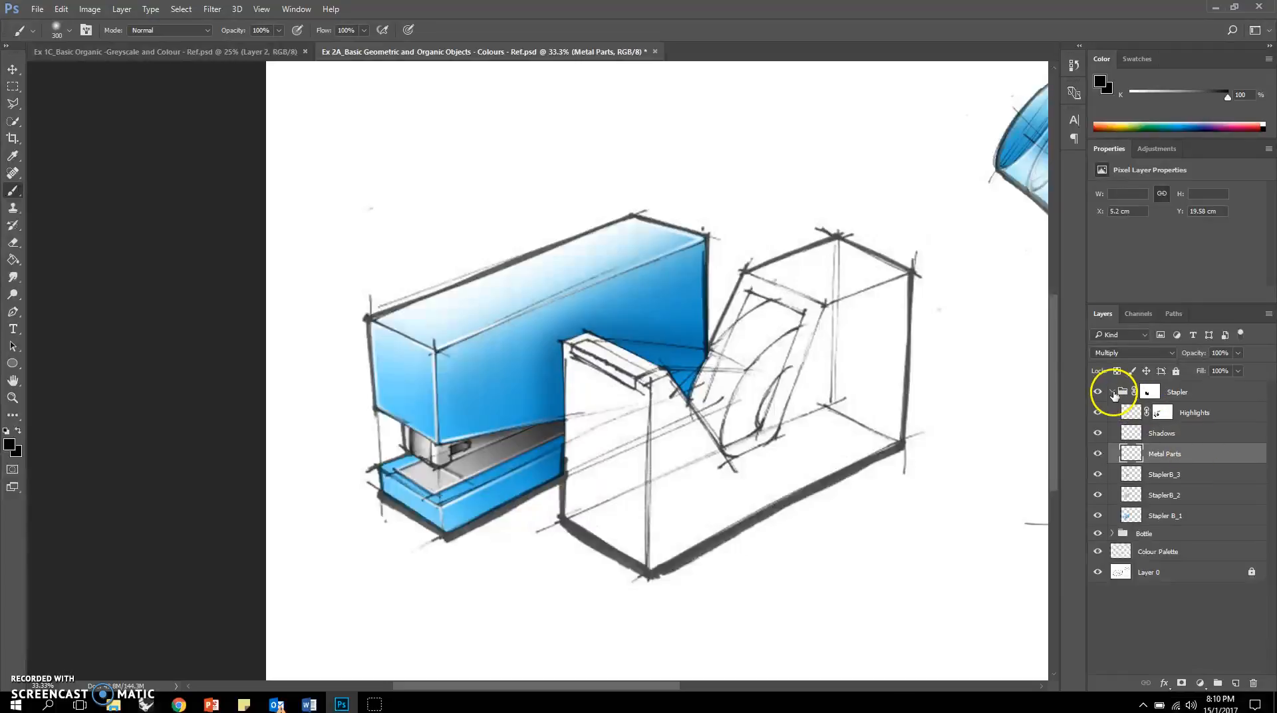
pyautogui.click(1113, 392)
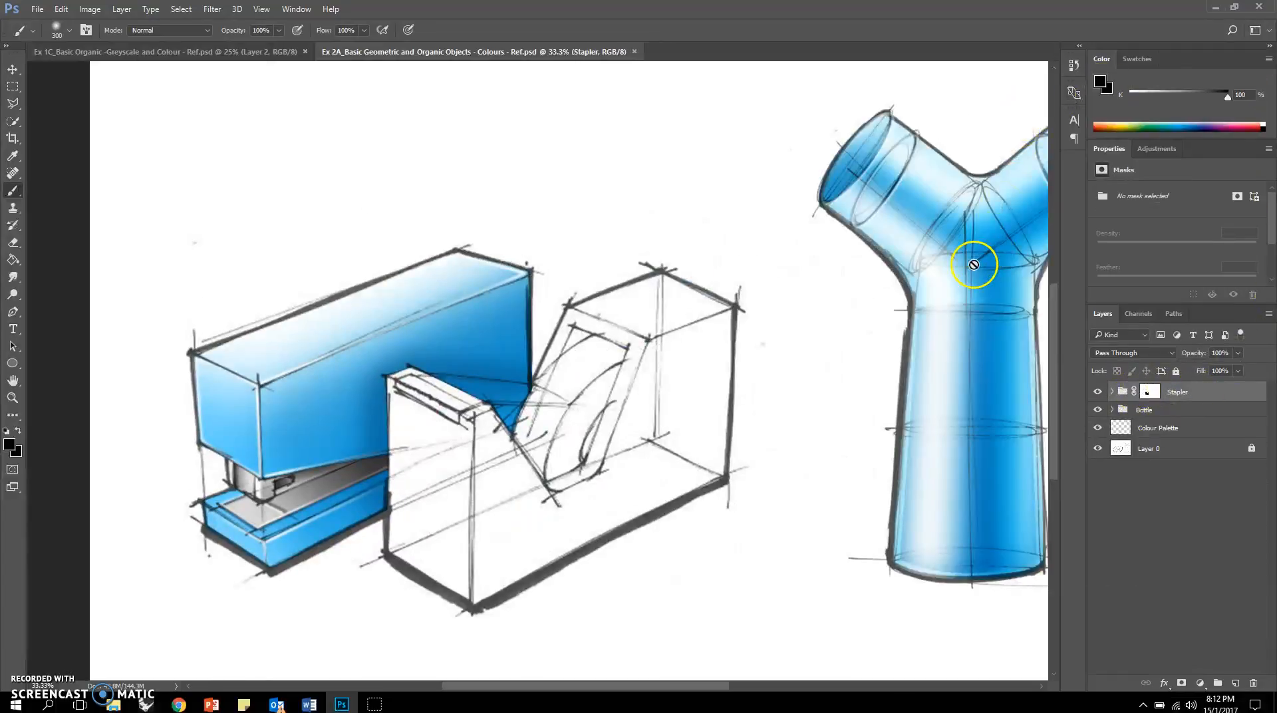
pyautogui.moveTo(606, 532)
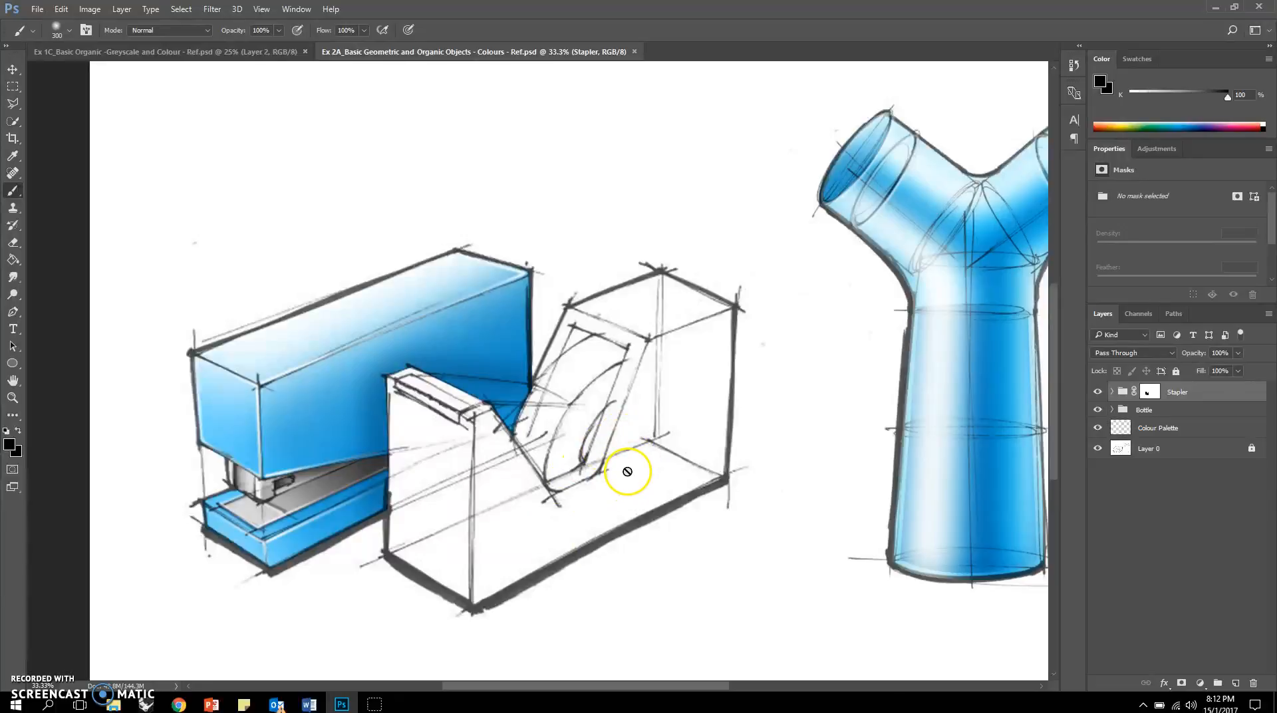
pyautogui.moveTo(623, 472)
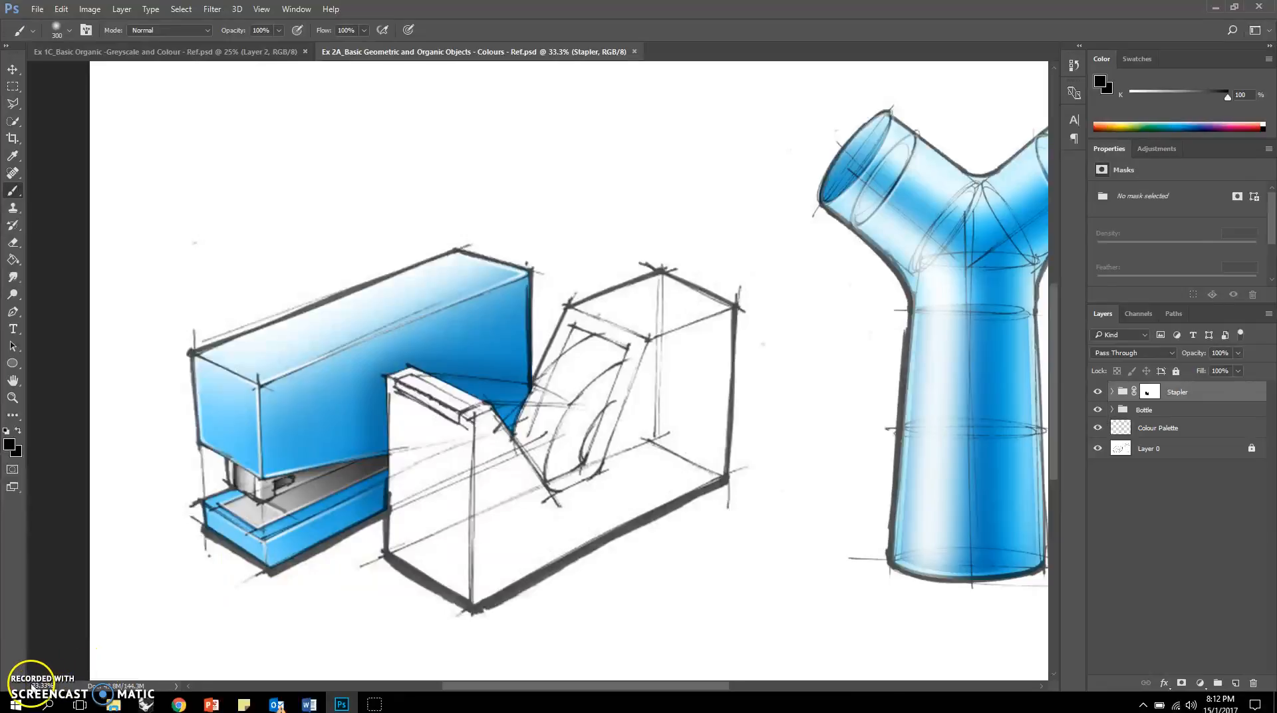
# Step: Load the dispenser path as a selection and brush blue multiply colour on Tape_1
pyautogui.click(1172, 312)
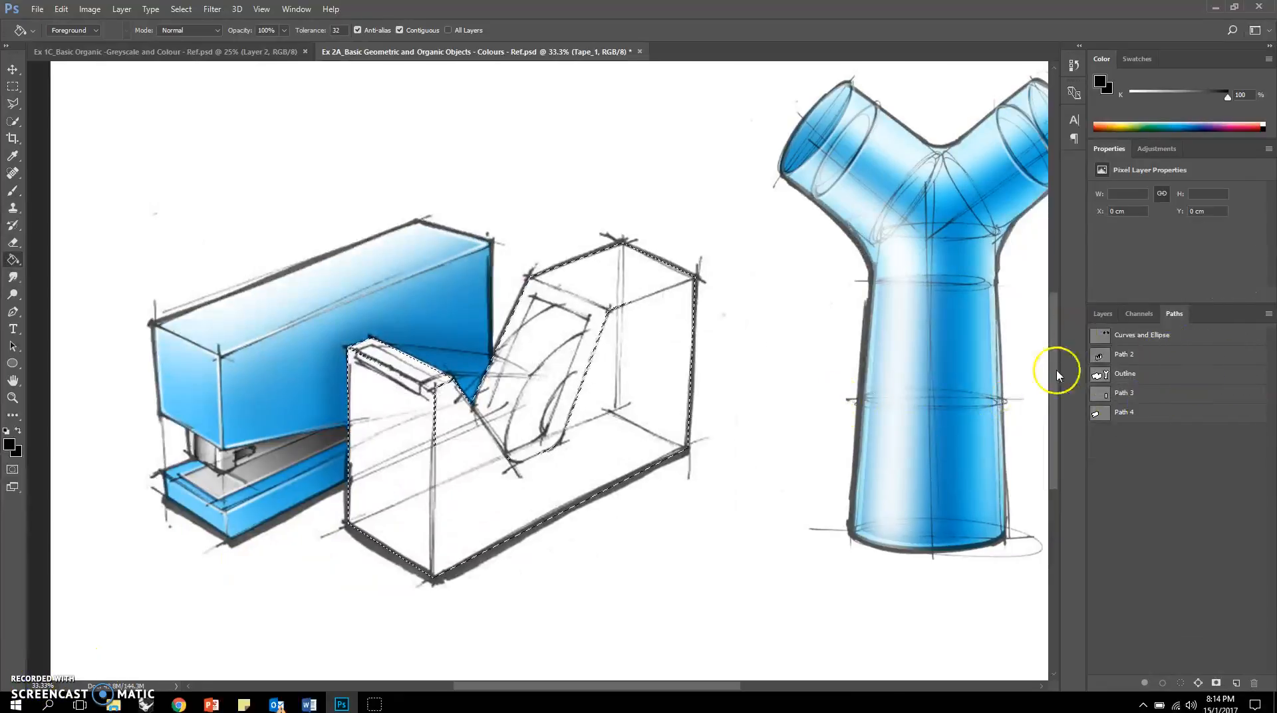
pyautogui.click(1103, 313)
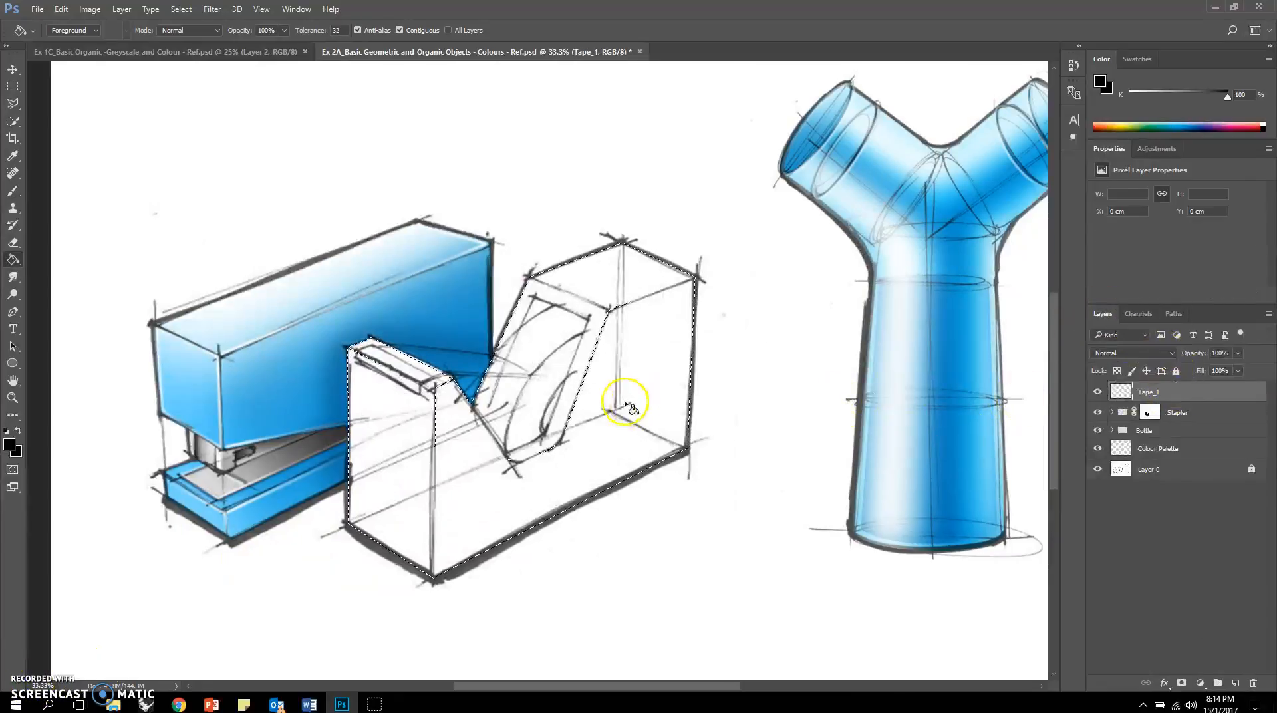
pyautogui.click(13, 191)
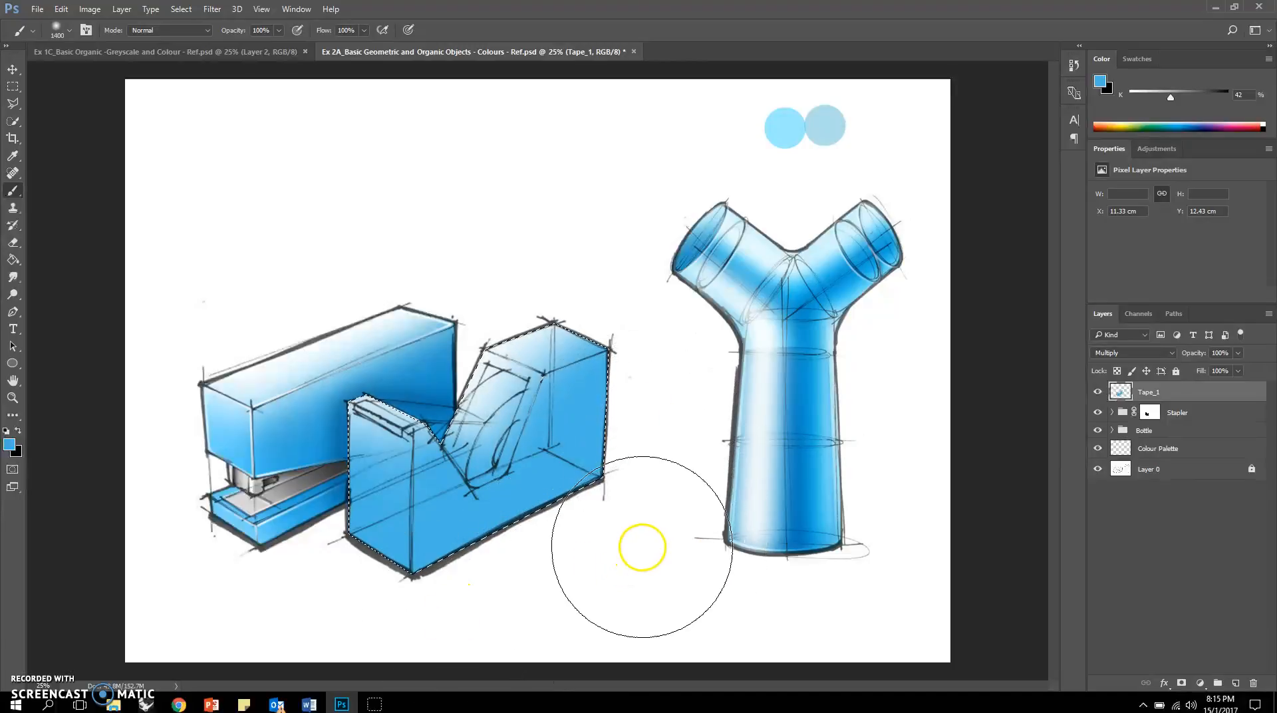
pyautogui.moveTo(630, 641)
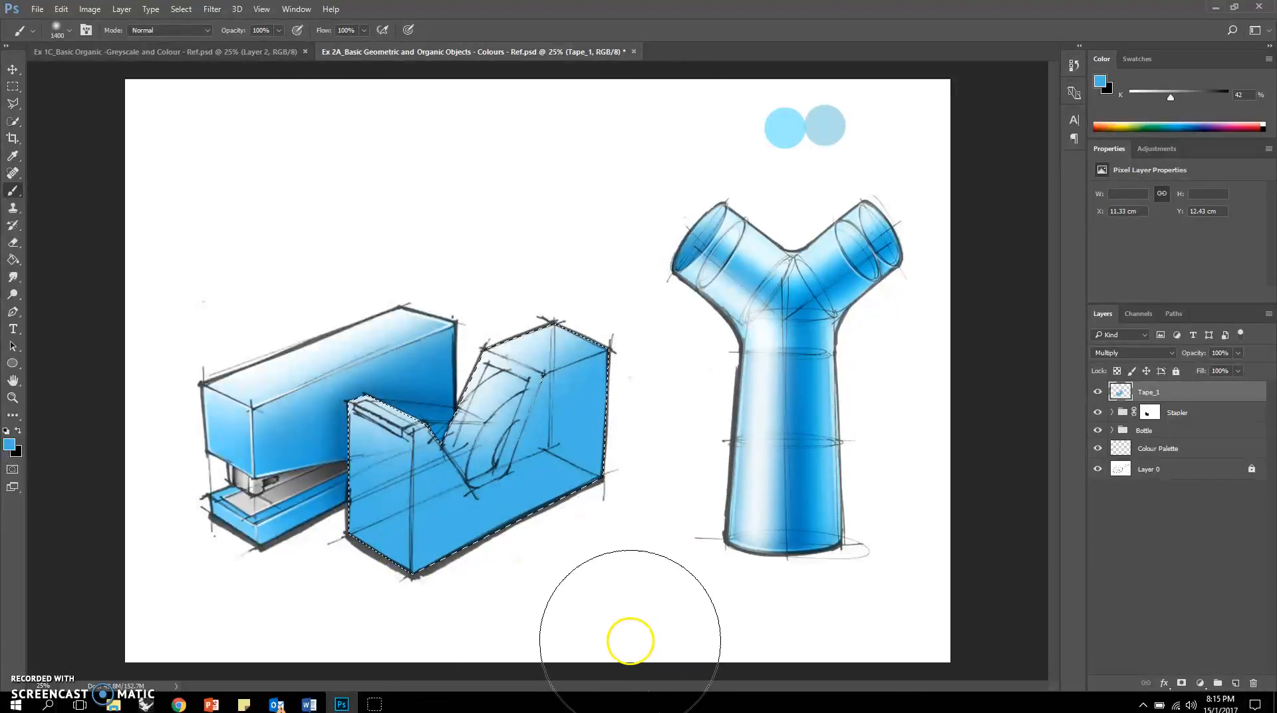
pyautogui.moveTo(599, 263)
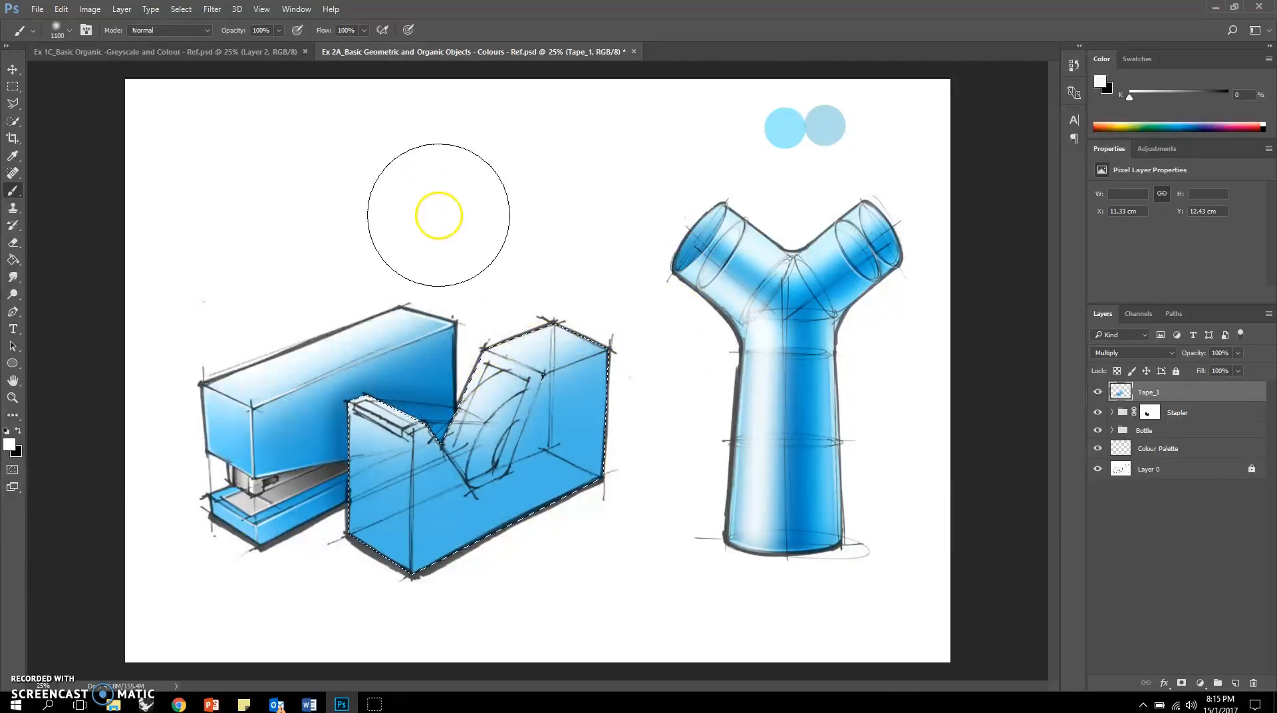
pyautogui.click(438, 215)
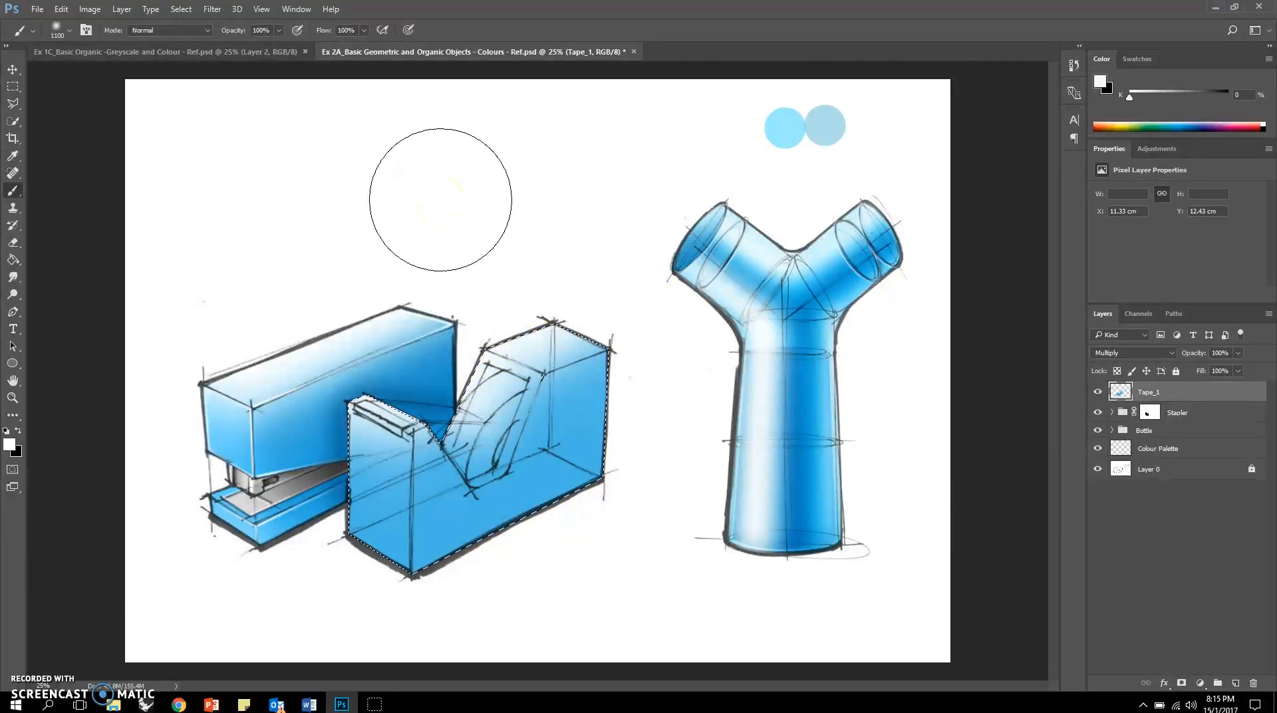
# Step: Add a new layer named Tape_2 with Multiply blend mode
pyautogui.click(1238, 683)
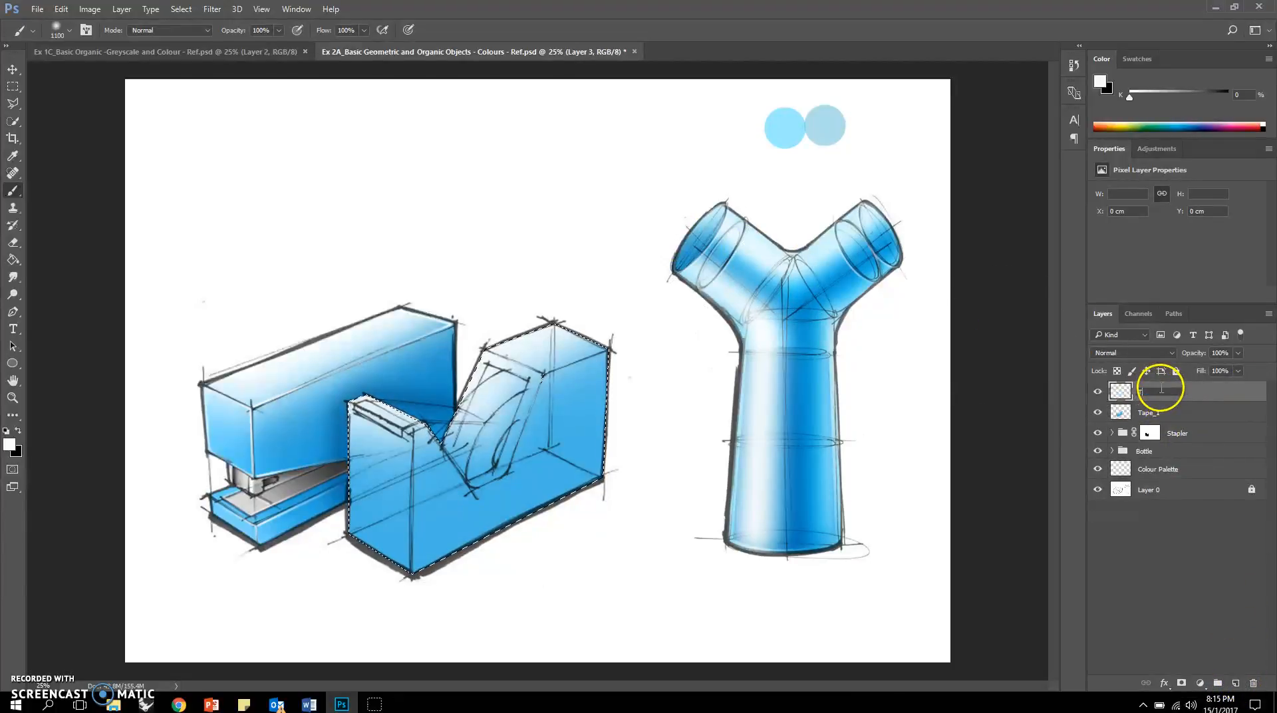
pyautogui.doubleClick(1157, 391)
pyautogui.write('Tape_2')
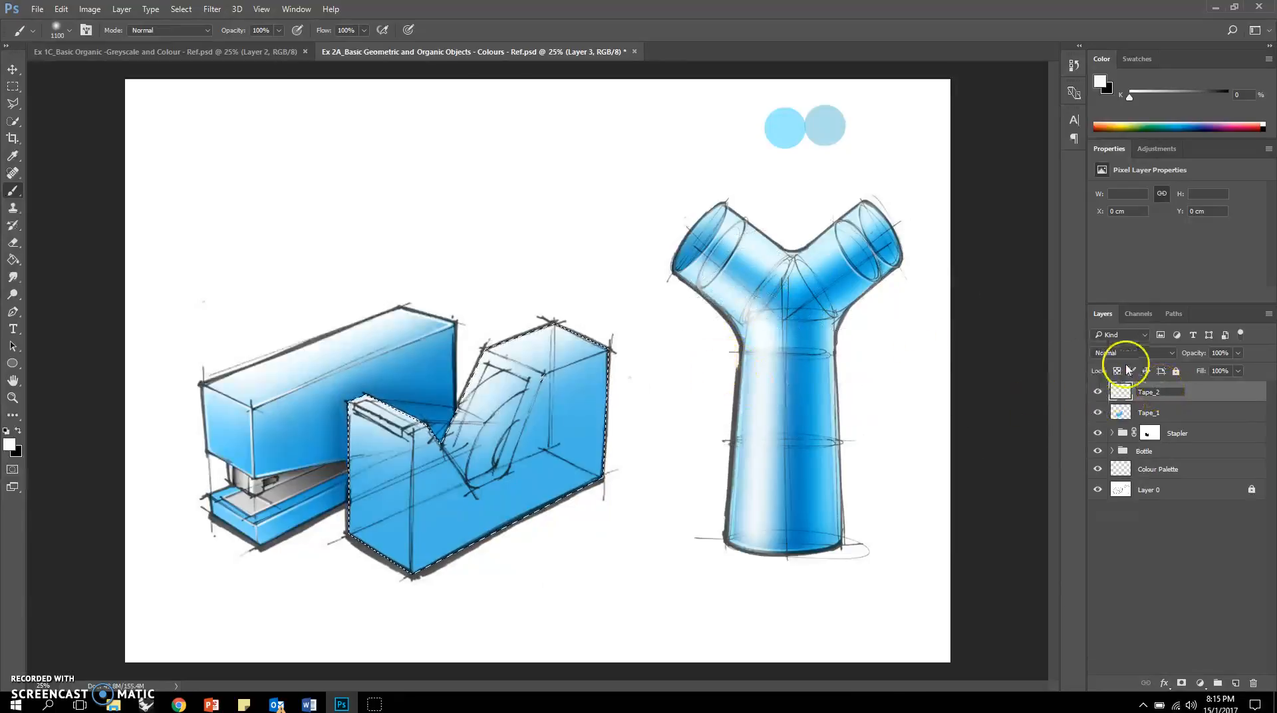
pyautogui.click(1131, 351)
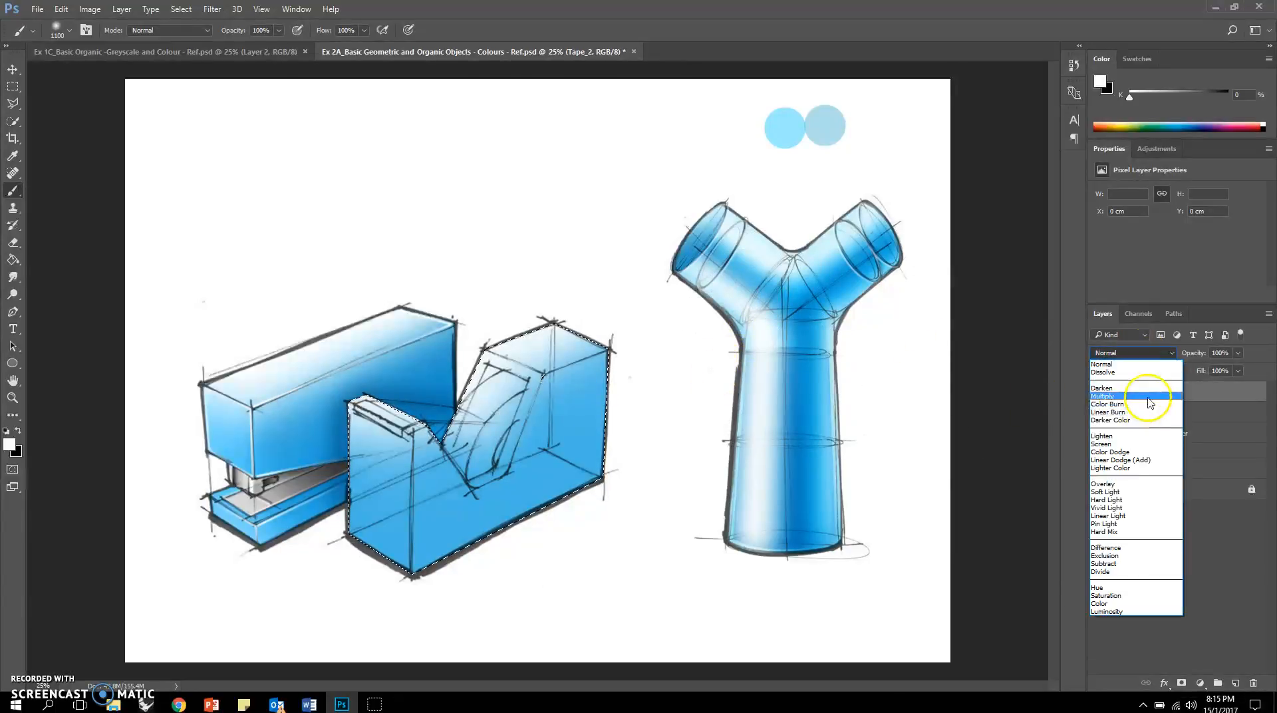
pyautogui.click(1106, 395)
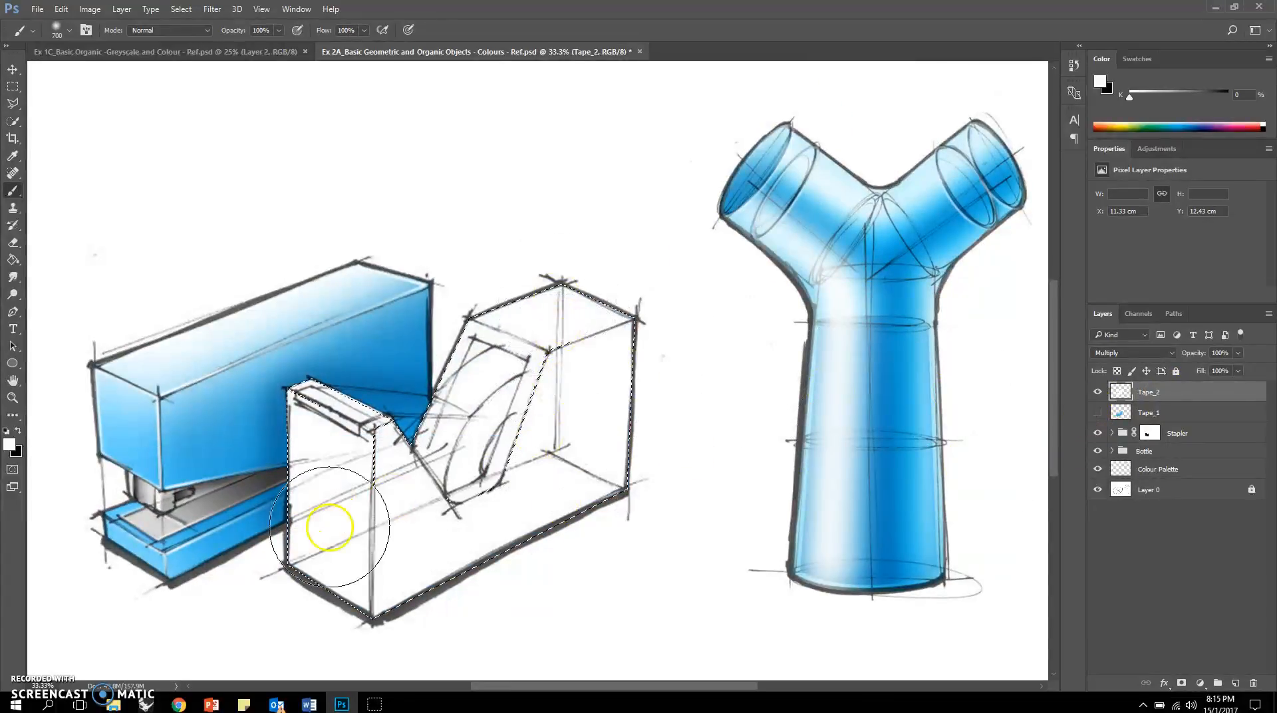
pyautogui.moveTo(167, 272)
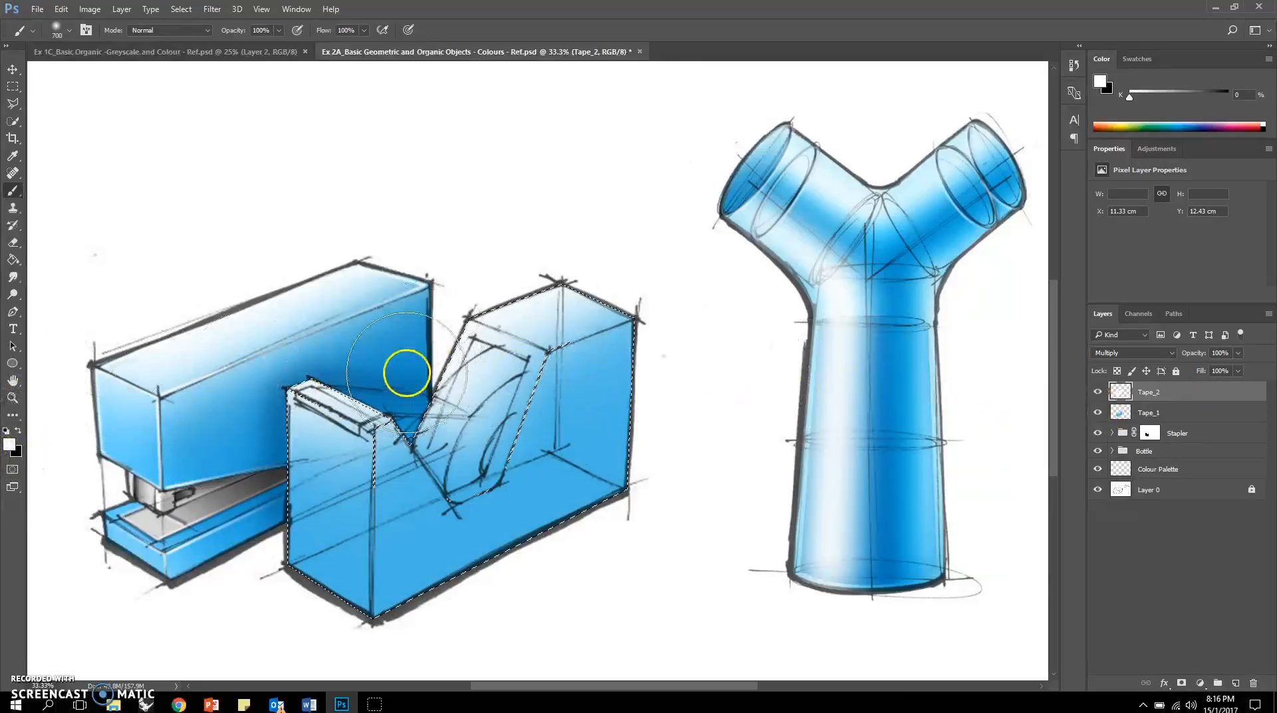
pyautogui.moveTo(741, 377)
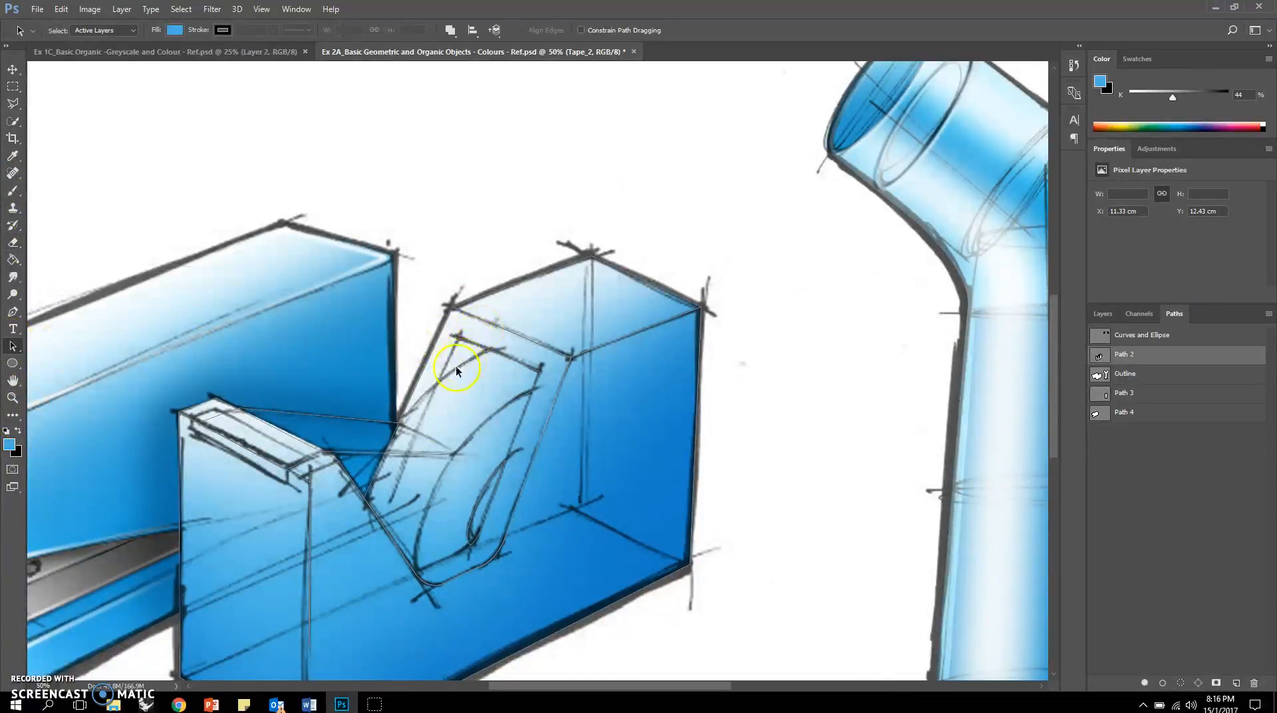
pyautogui.moveTo(530, 362)
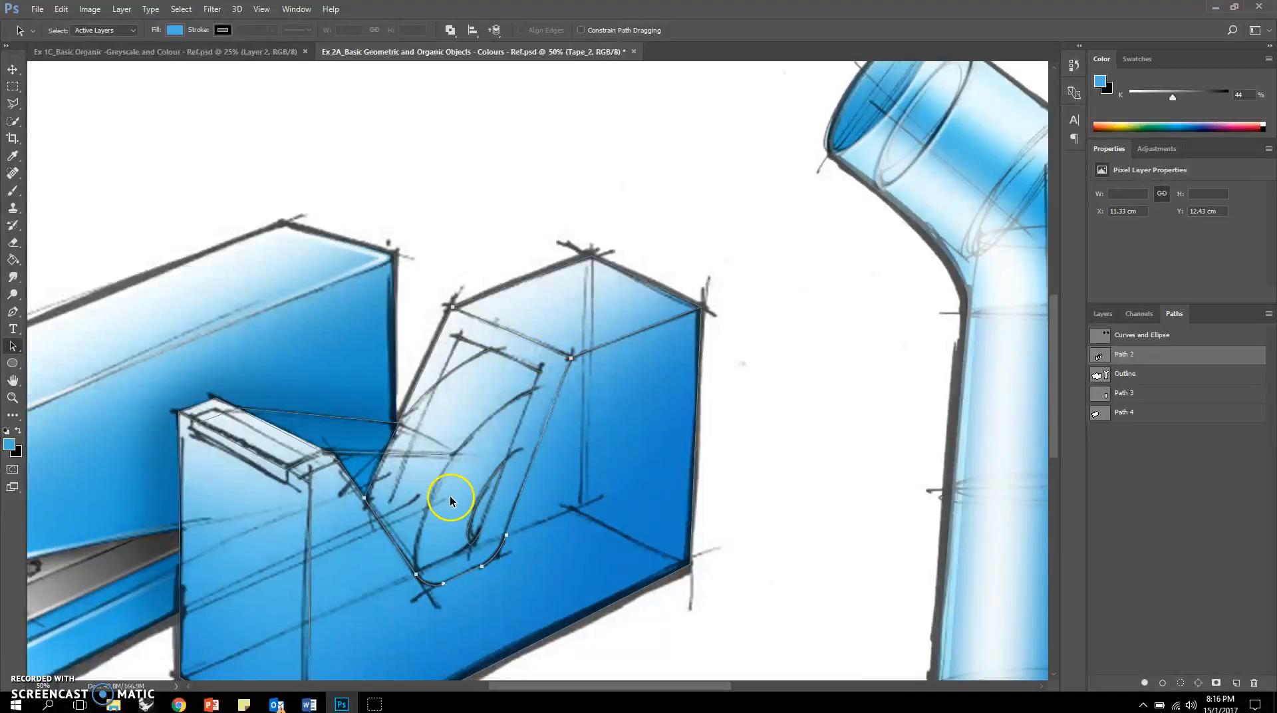
pyautogui.moveTo(1139, 546)
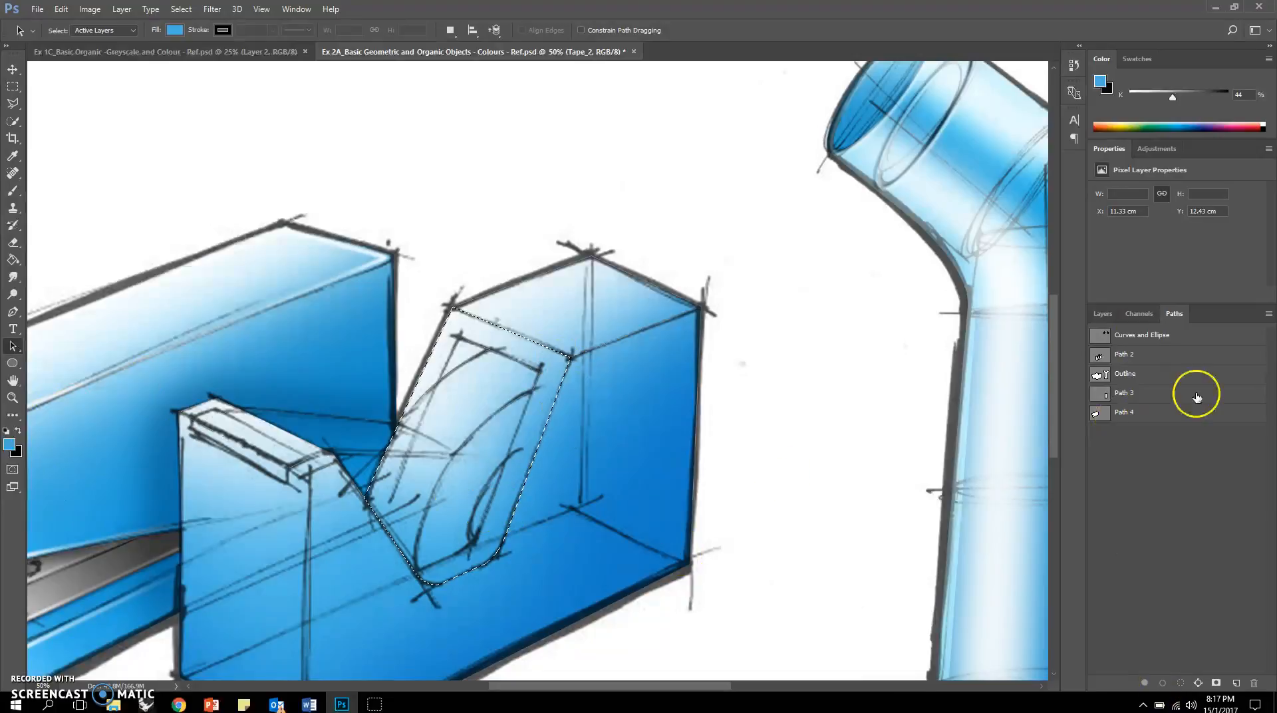
# Step: Return from Paths to the Layers list with the tape-roll window selected
pyautogui.click(1103, 313)
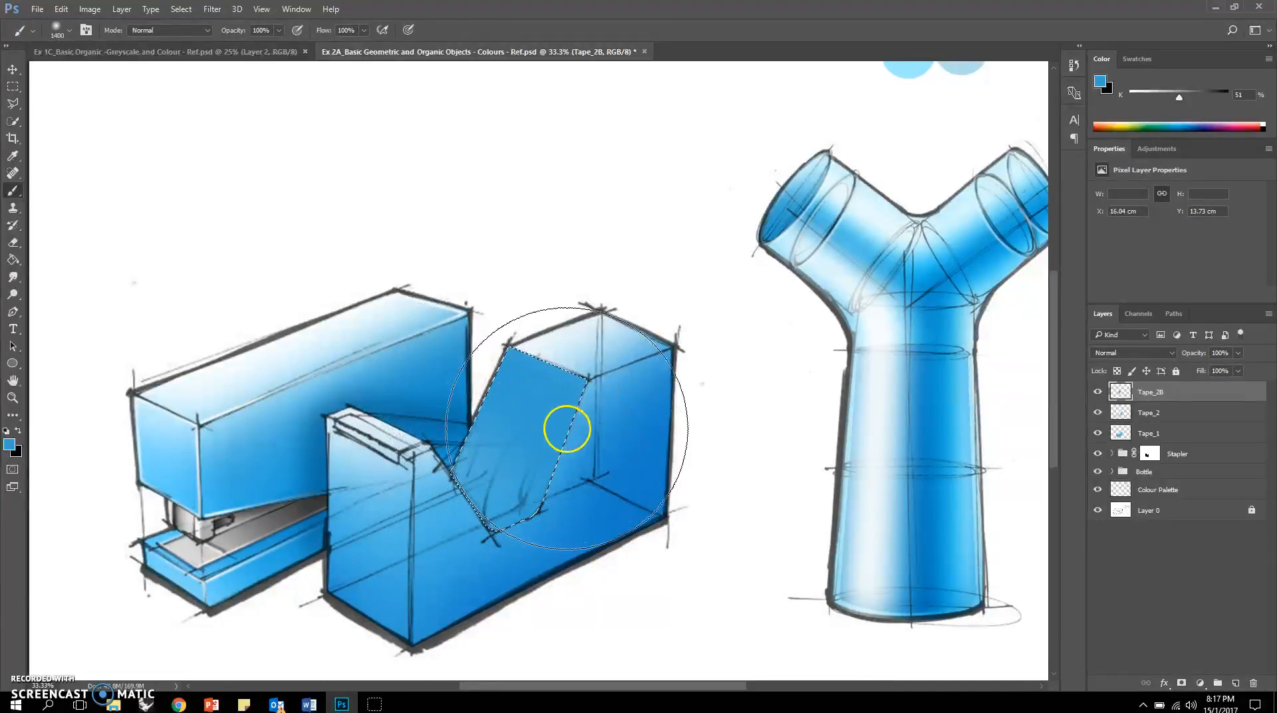
# Step: Switch the Tape_2B layer's blend mode to Multiply
pyautogui.click(1170, 352)
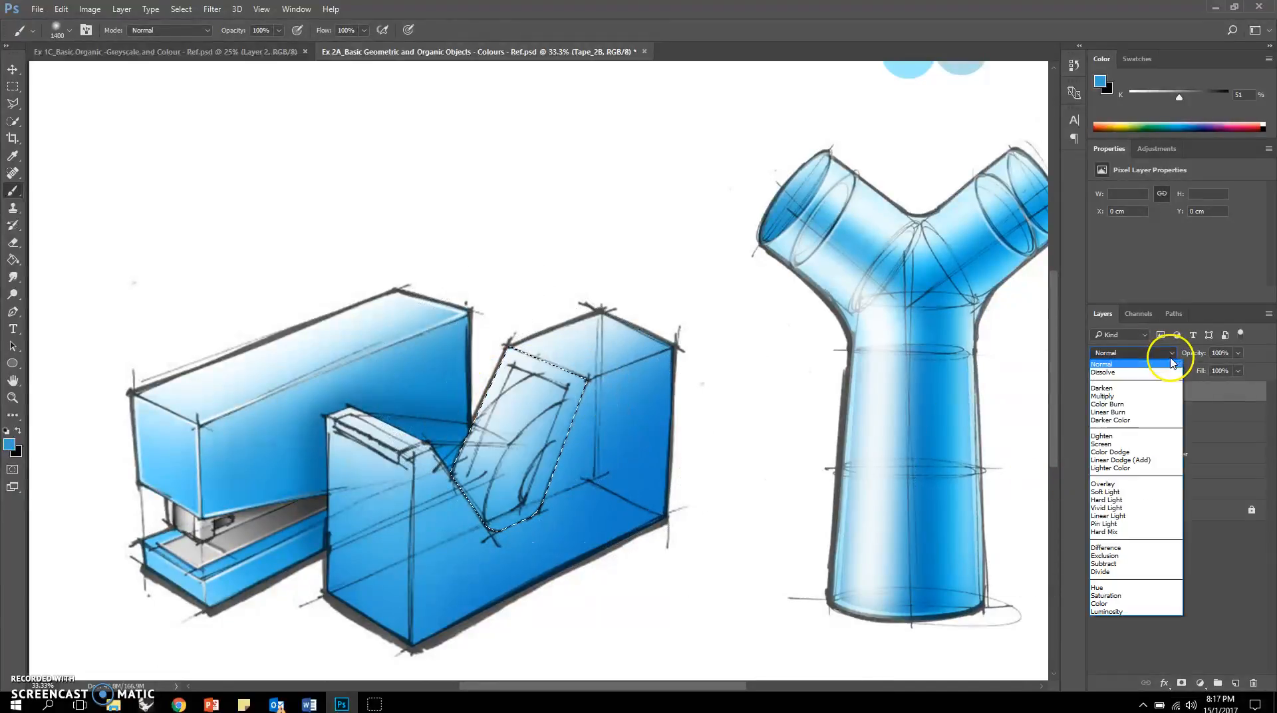
pyautogui.click(1102, 396)
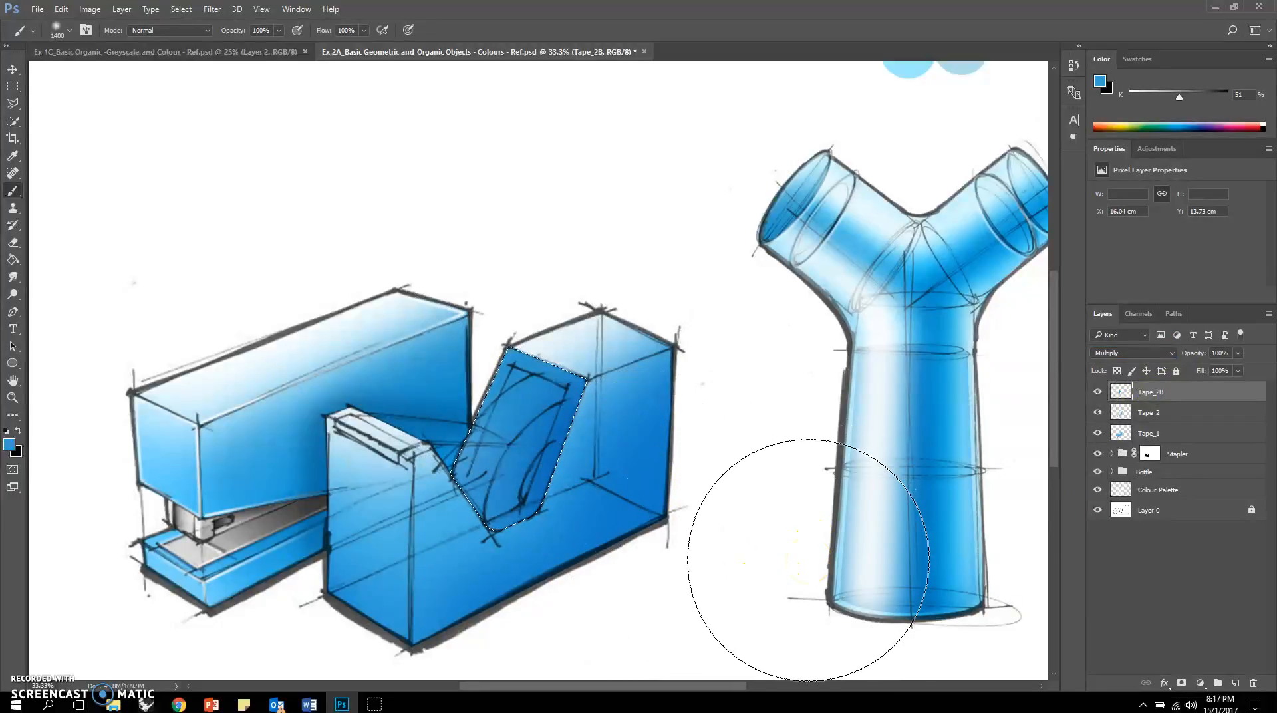
pyautogui.moveTo(755, 189)
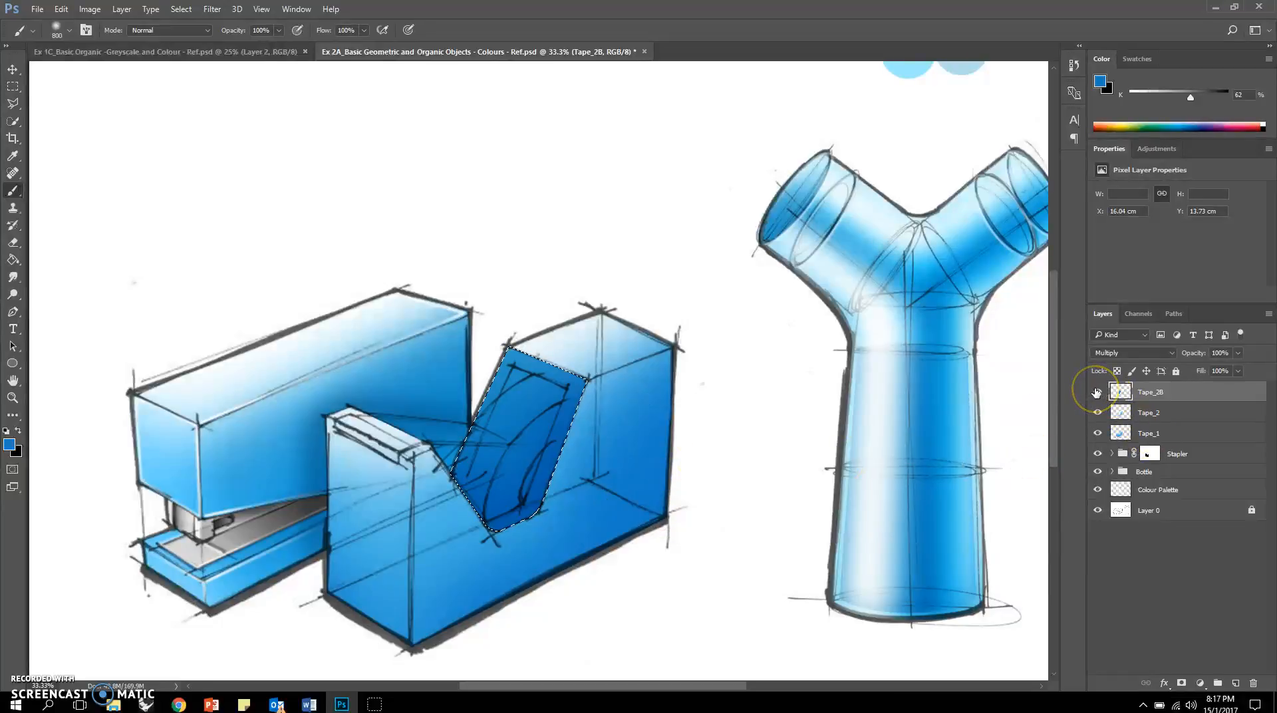
# Step: Raise Lightness in Hue/Saturation to soften the blue in the tape-roll window
pyautogui.click(90, 9)
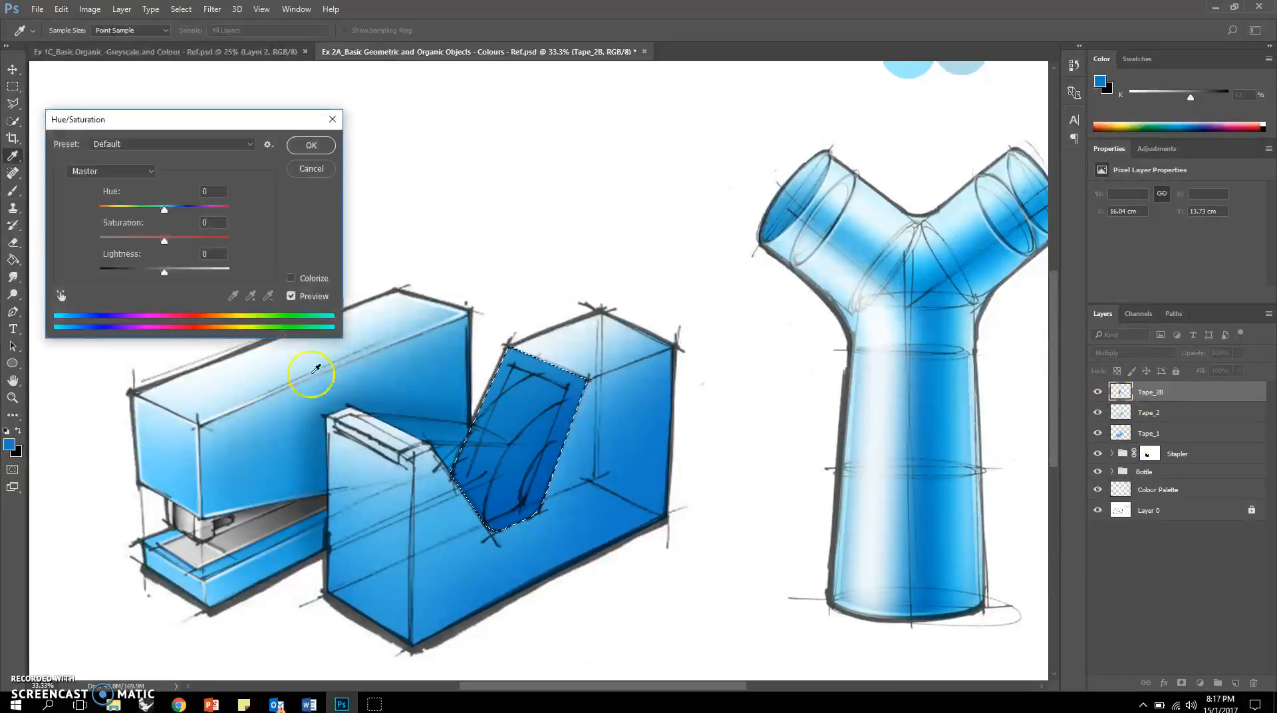
pyautogui.moveTo(163, 267); pyautogui.dragTo(185, 267)
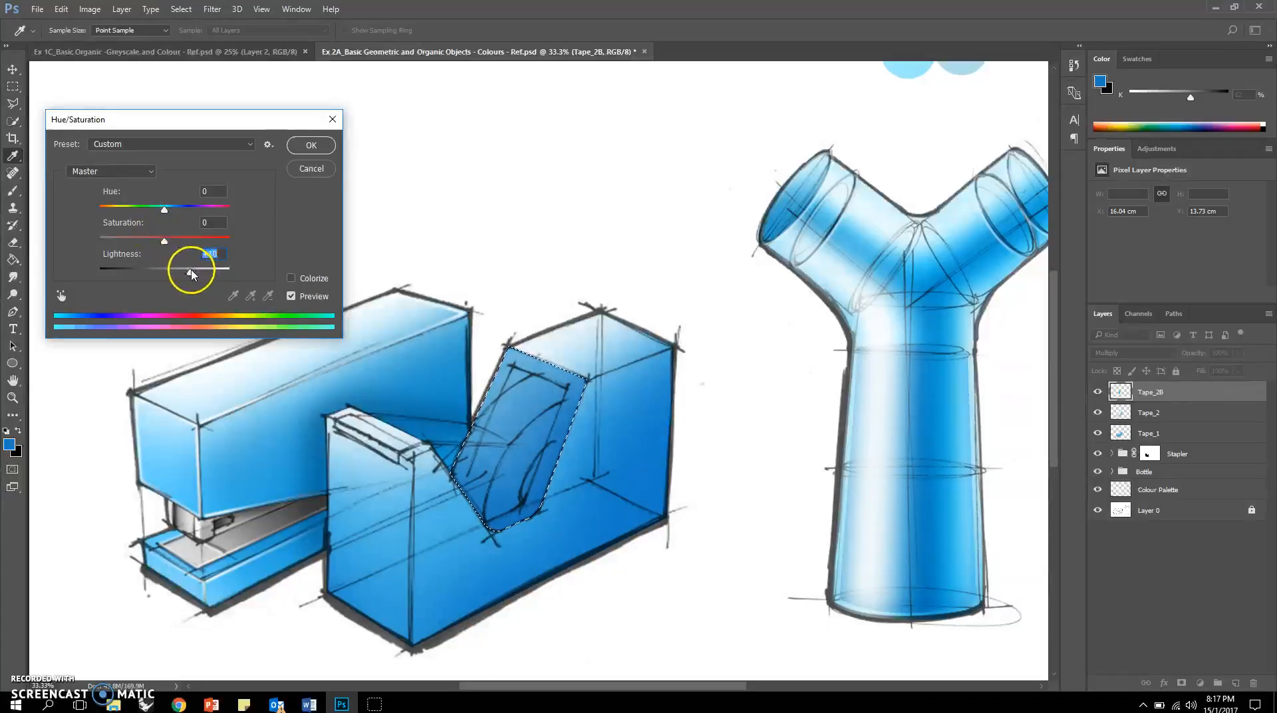
pyautogui.click(310, 144)
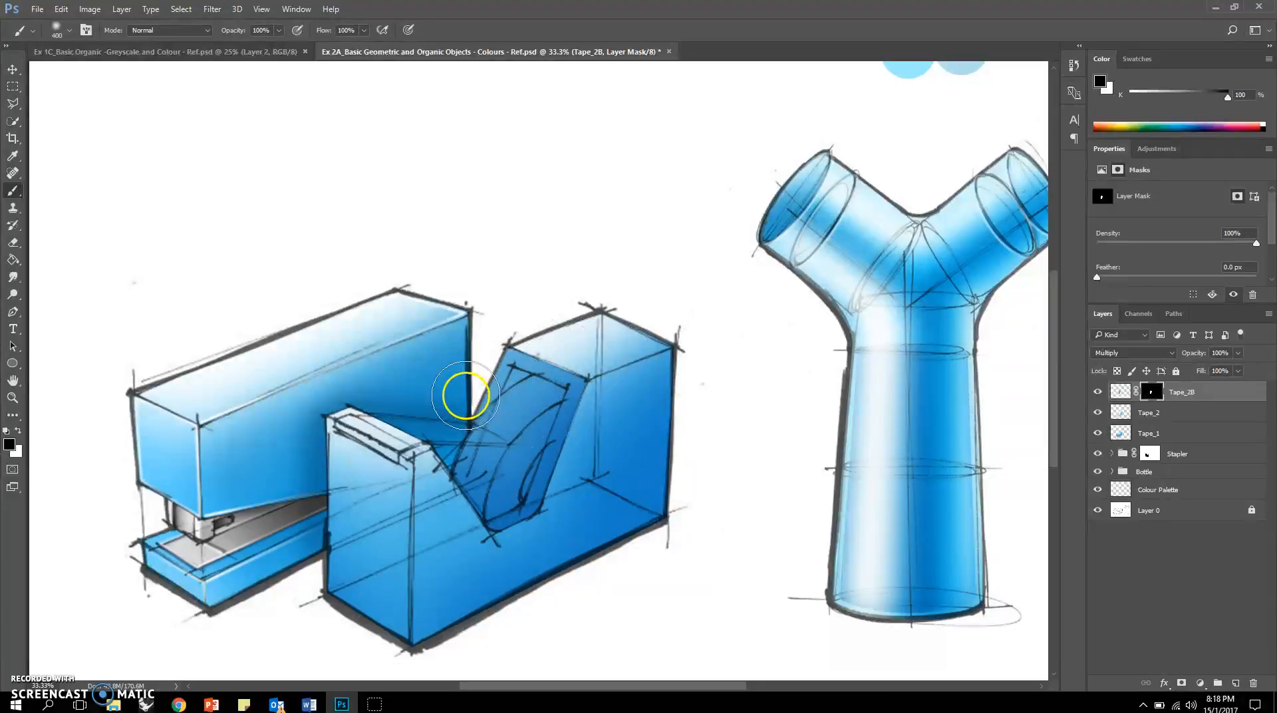
pyautogui.moveTo(598, 446)
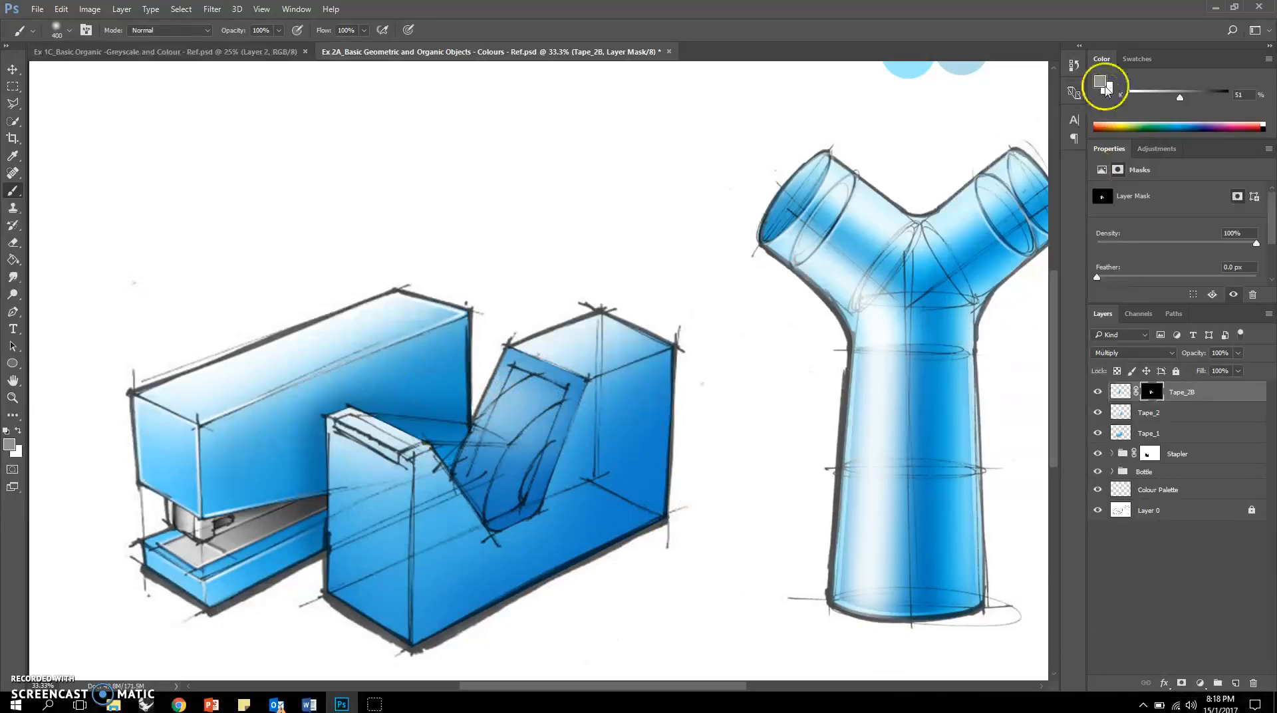
# Step: Choose a grey painting colour for shading the Tape_2B layer
pyautogui.click(1120, 391)
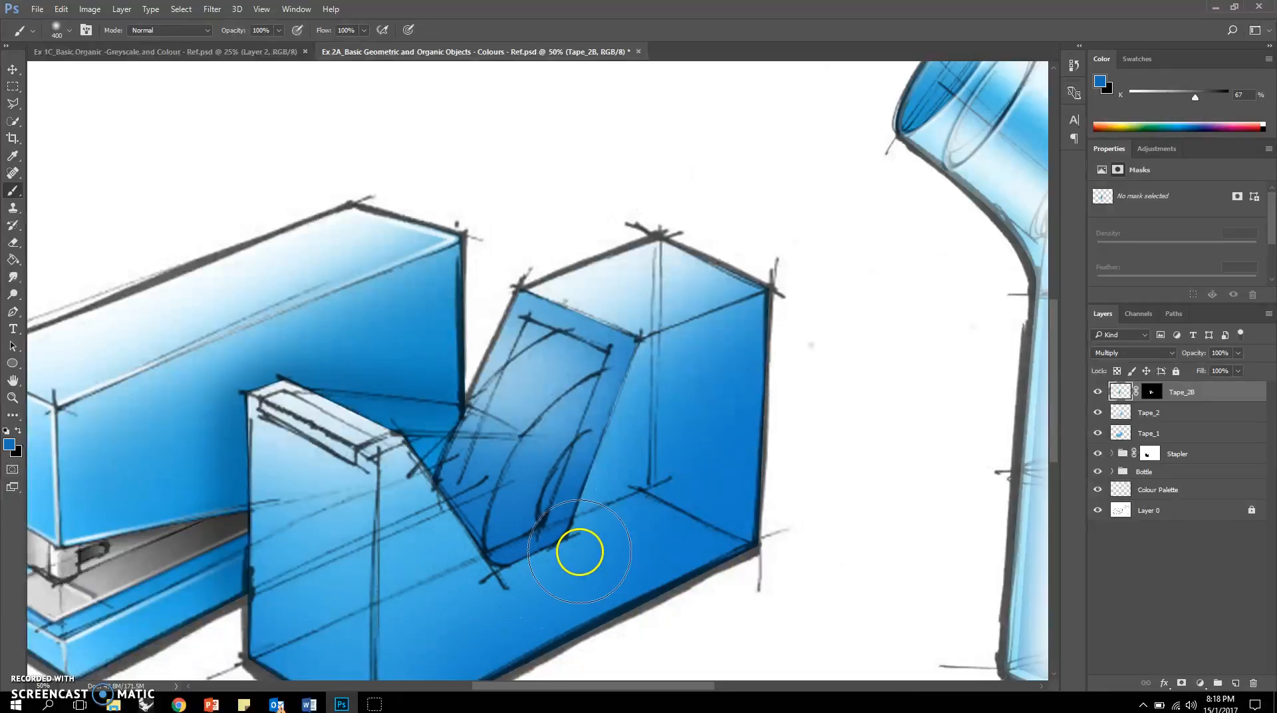
# Step: Set the foreground colour to mid blue #3079b2
pyautogui.click(12, 442)
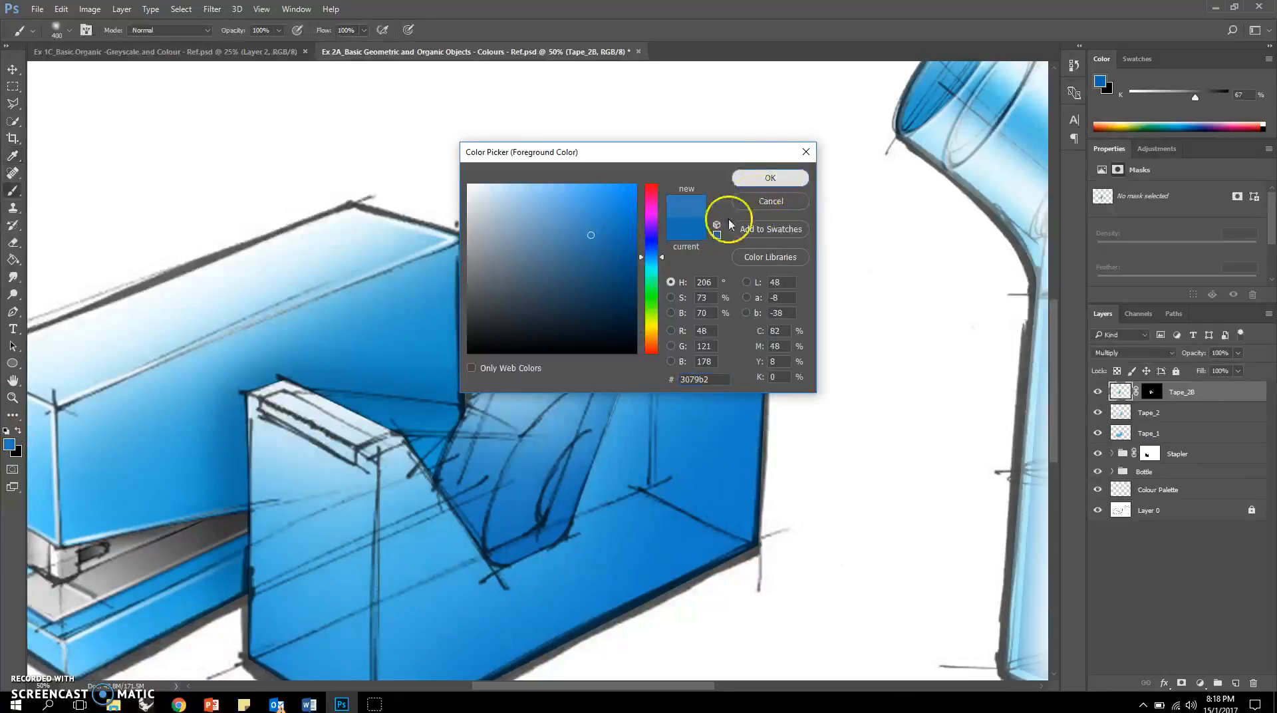
pyautogui.click(769, 177)
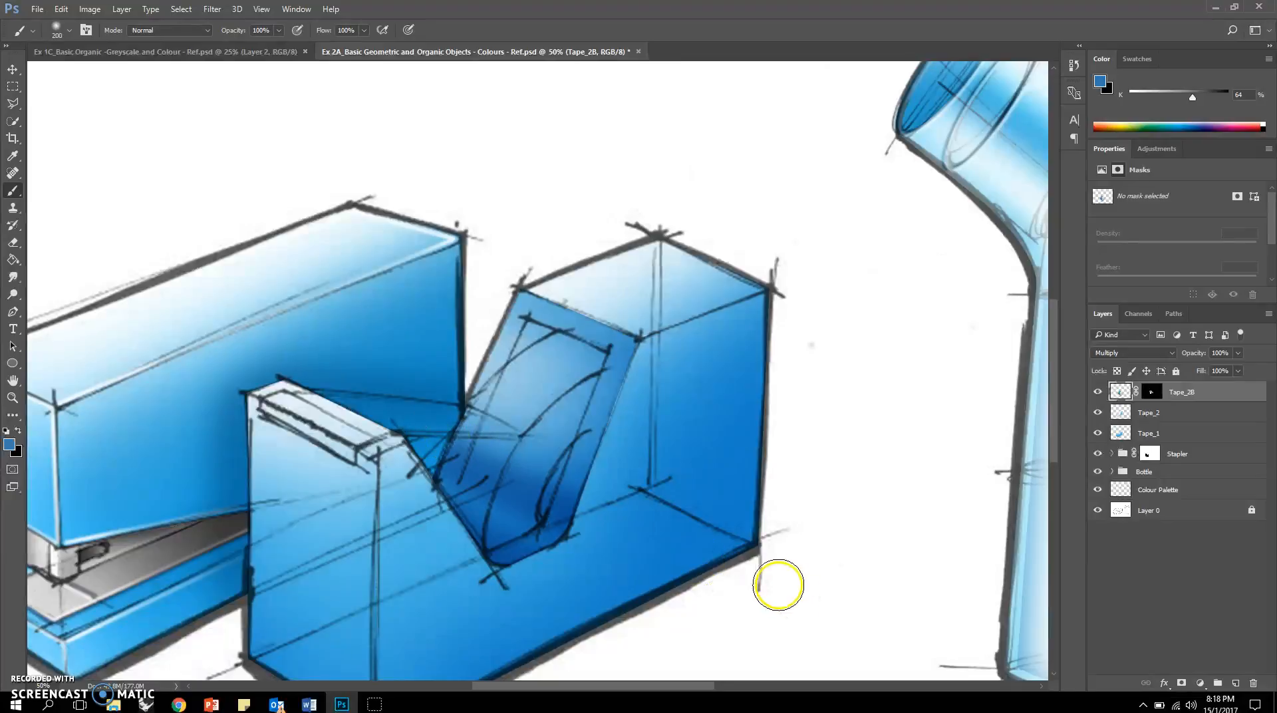
pyautogui.moveTo(457, 455)
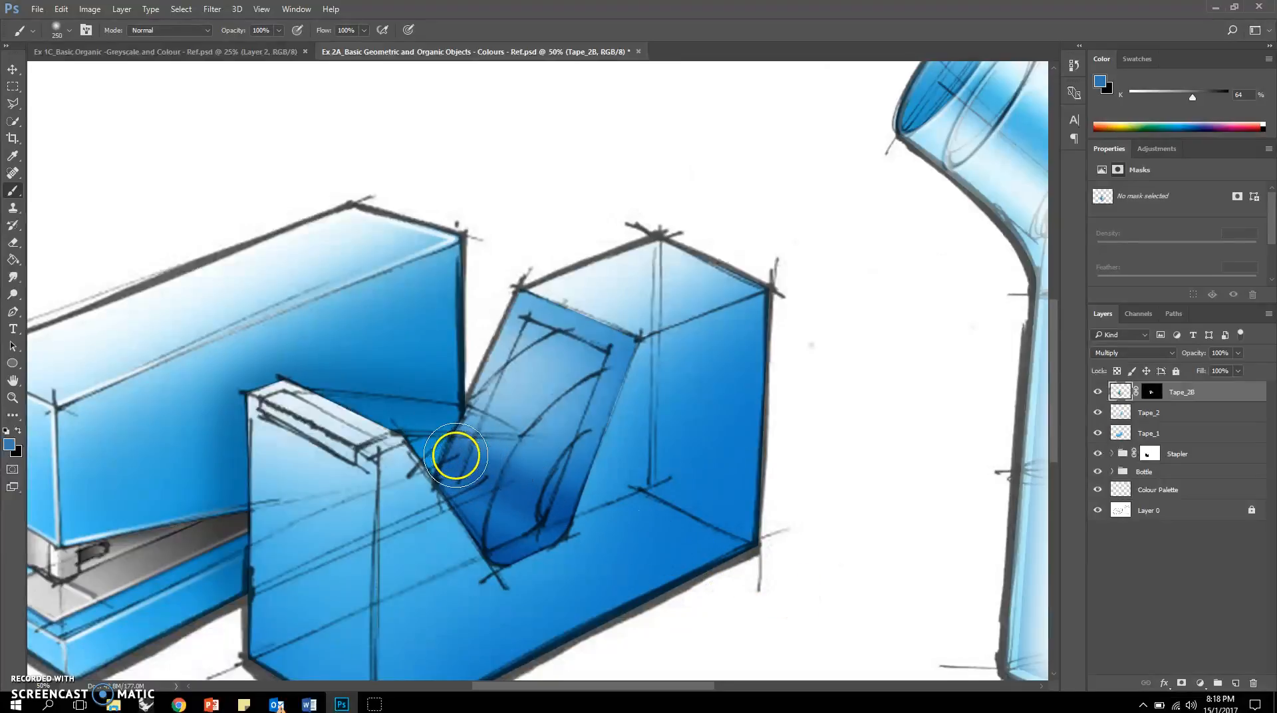
pyautogui.moveTo(602, 500)
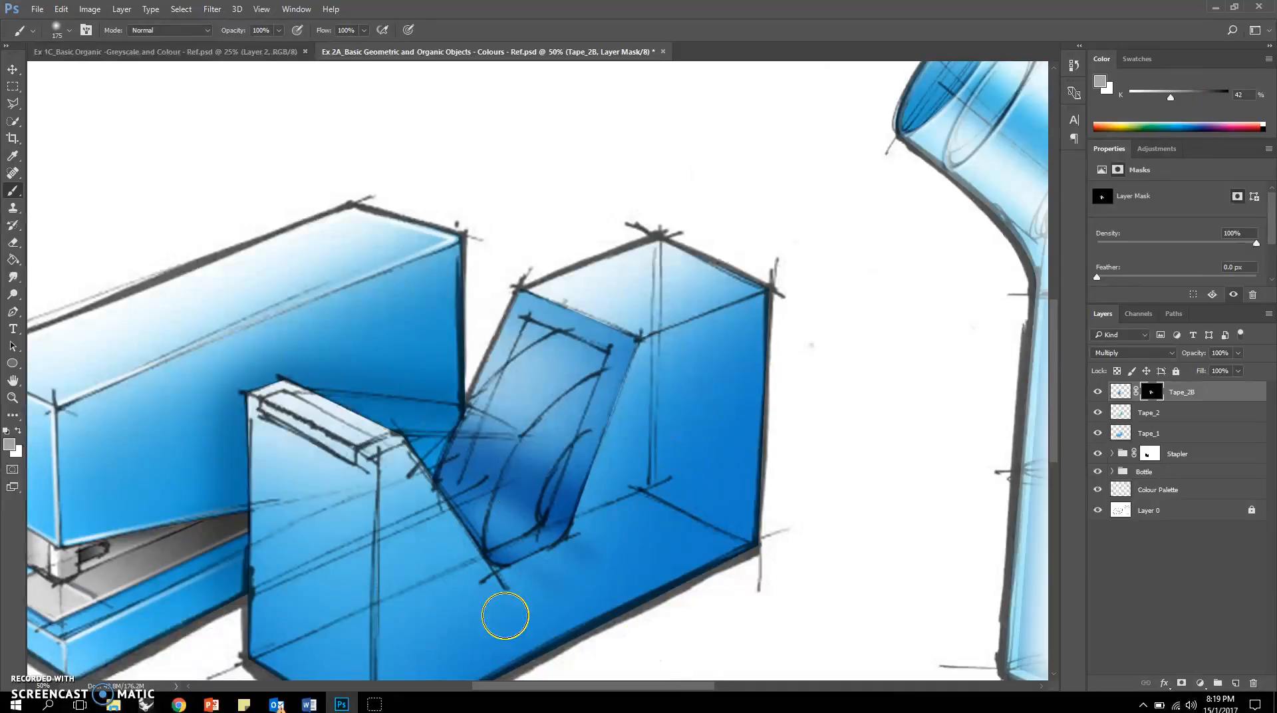
pyautogui.moveTo(1020, 421)
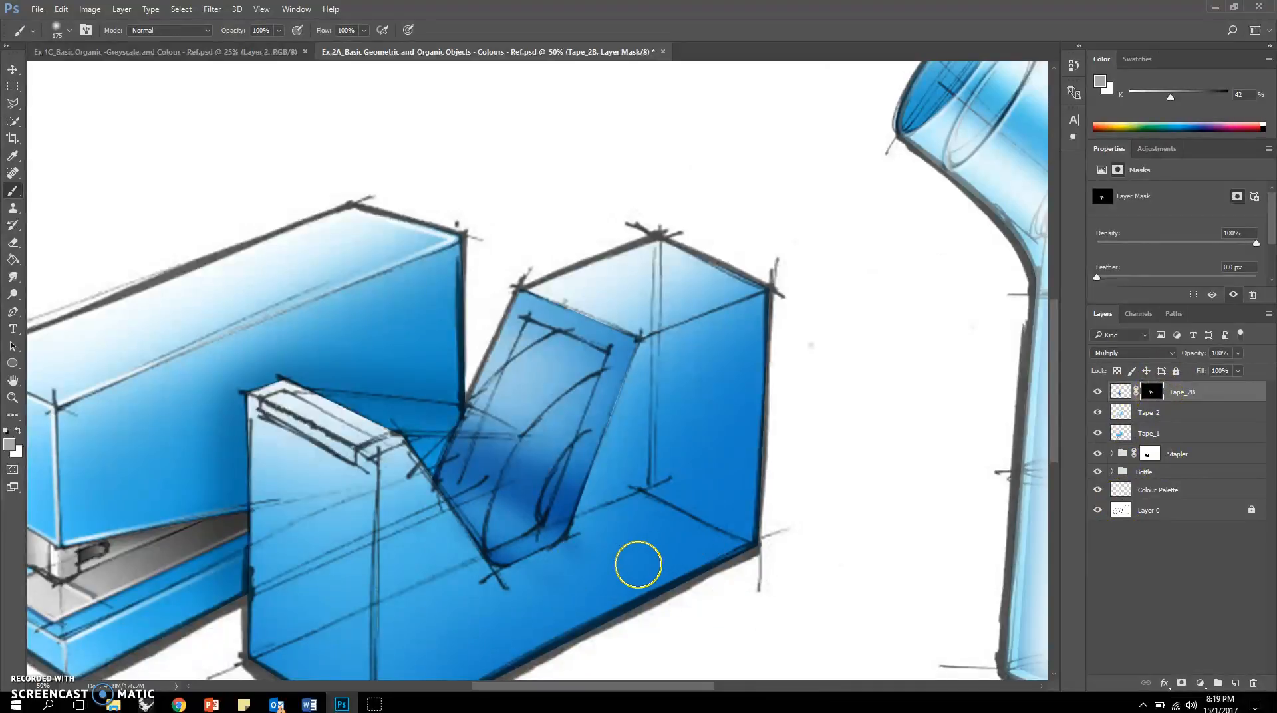
# Step: Erase excess dark patches on the Tape_2B mask and view the whole drawing
pyautogui.click(13, 225)
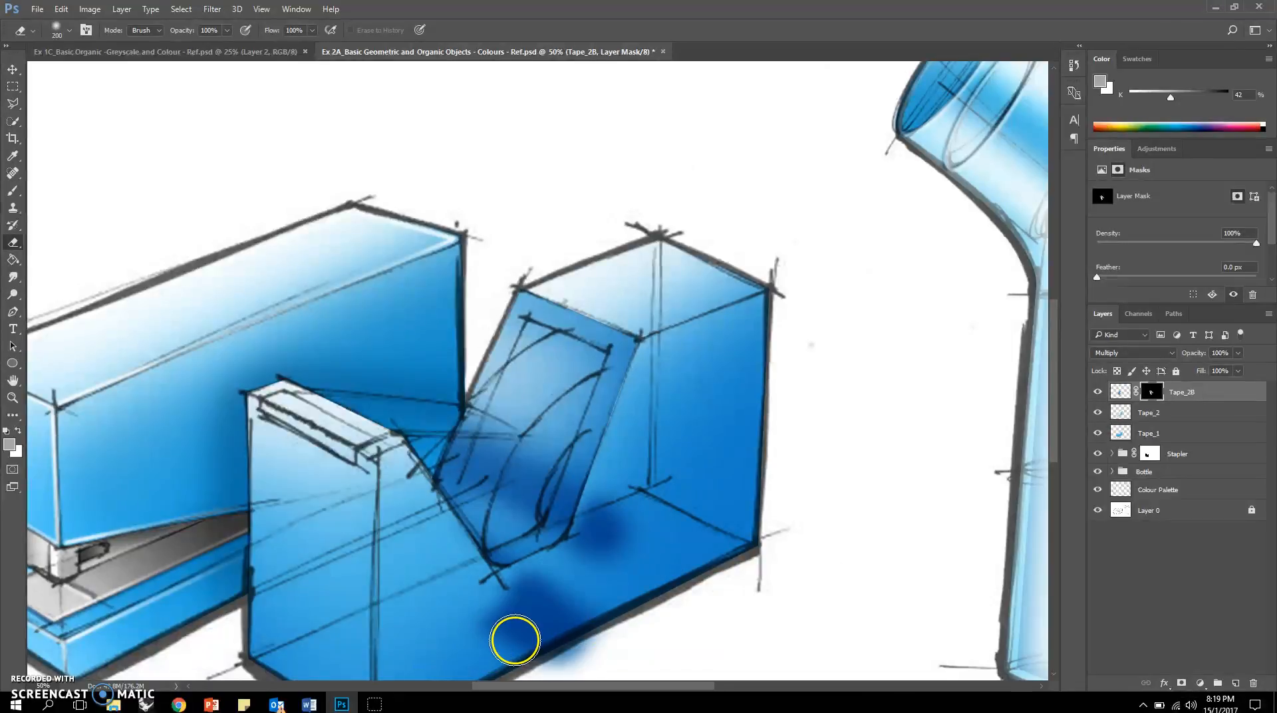
pyautogui.moveTo(525, 635)
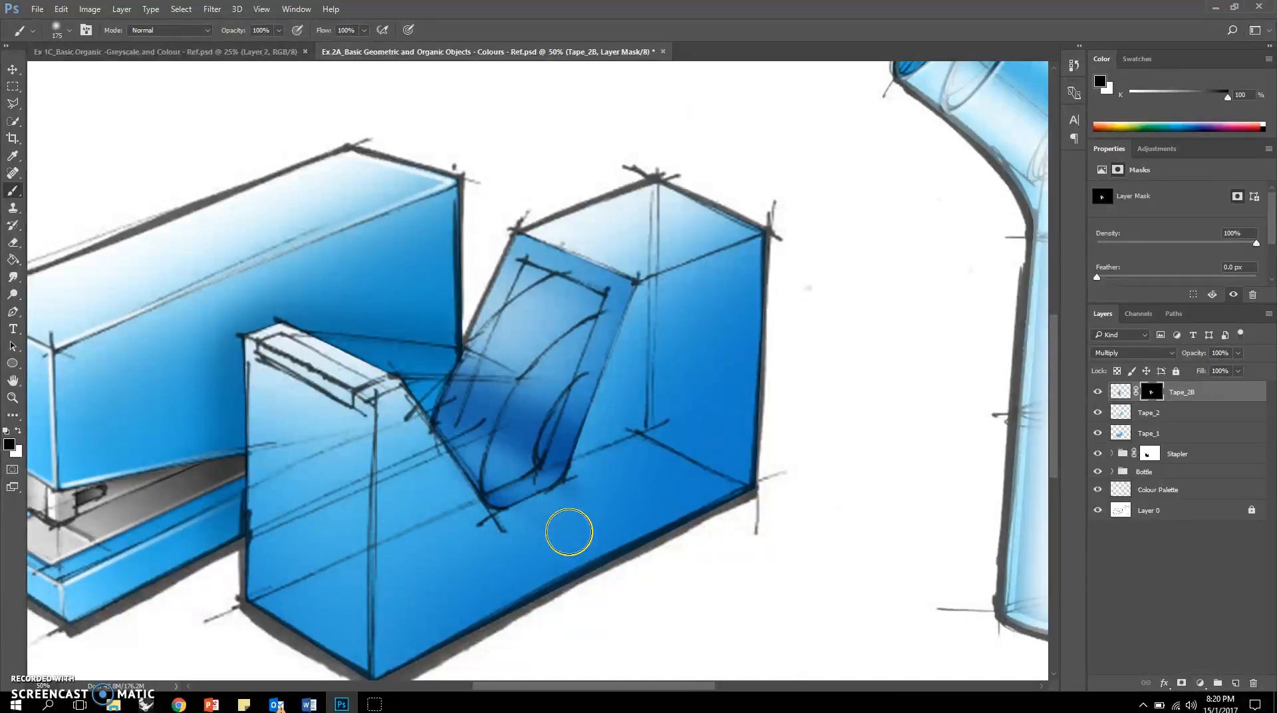
pyautogui.moveTo(152, 101)
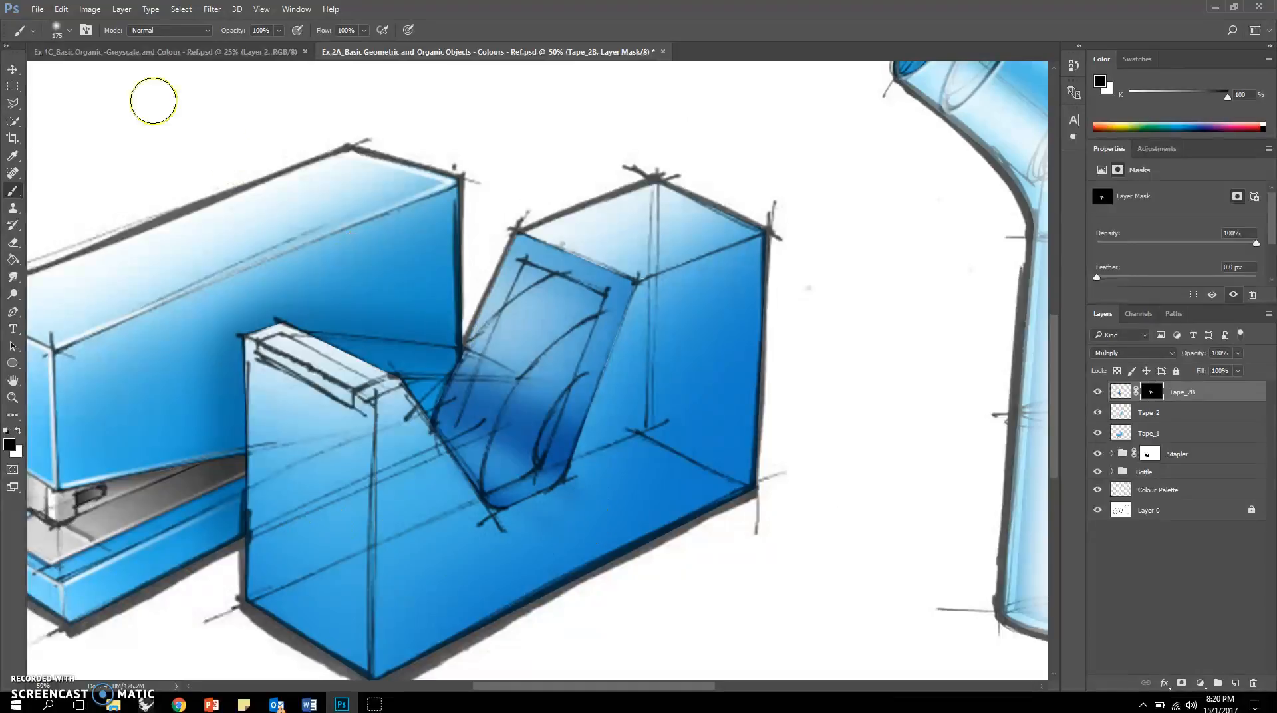
pyautogui.click(68, 30)
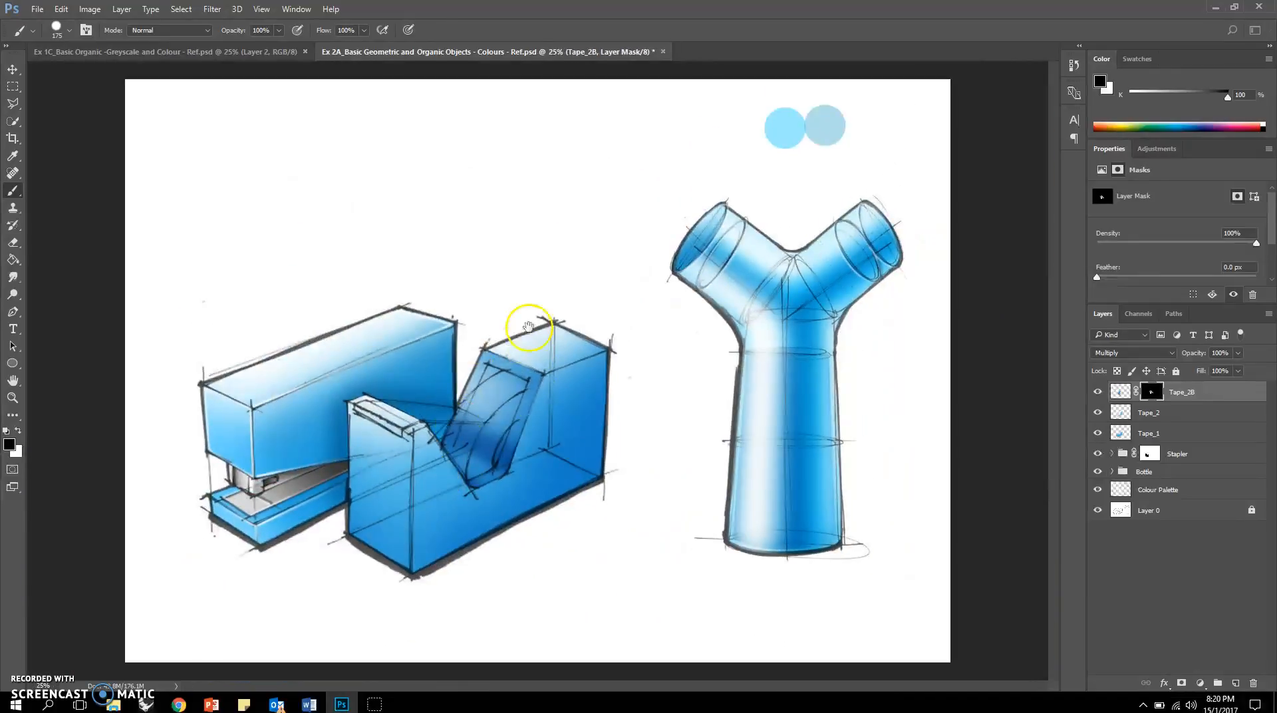
pyautogui.click(1098, 393)
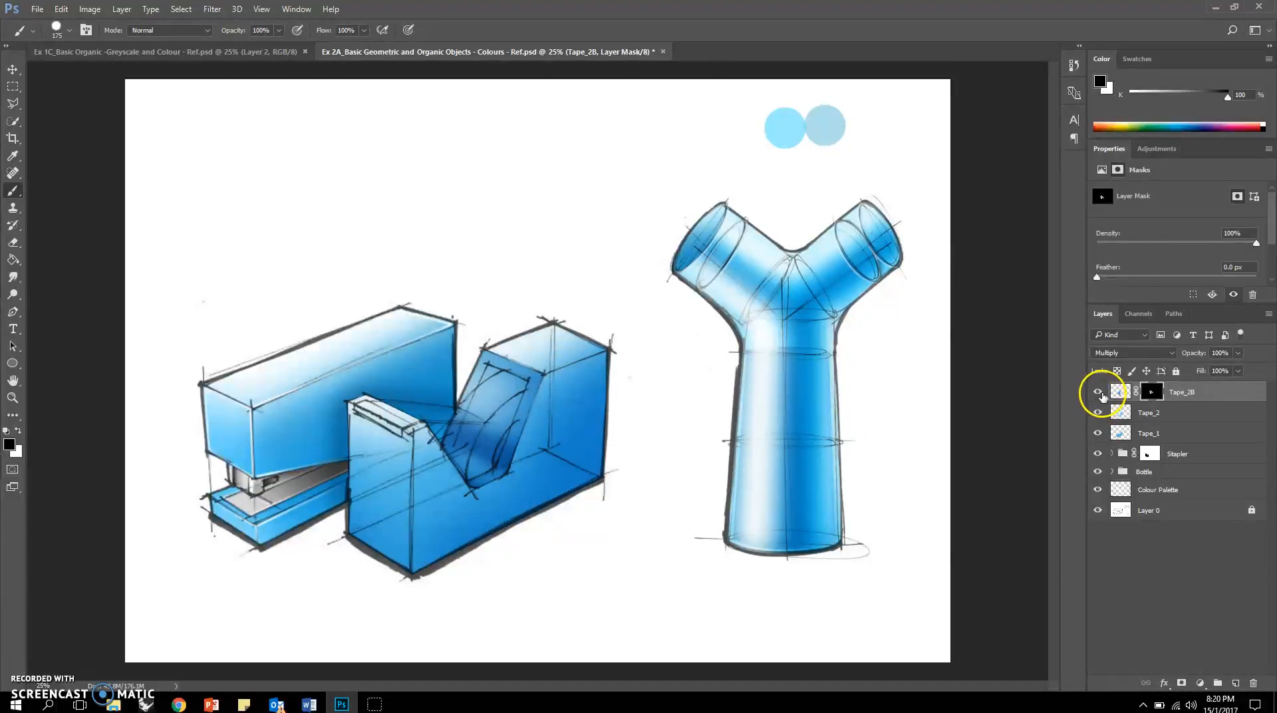
pyautogui.click(1098, 391)
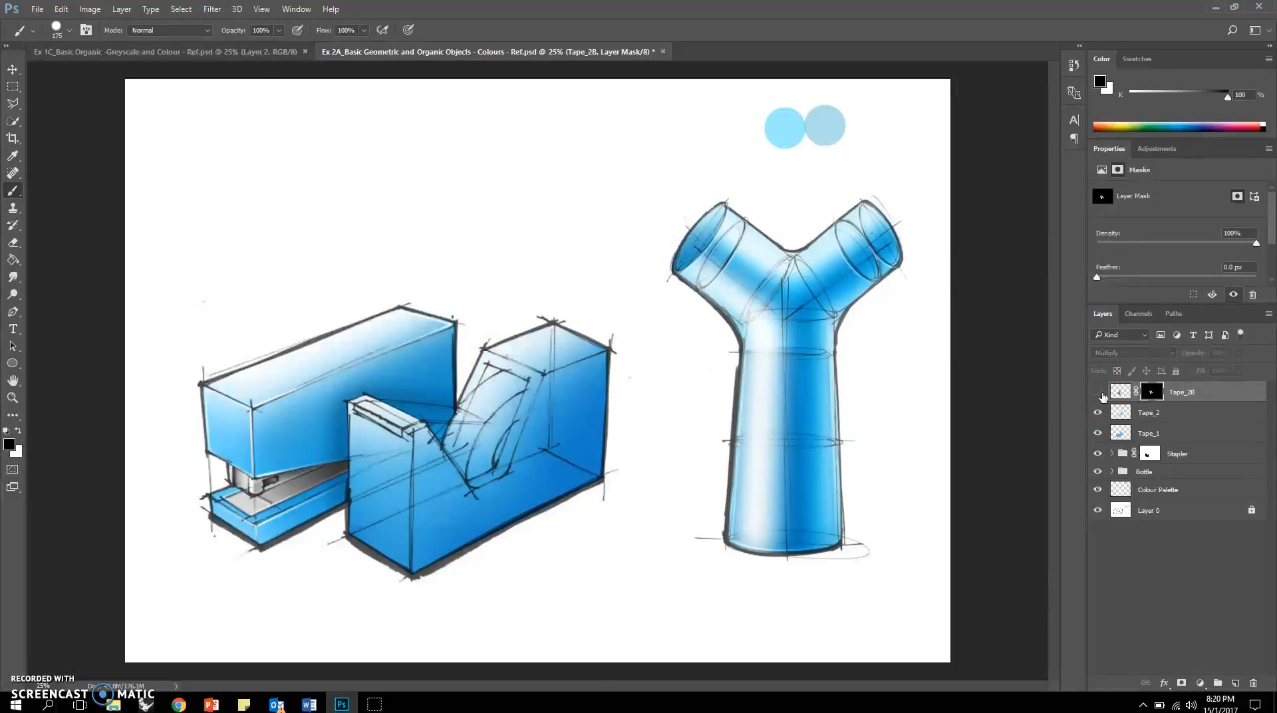
pyautogui.click(1097, 391)
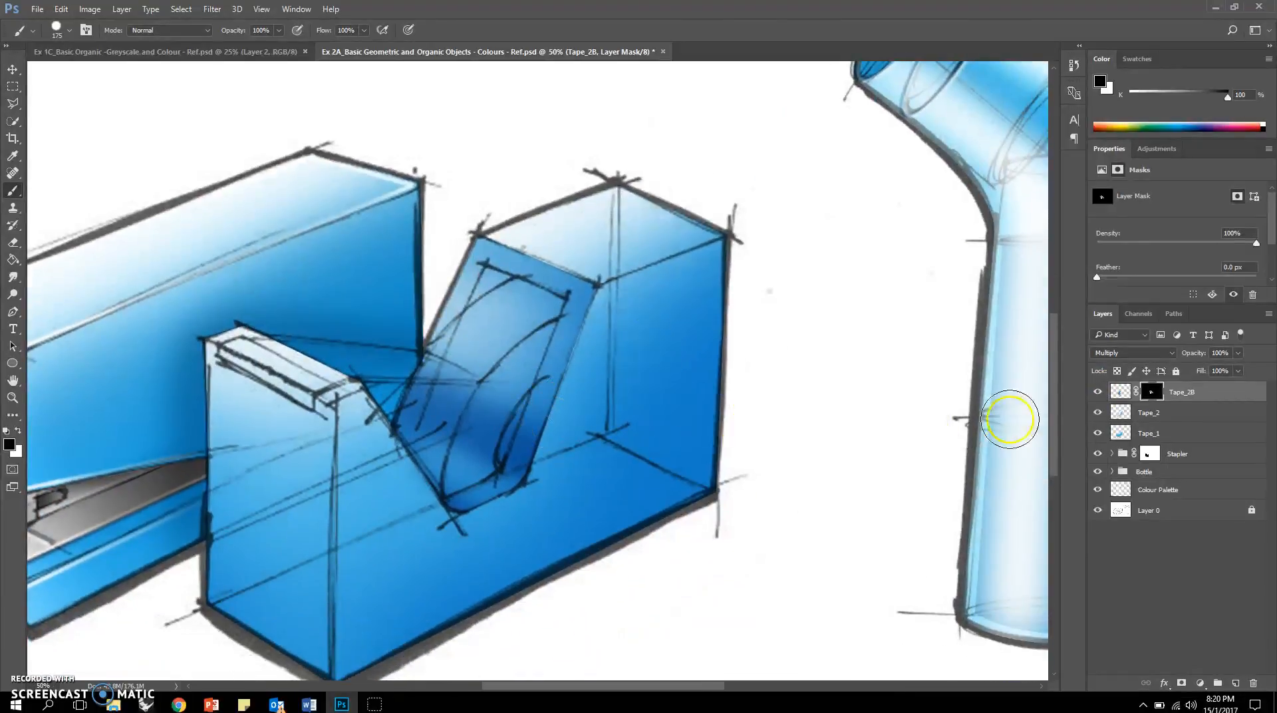
pyautogui.click(1098, 412)
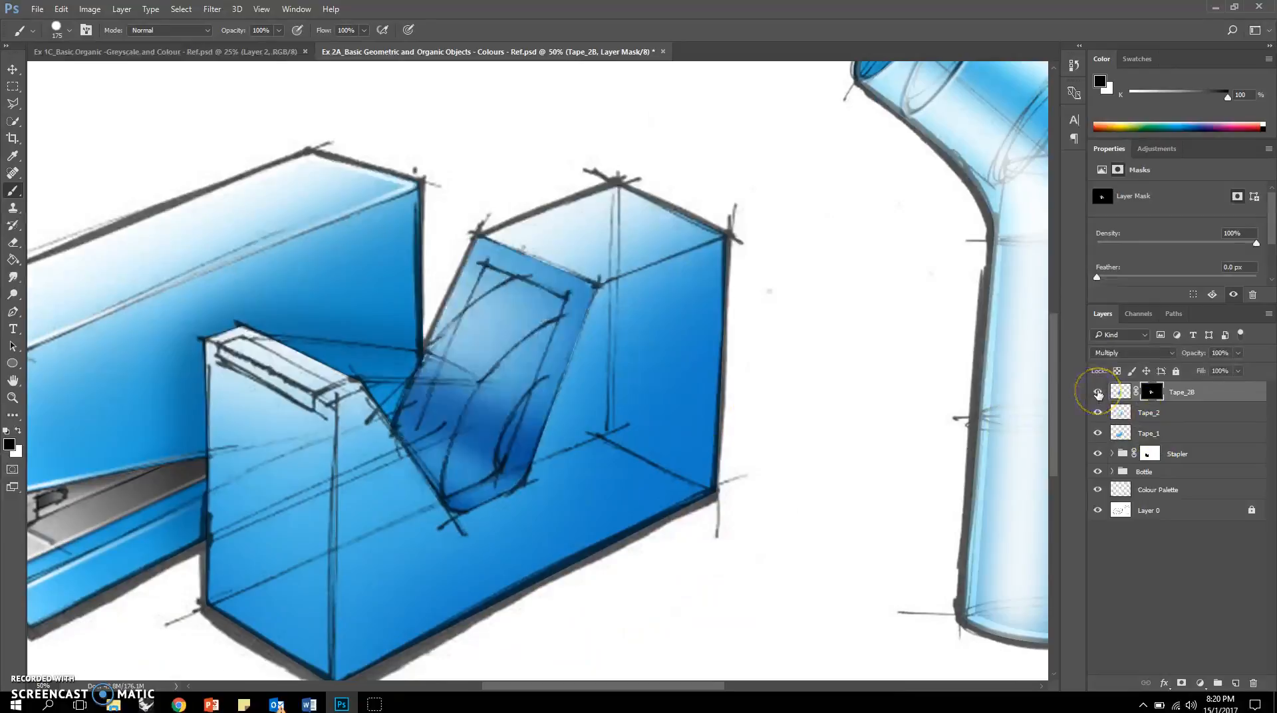
pyautogui.click(1098, 392)
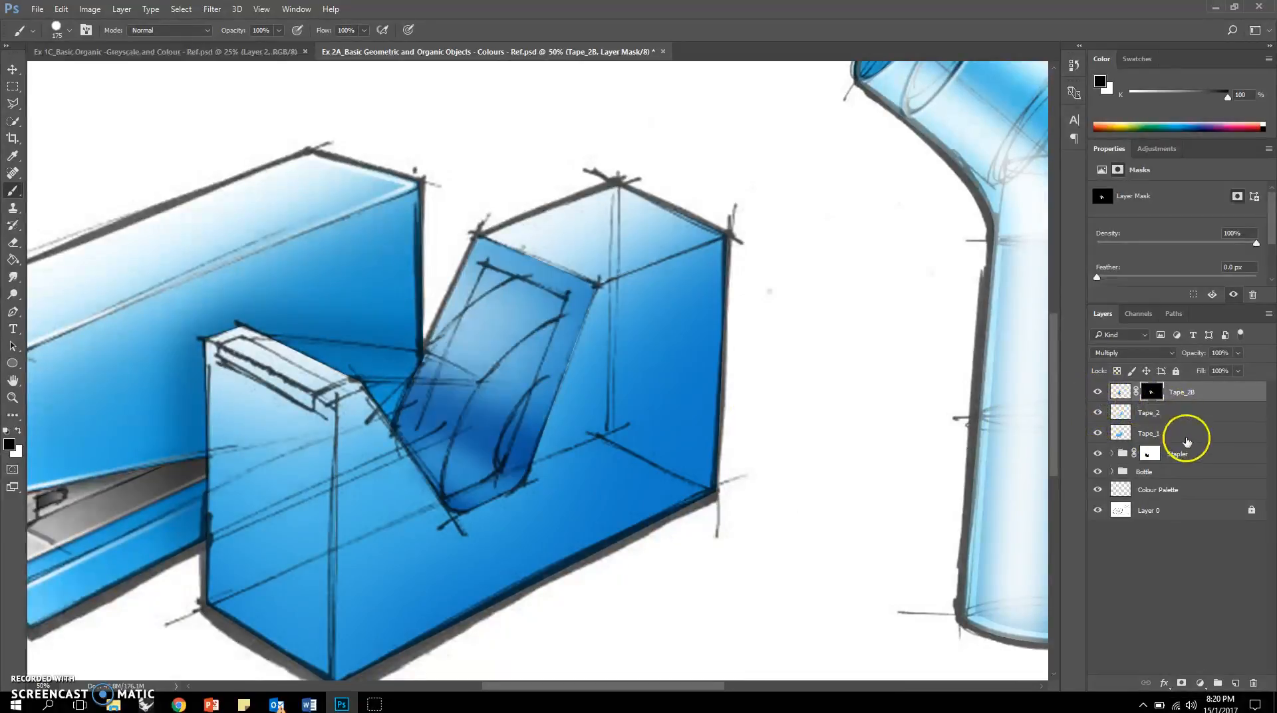
# Step: Add a new layer above Tape_2B and rename it Tape_2C
pyautogui.click(1235, 683)
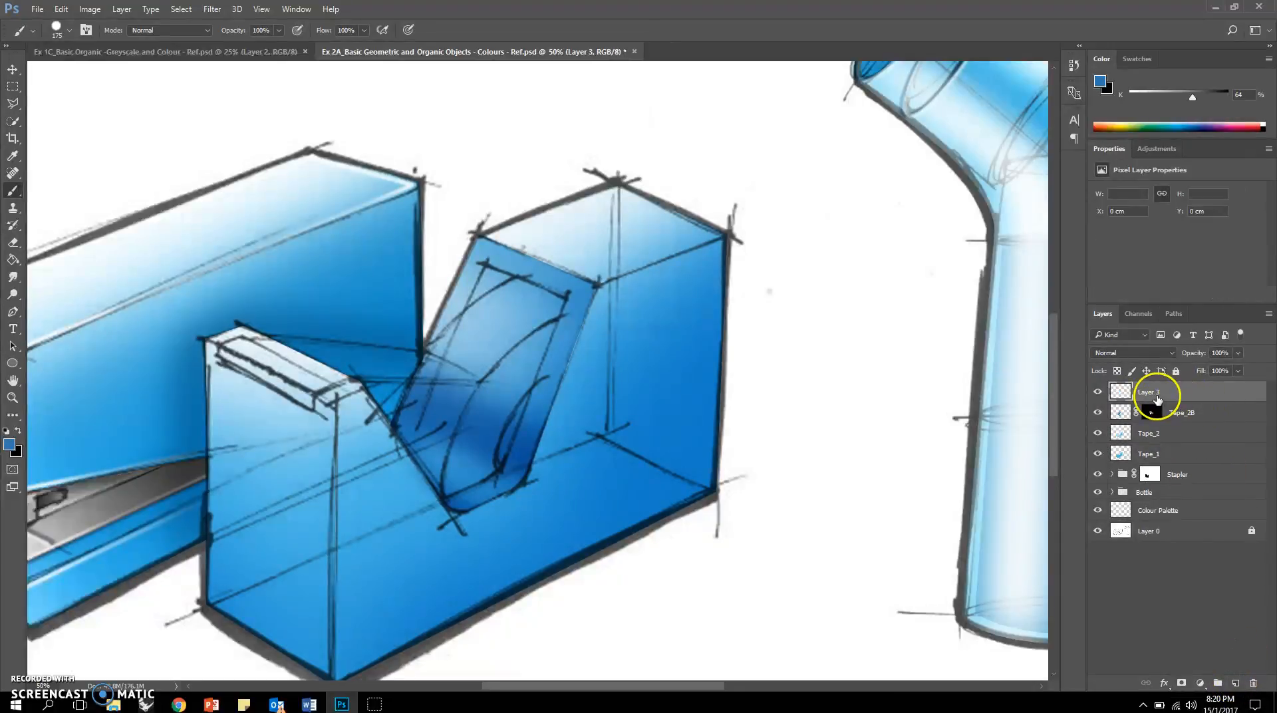
pyautogui.doubleClick(1149, 391)
pyautogui.write('Tape_3B')
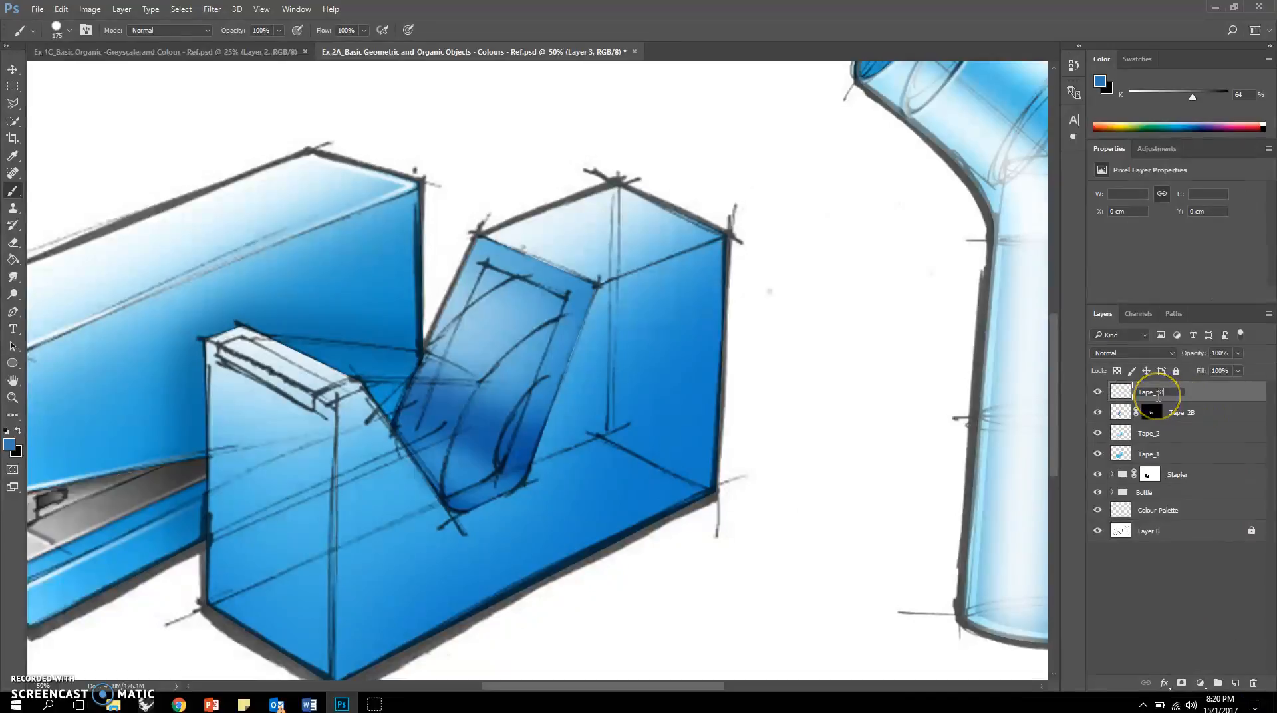
pyautogui.doubleClick(1149, 391)
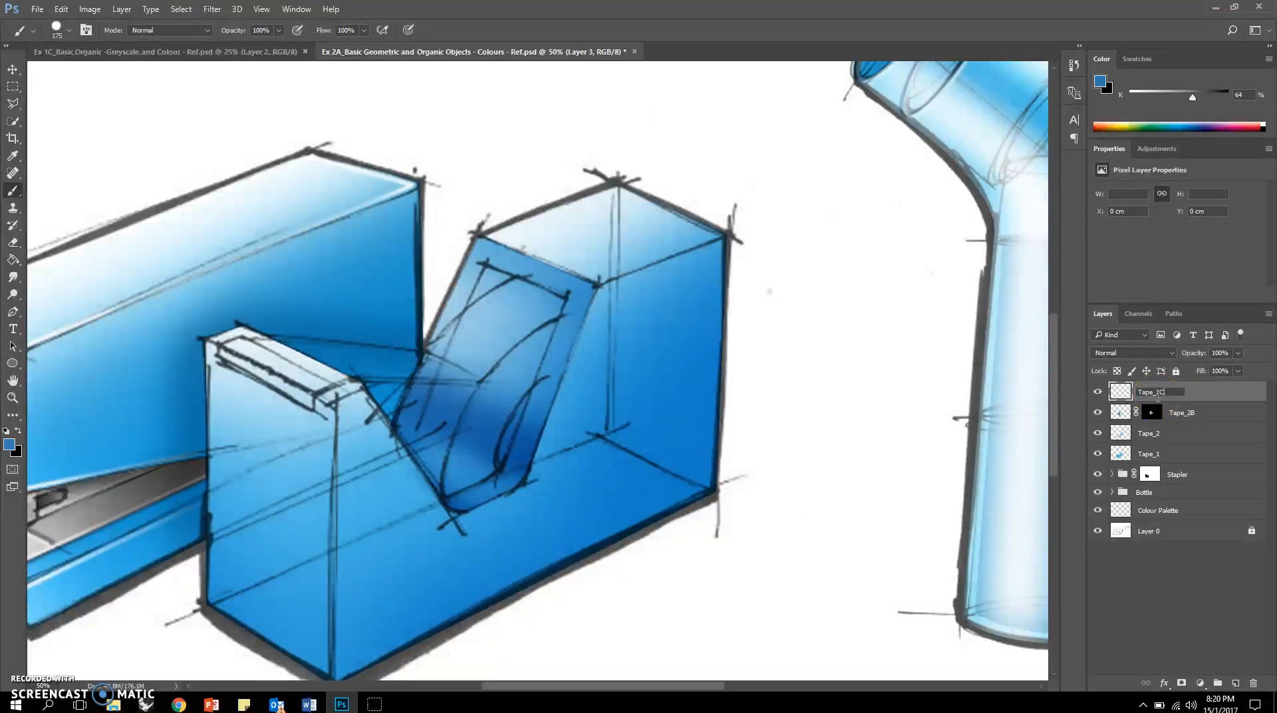
pyautogui.click(1173, 313)
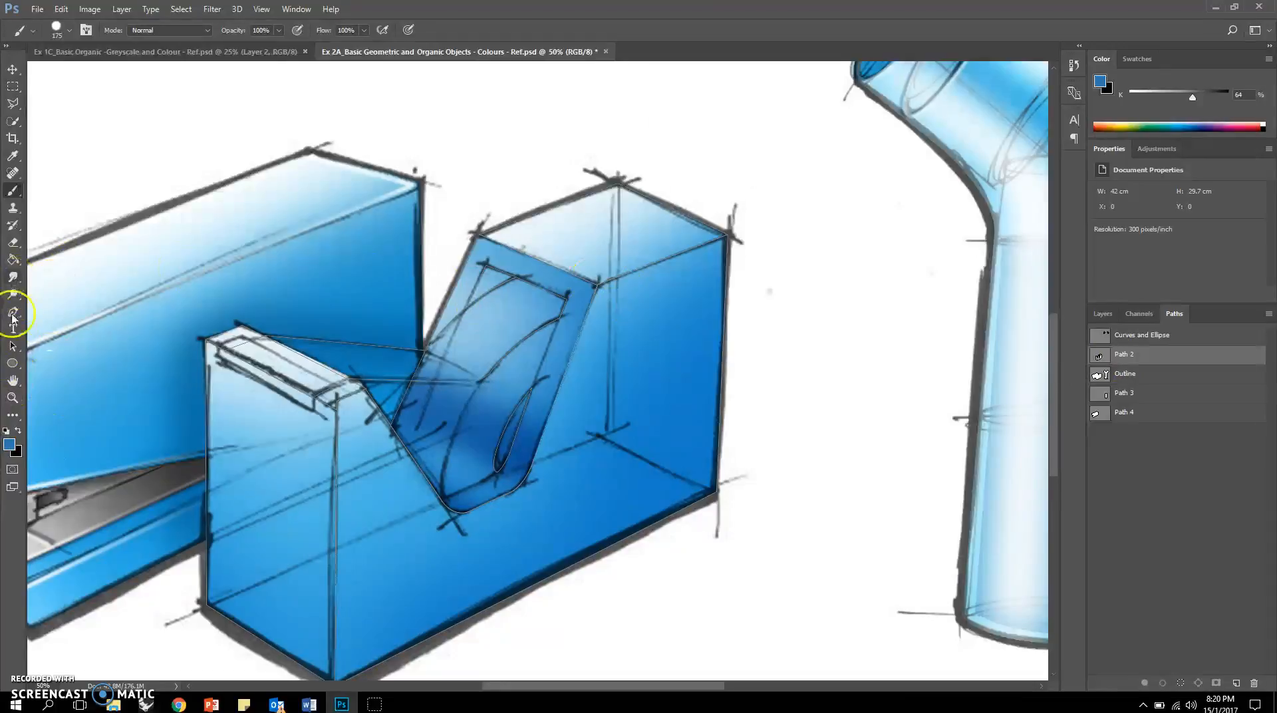
# Step: Load the saved tape-roll Path 2 as a selection with Tape_2B targeted
pyautogui.click(13, 345)
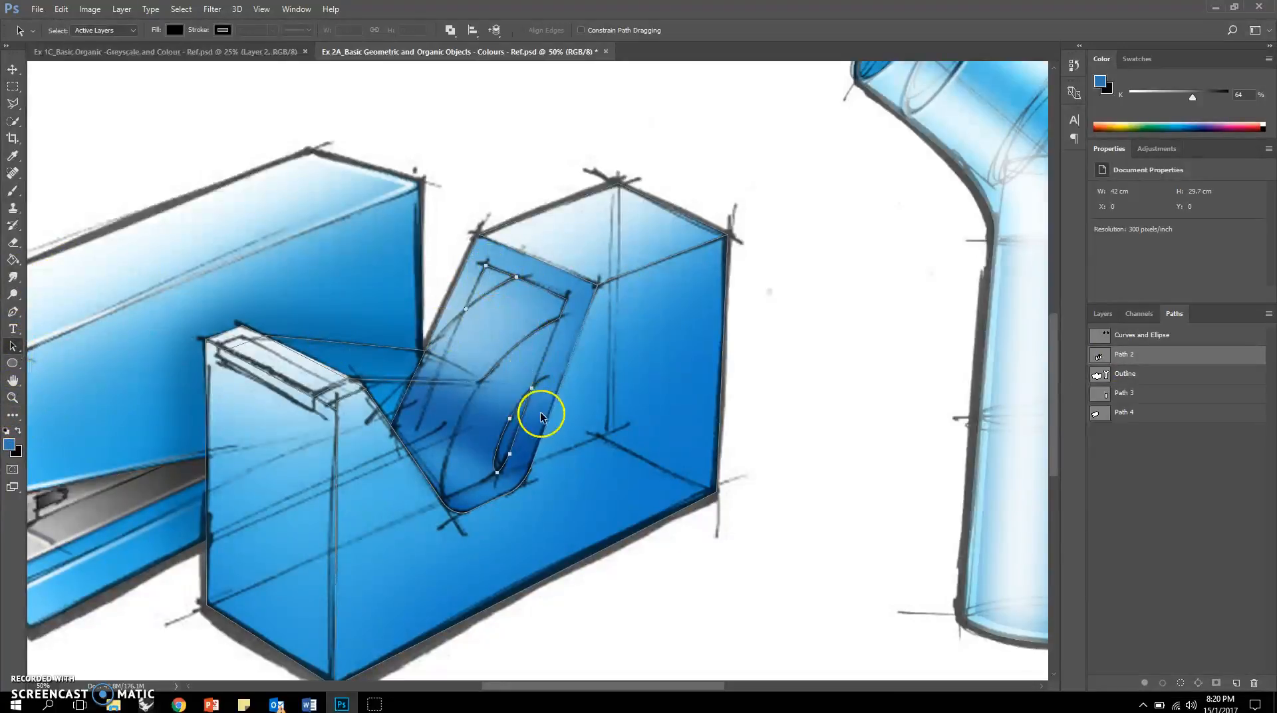
pyautogui.click(1102, 312)
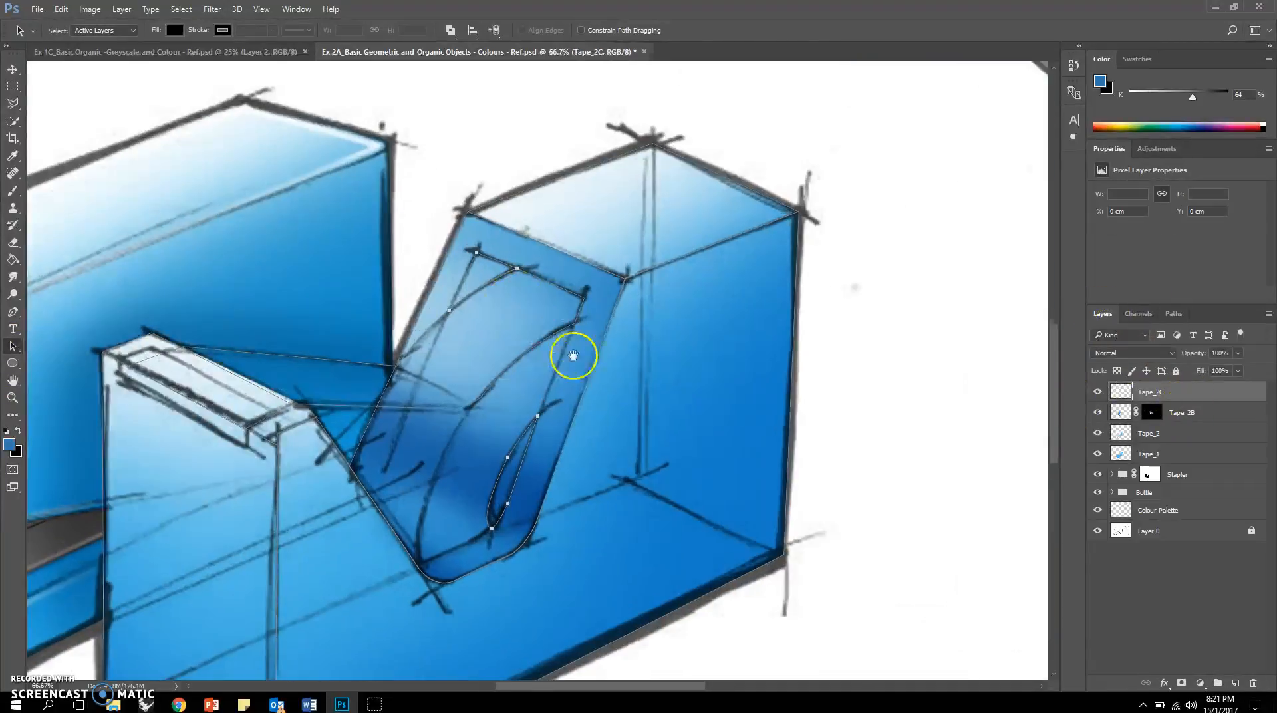
pyautogui.click(1182, 411)
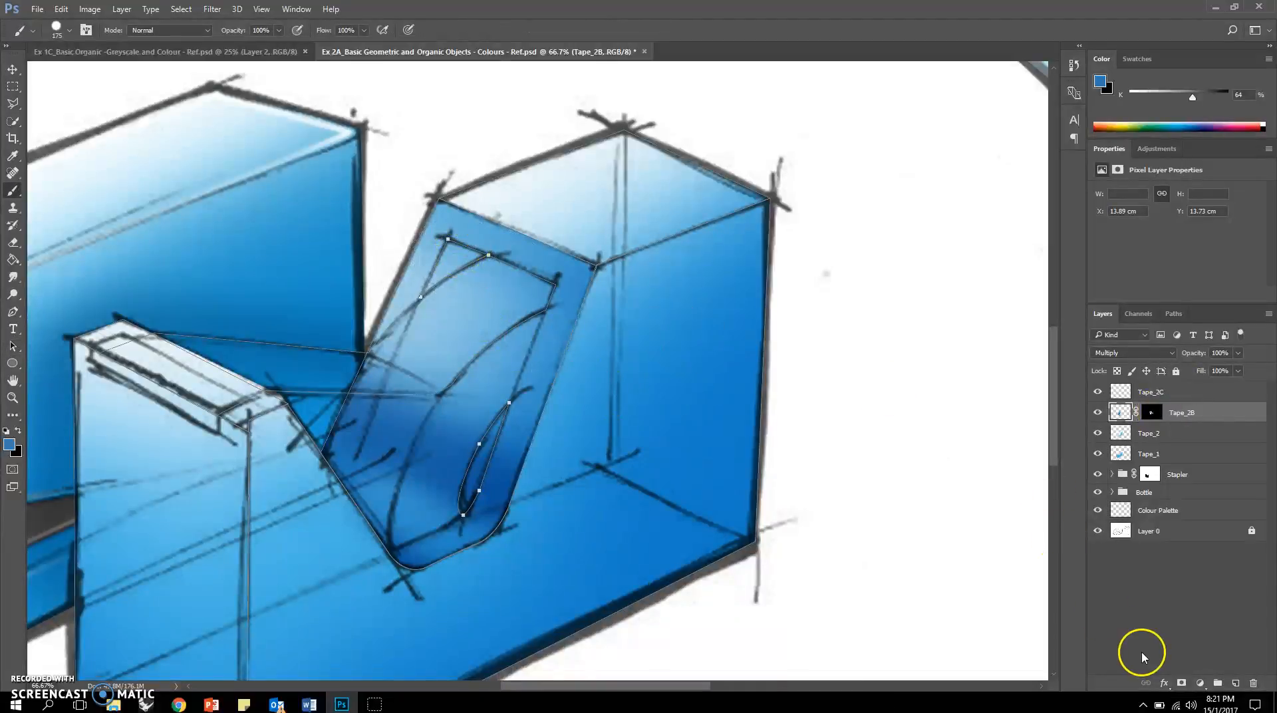
pyautogui.click(1172, 313)
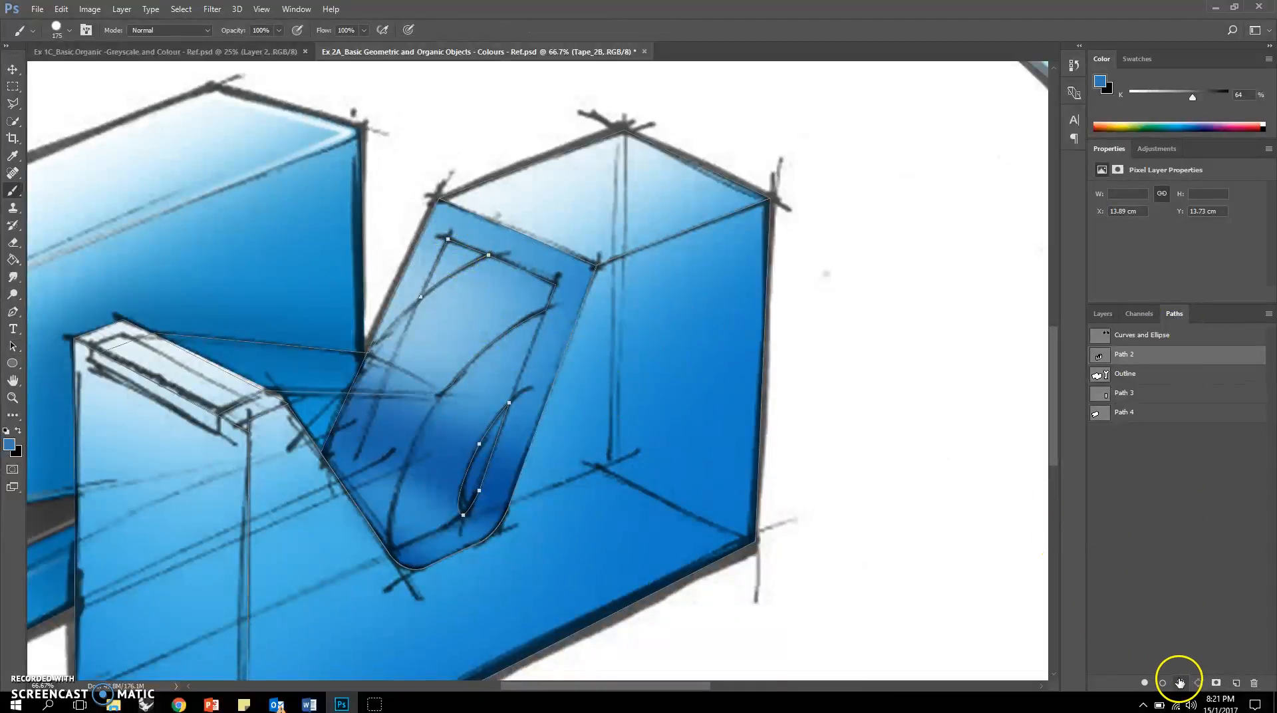
pyautogui.click(1103, 313)
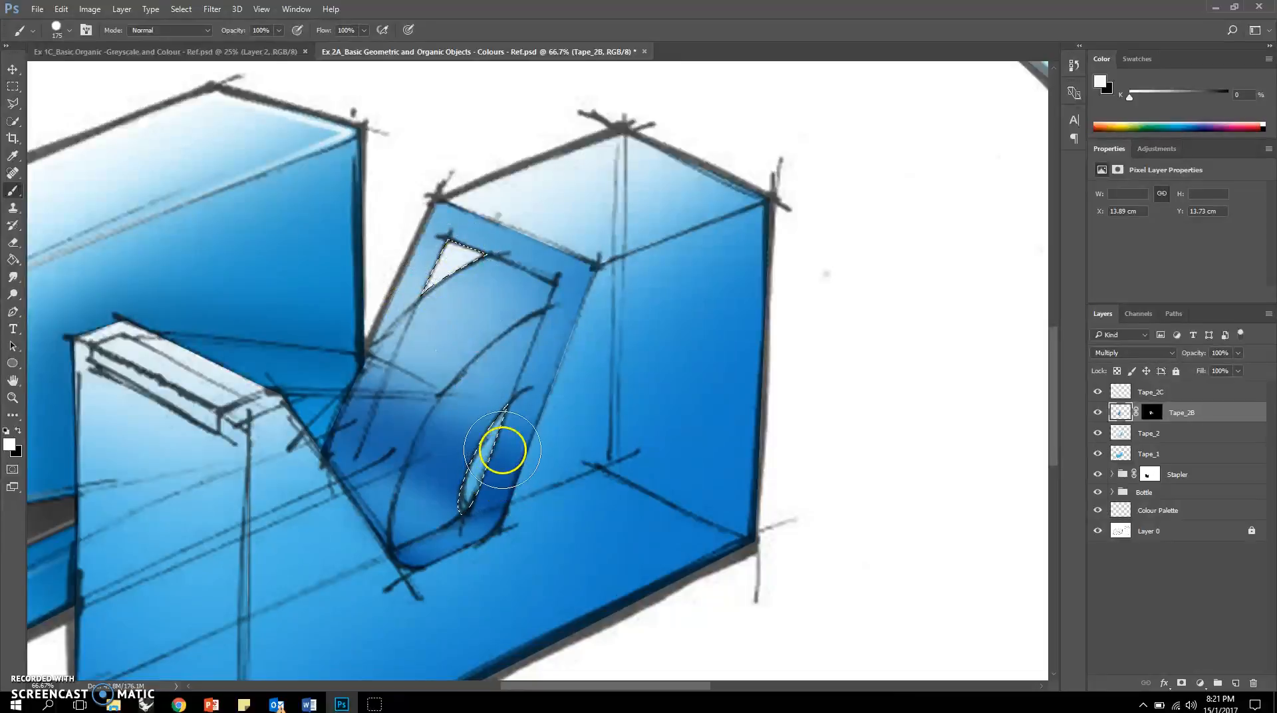
# Step: Erase the blue inside the crescent on Tape_1 and Tape_2 so it shows white
pyautogui.click(1097, 453)
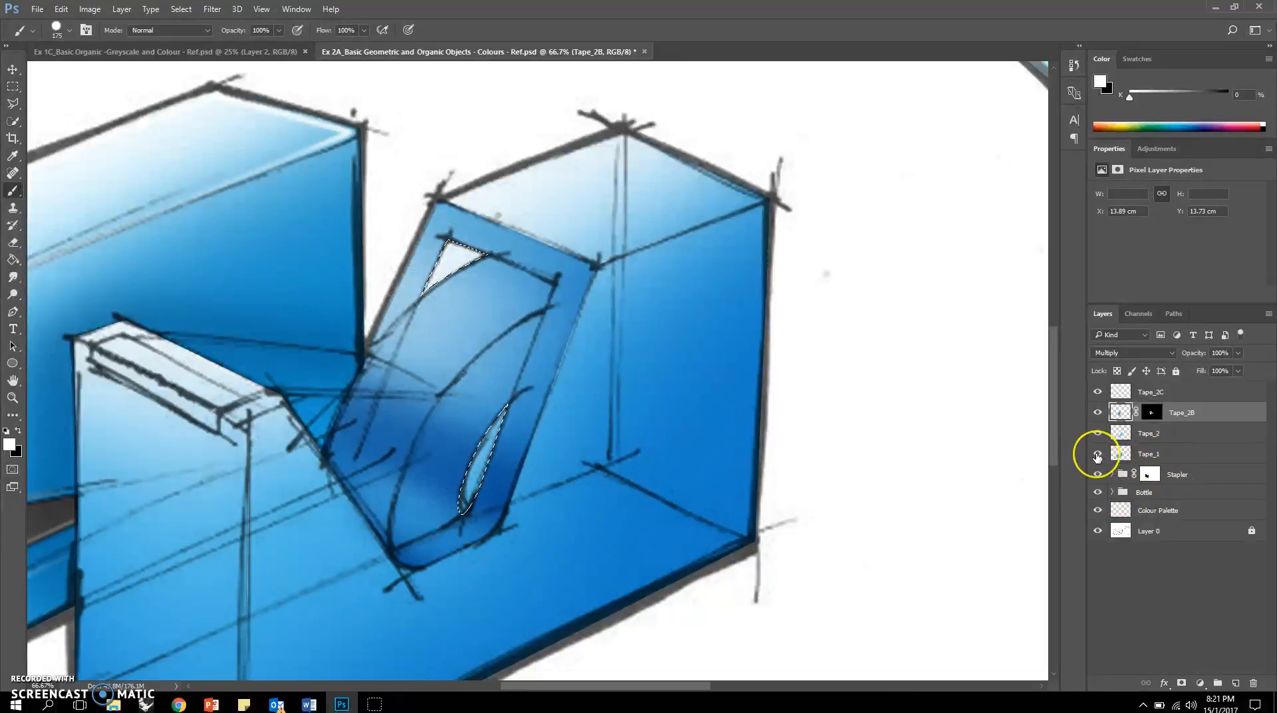
pyautogui.click(1148, 453)
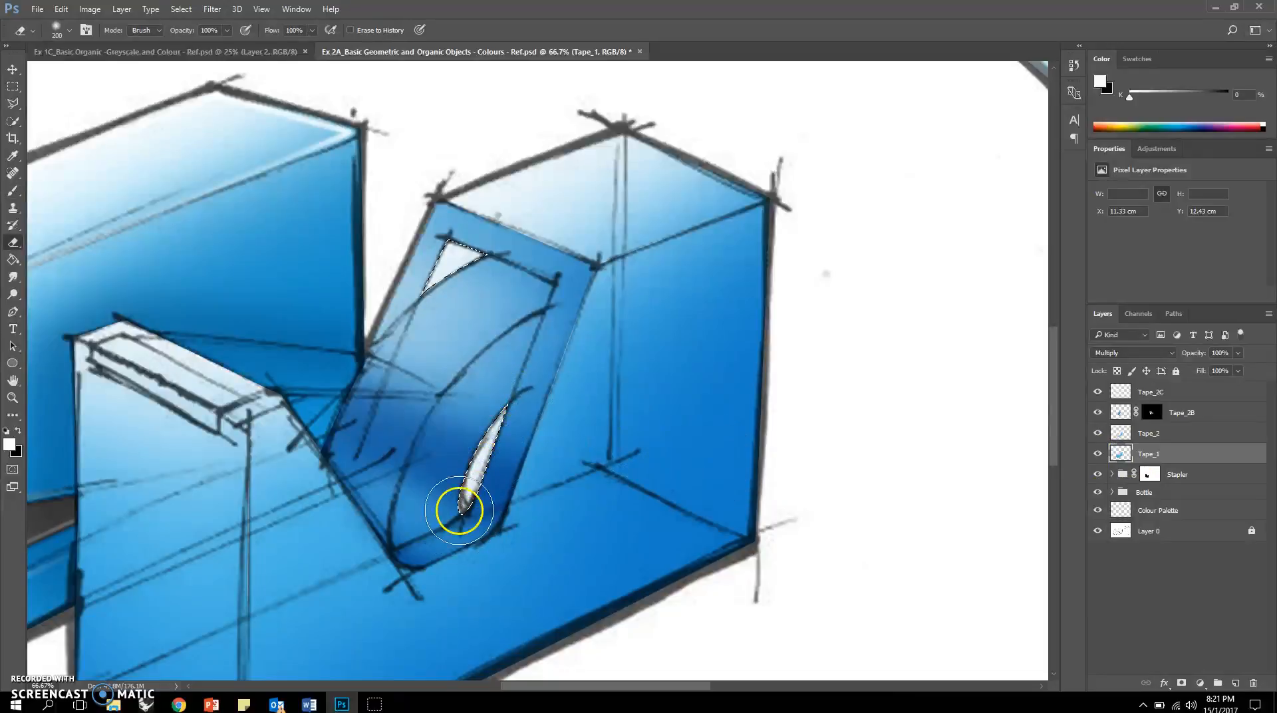
pyautogui.click(1173, 433)
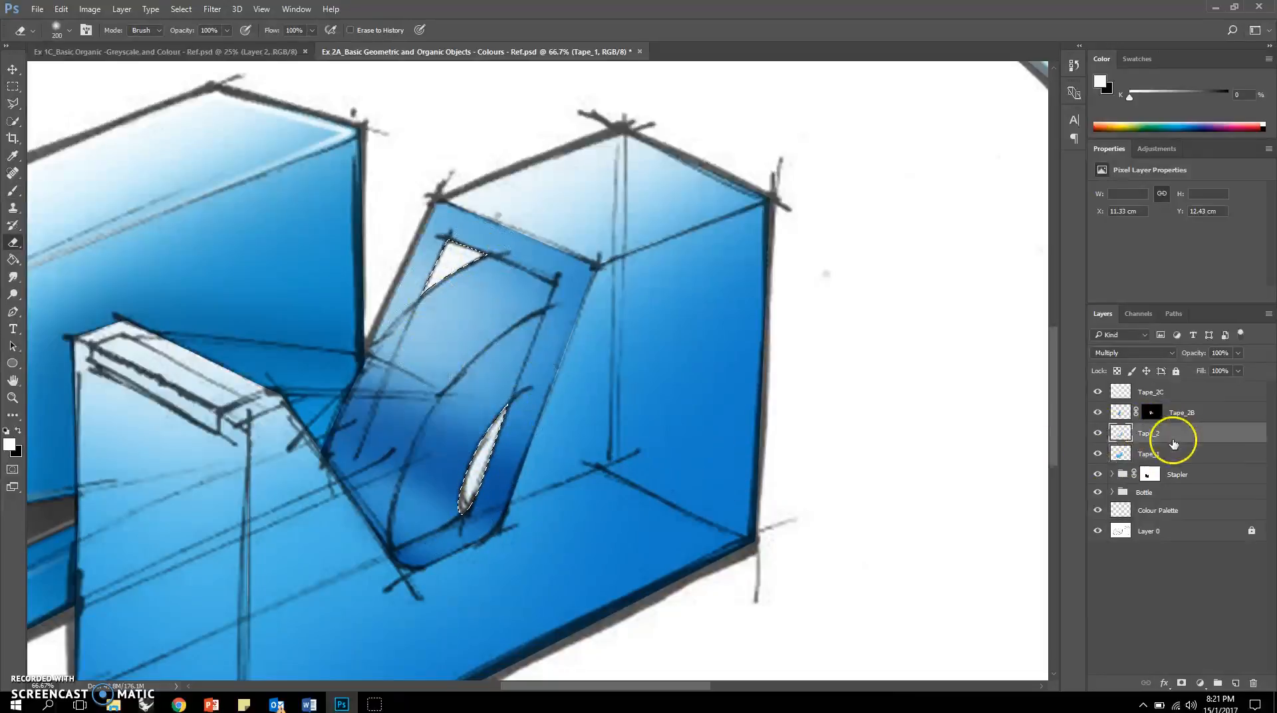
pyautogui.click(1098, 454)
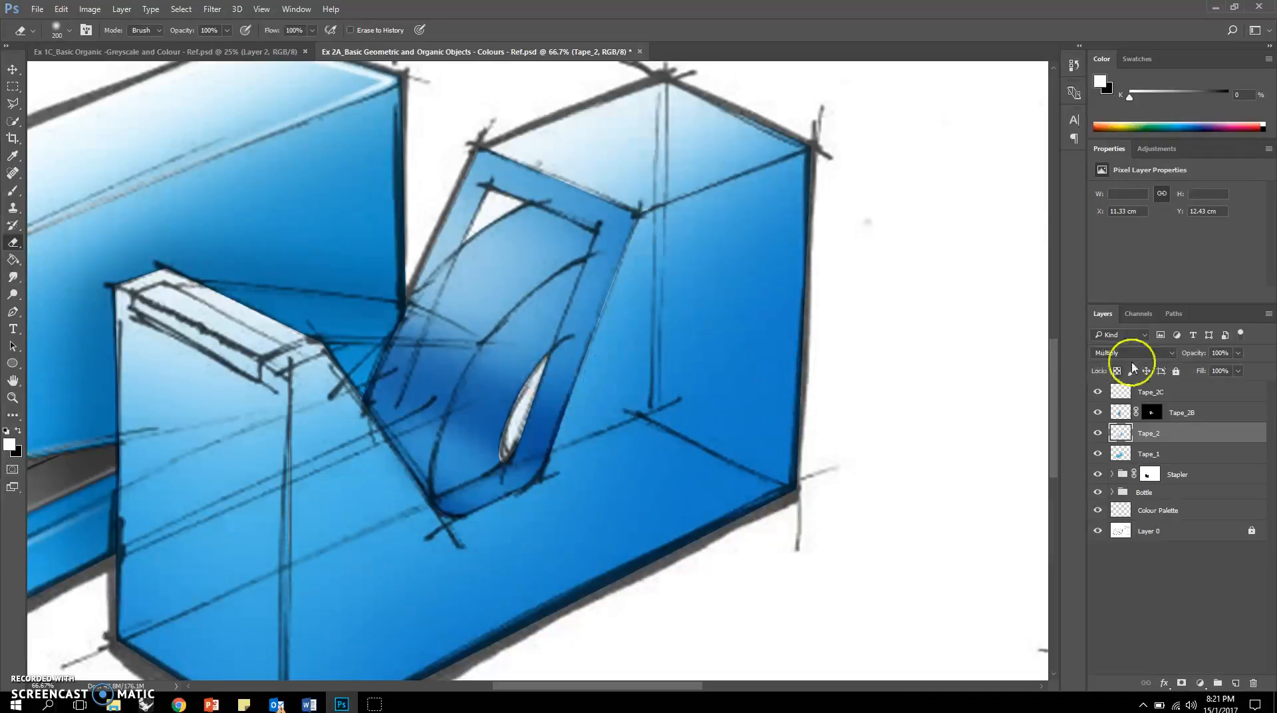
pyautogui.click(1173, 313)
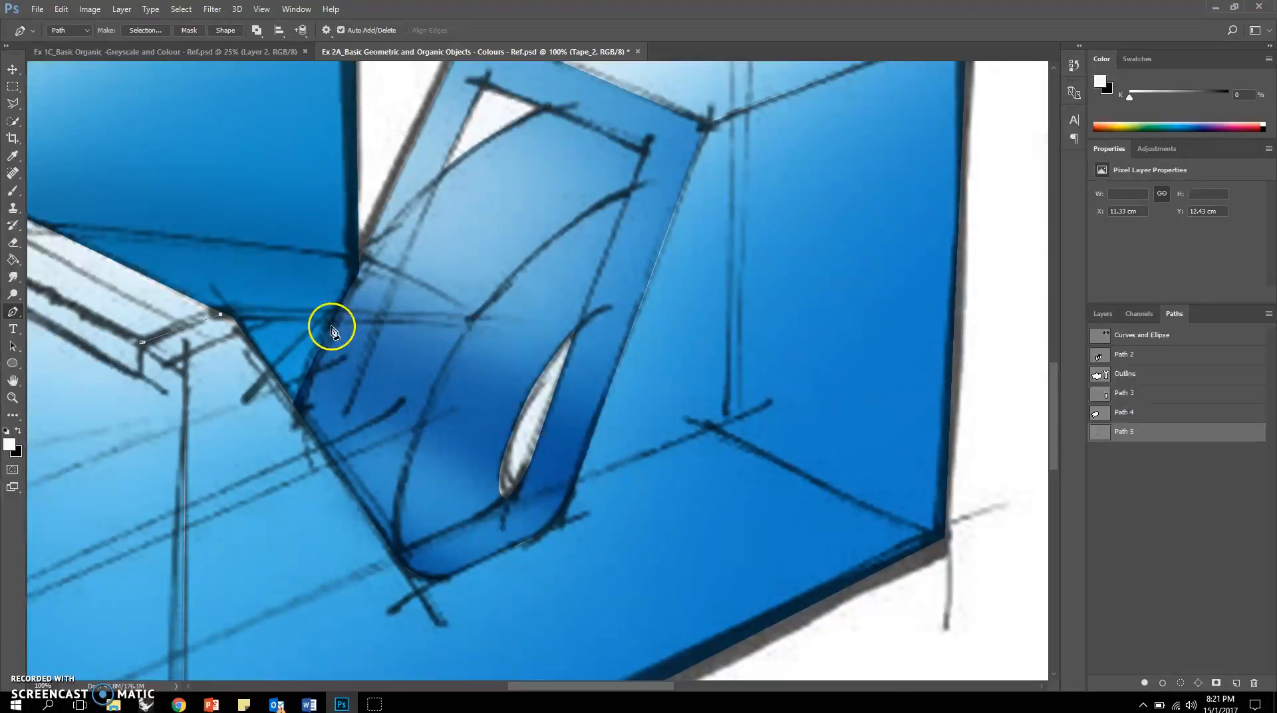
pyautogui.moveTo(359, 328)
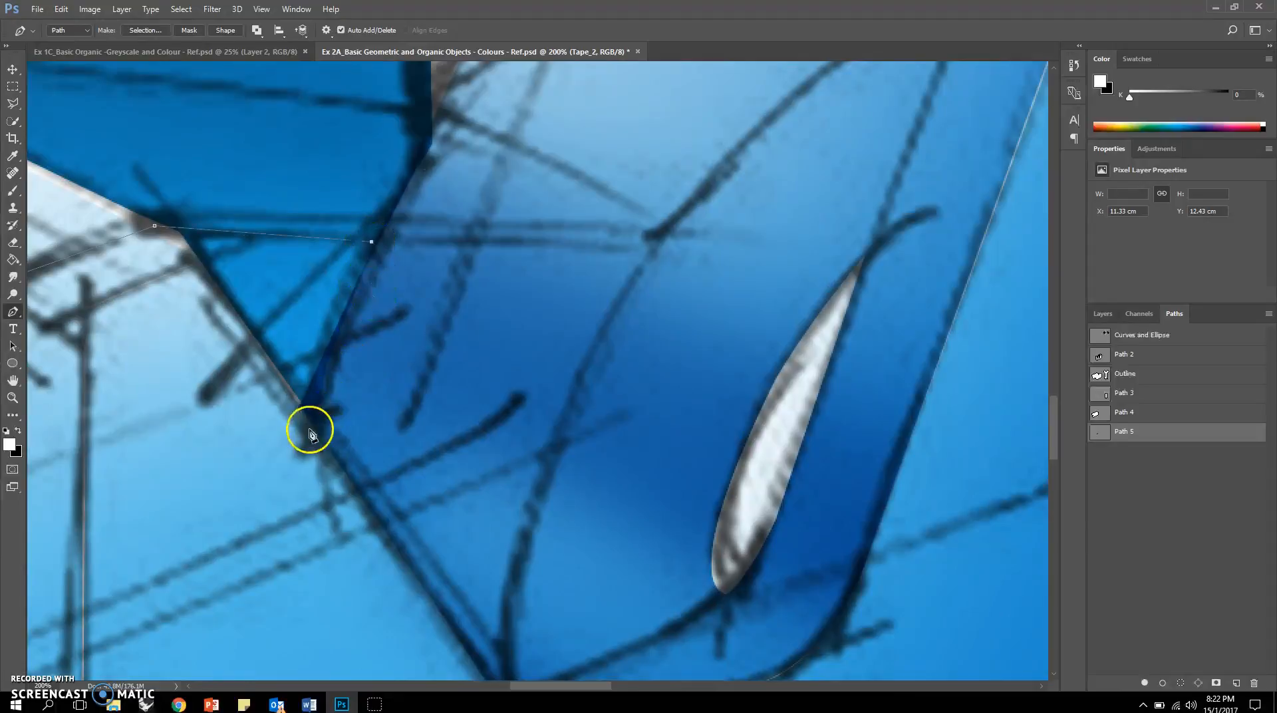
# Step: Add another anchor point to Path 5 along the dispenser's outline
pyautogui.click(305, 407)
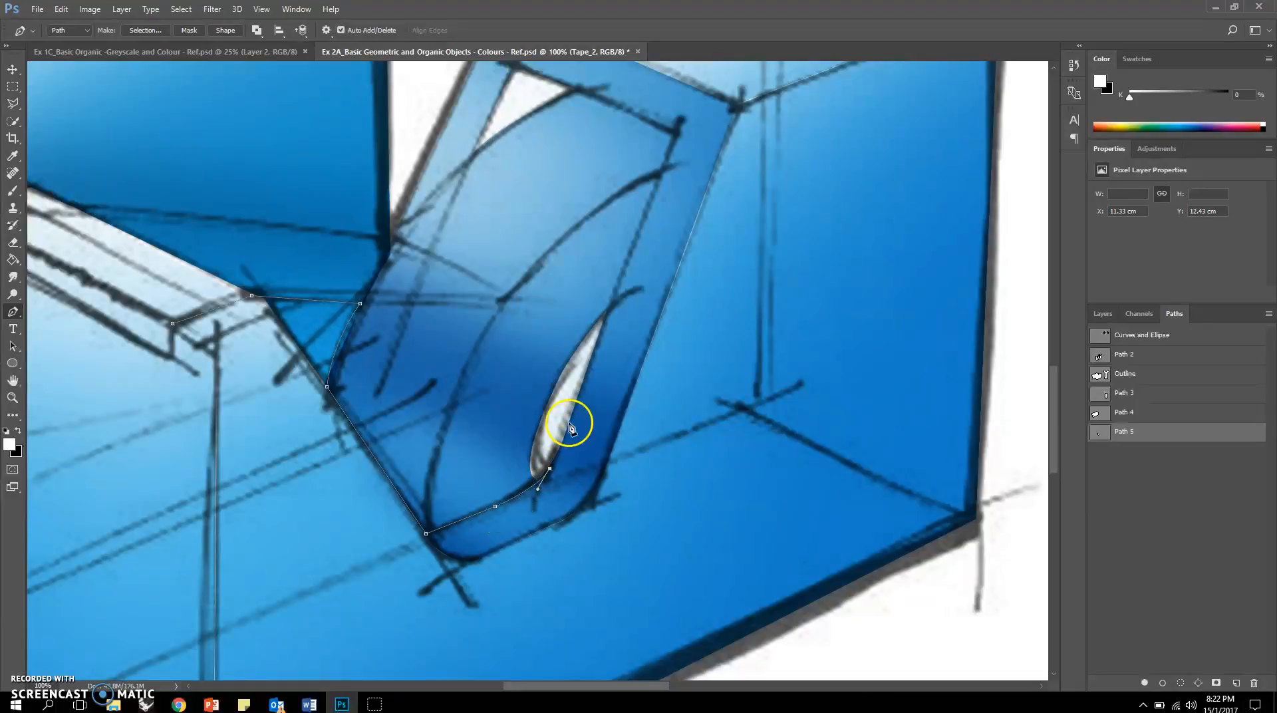
pyautogui.moveTo(580, 388)
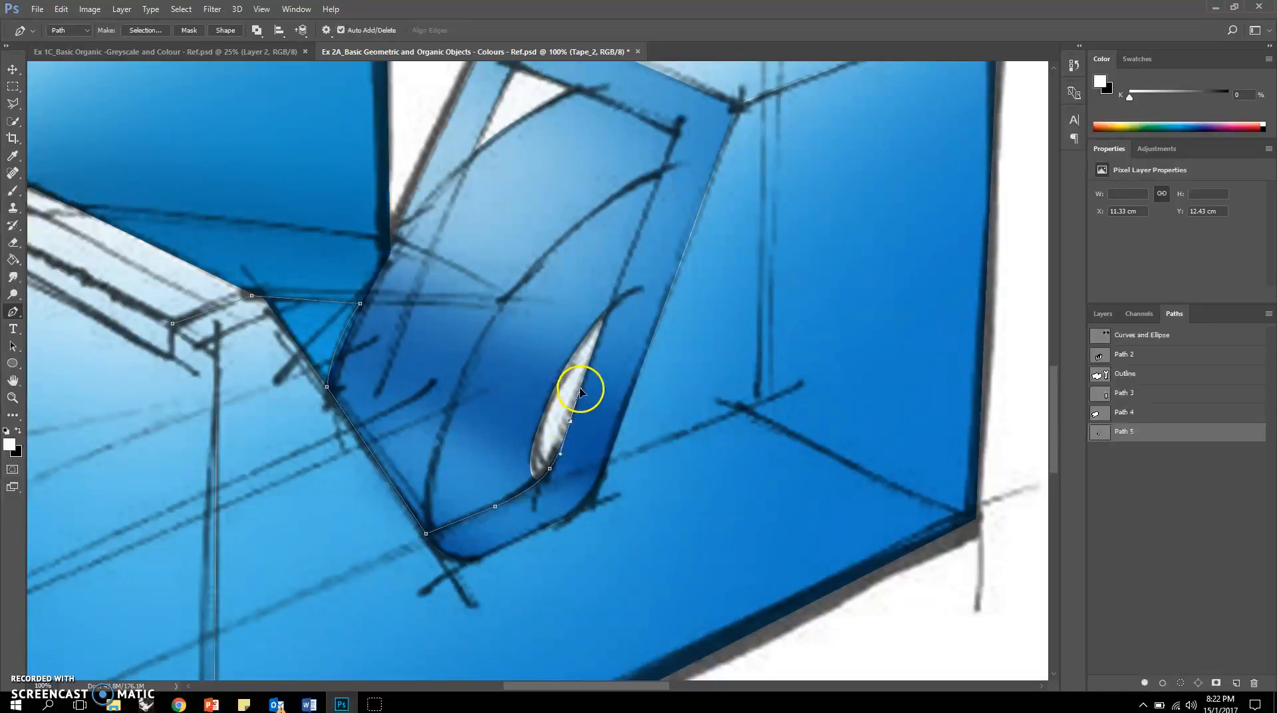
pyautogui.moveTo(678, 137)
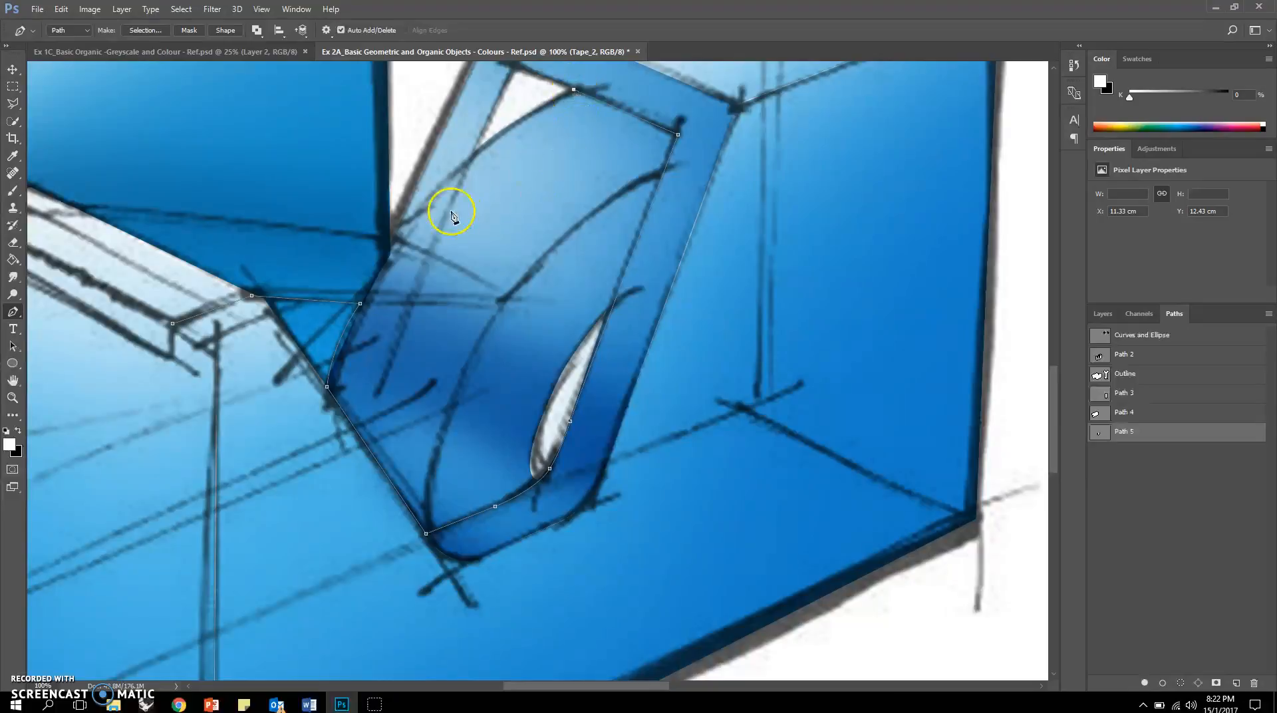
pyautogui.moveTo(395, 246)
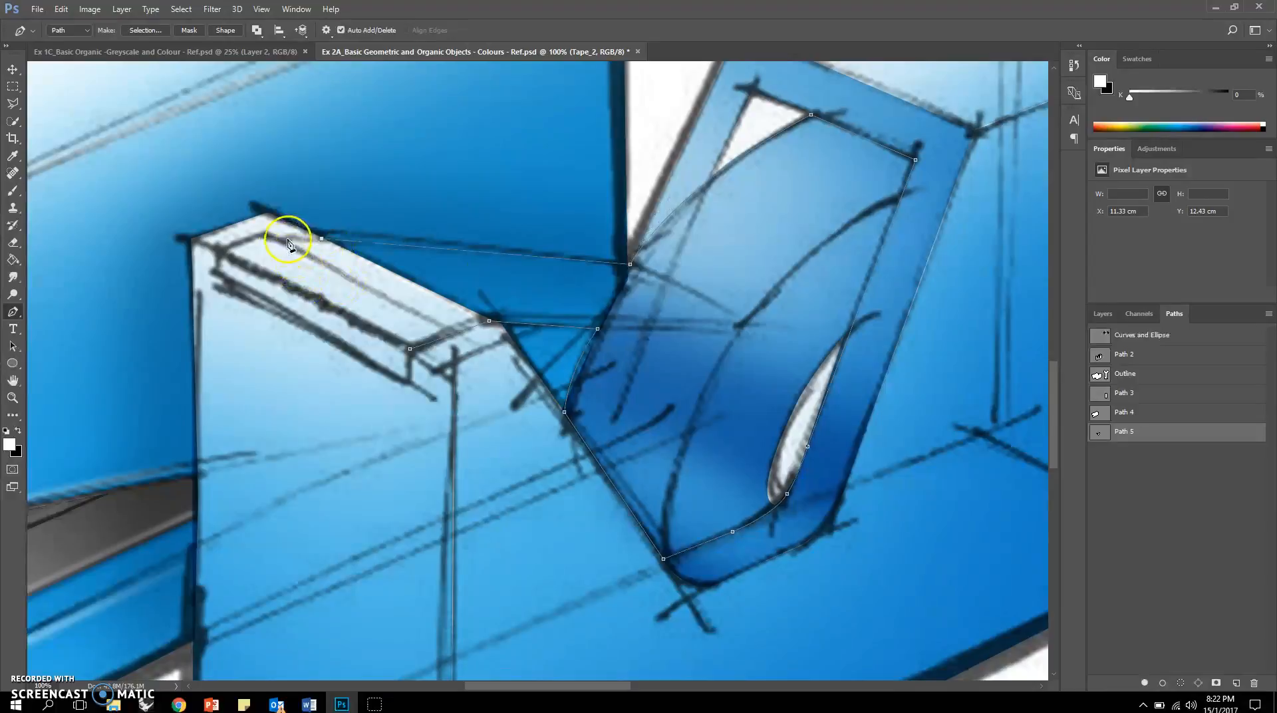
pyautogui.moveTo(269, 236)
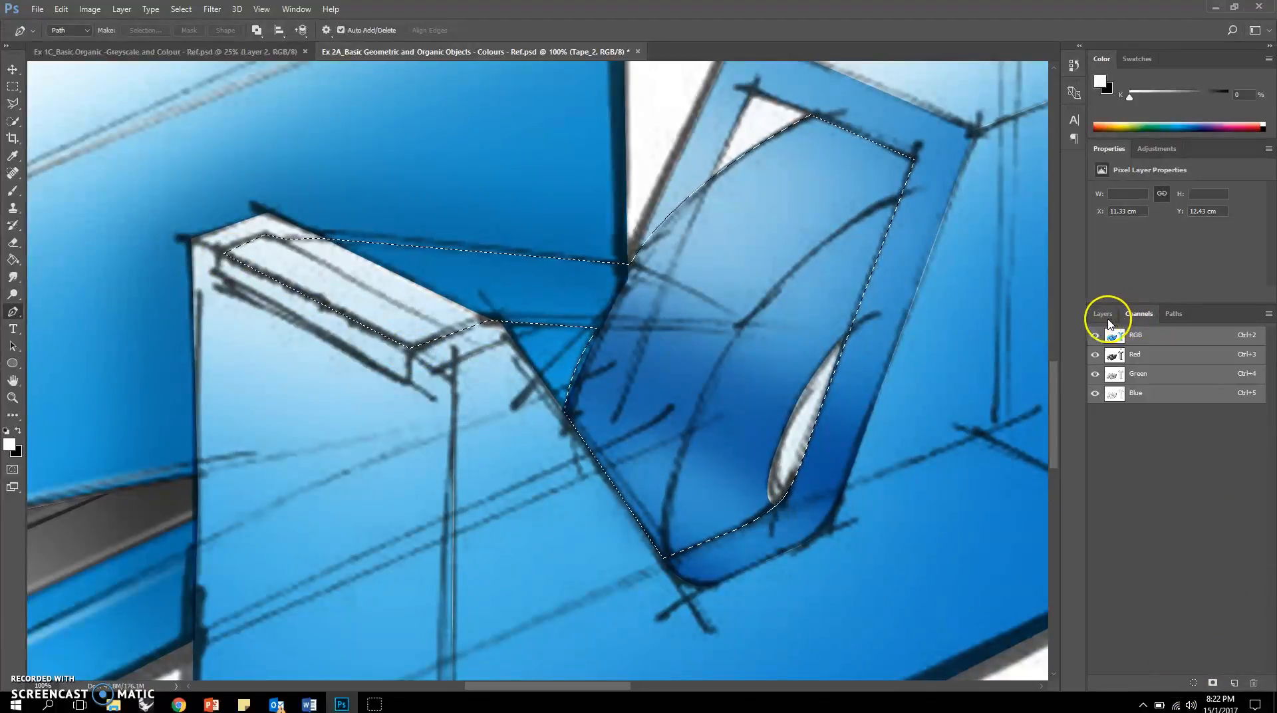
# Step: Mask Group 1 from the selection, reload Path 5, and target the Stapler mask
pyautogui.click(1103, 313)
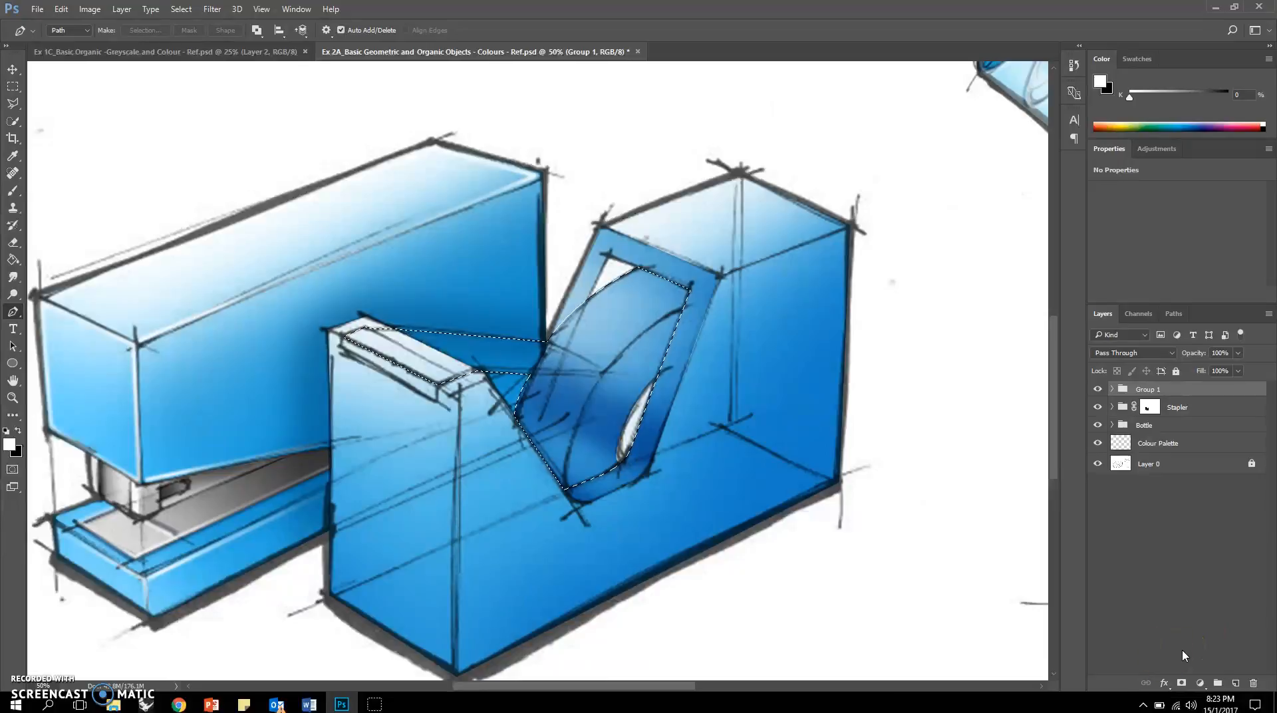
pyautogui.click(1201, 683)
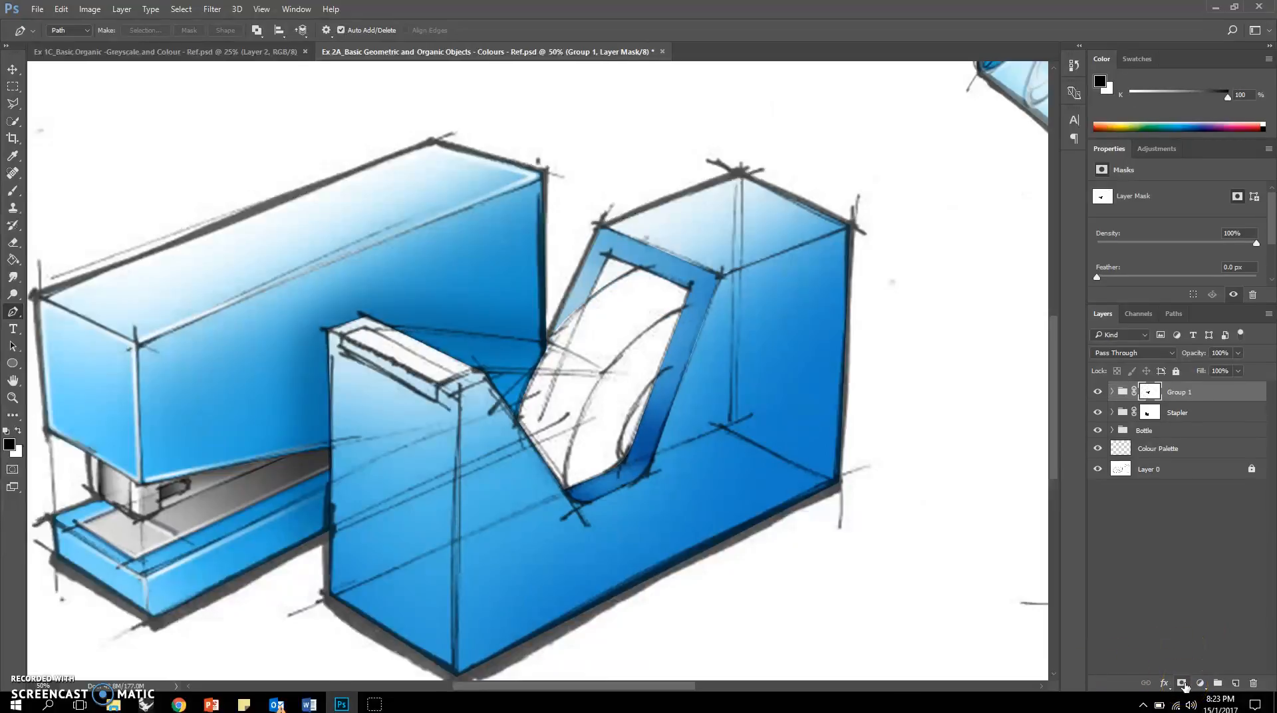
pyautogui.moveTo(1209, 452)
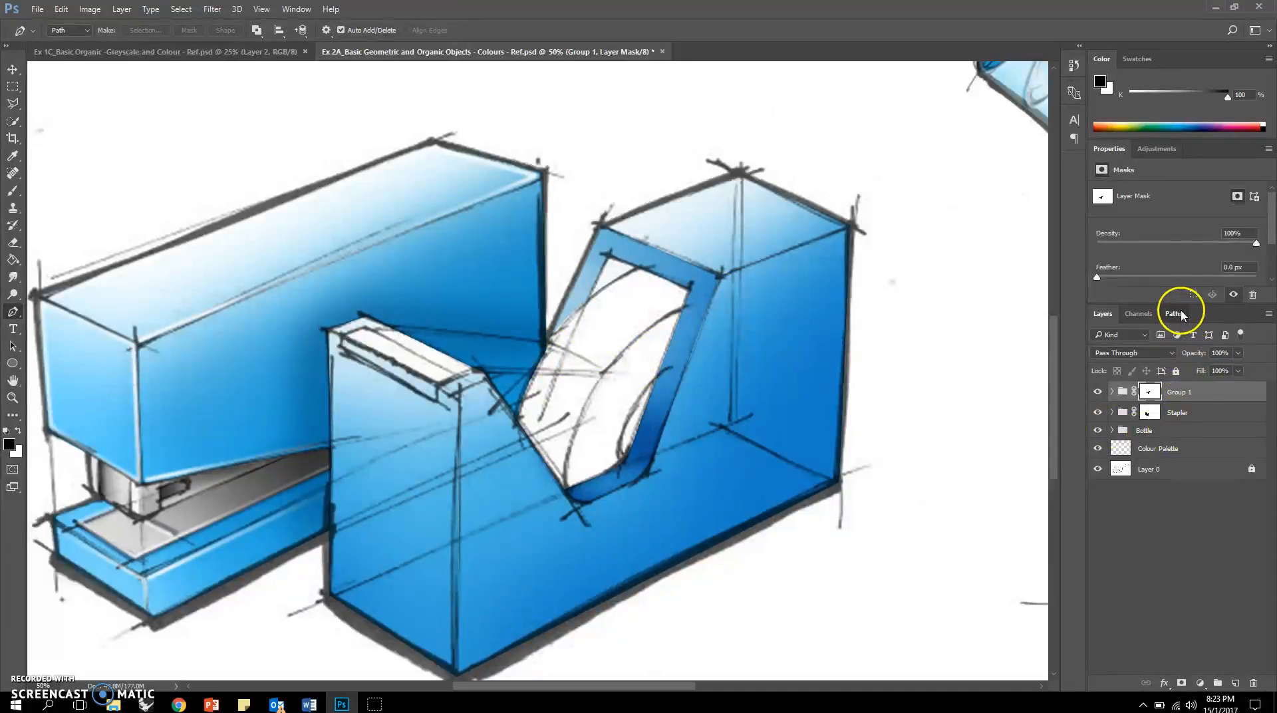
pyautogui.click(1173, 312)
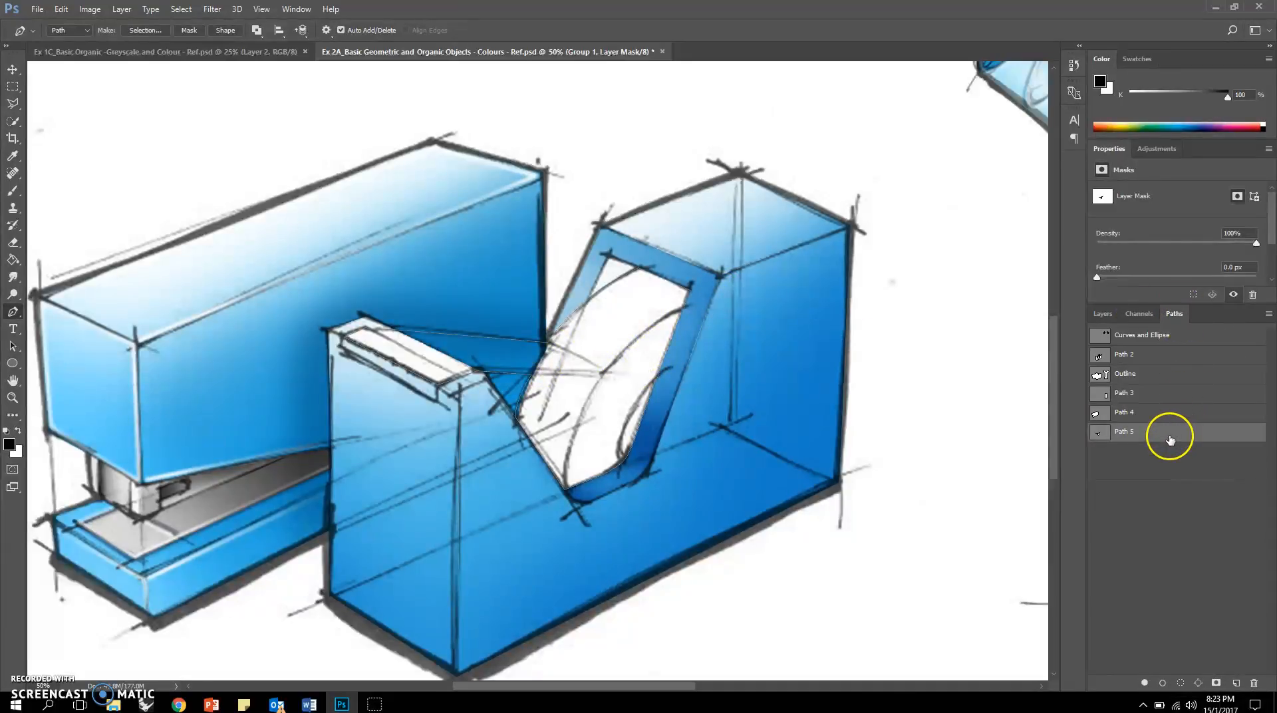
pyautogui.click(1125, 431)
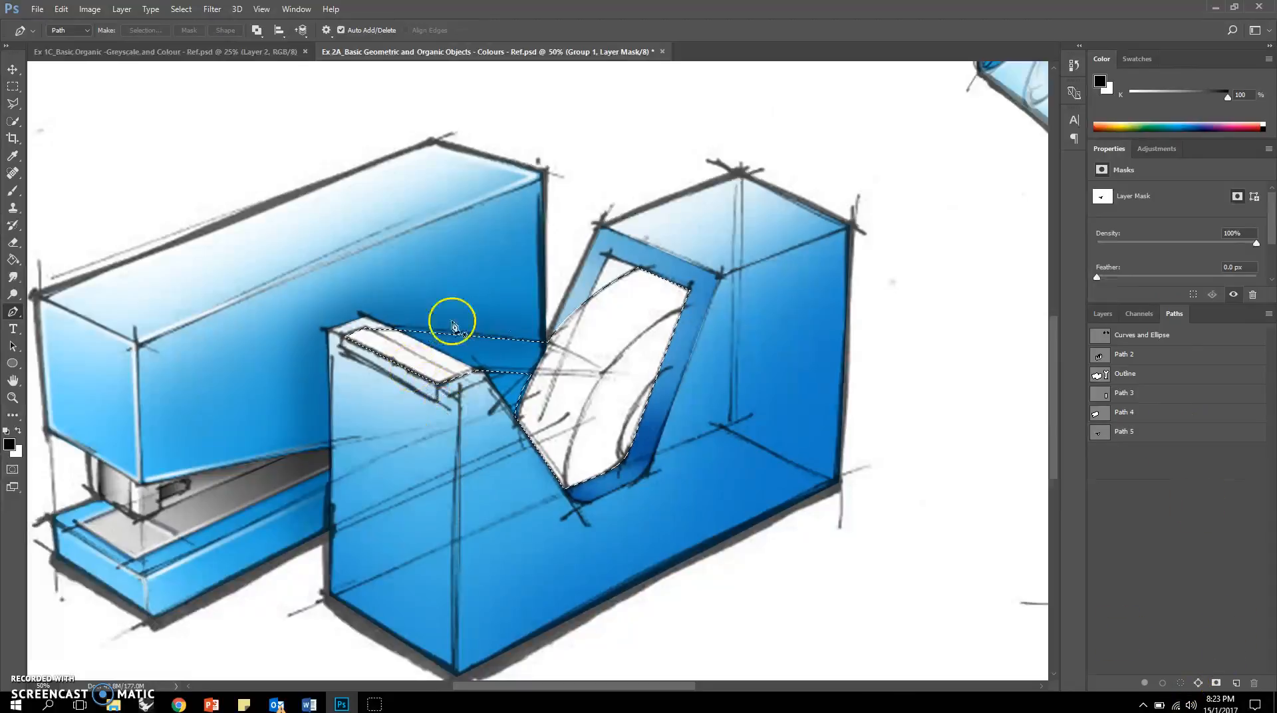
pyautogui.moveTo(1026, 326)
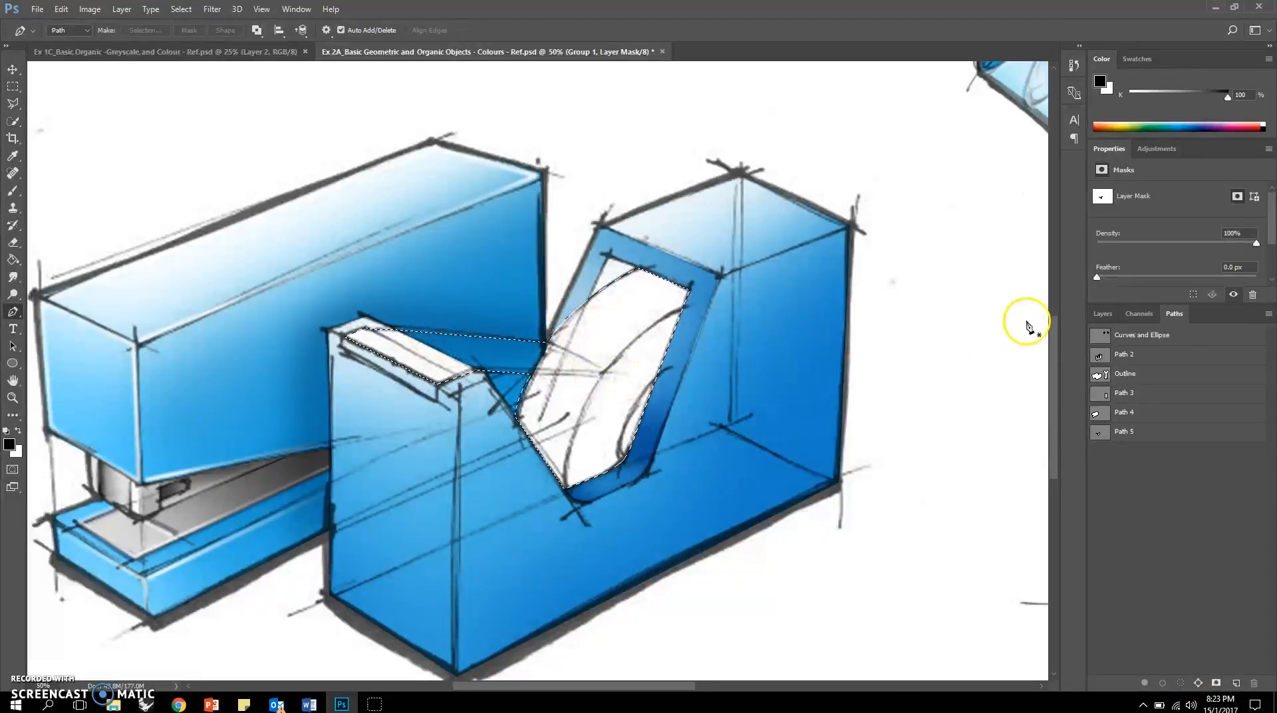
pyautogui.click(1138, 312)
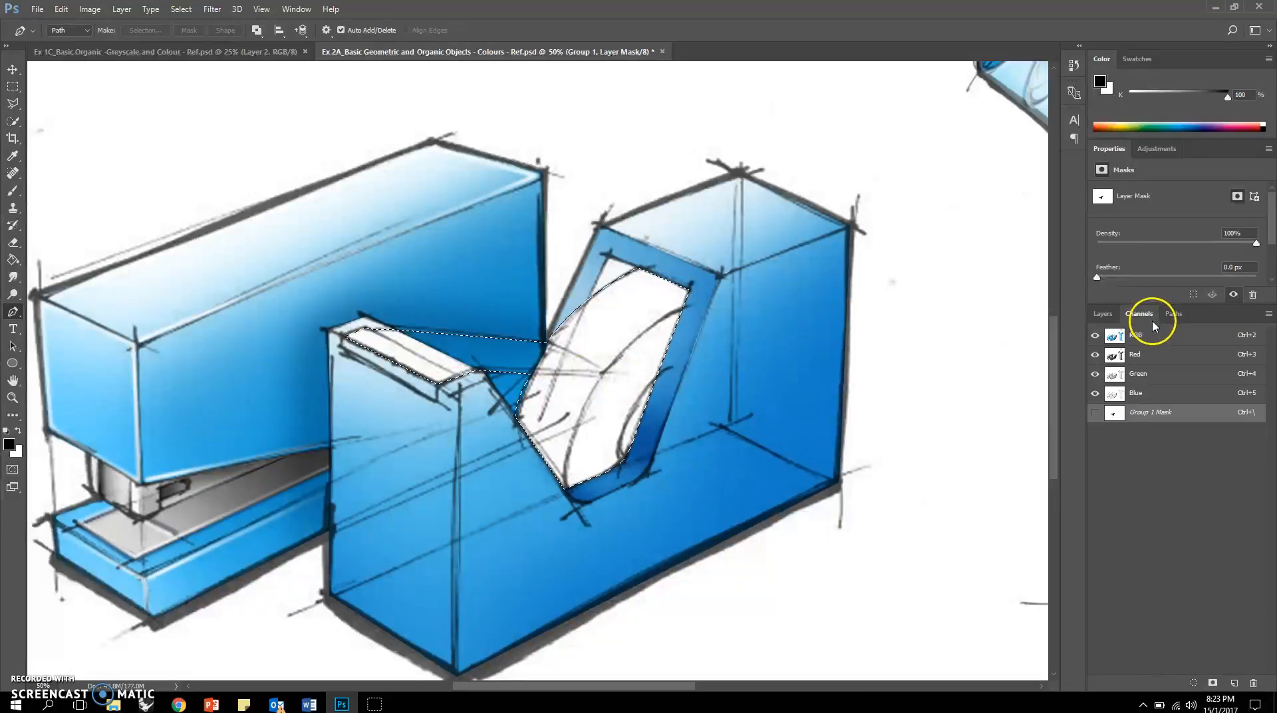
pyautogui.click(1103, 313)
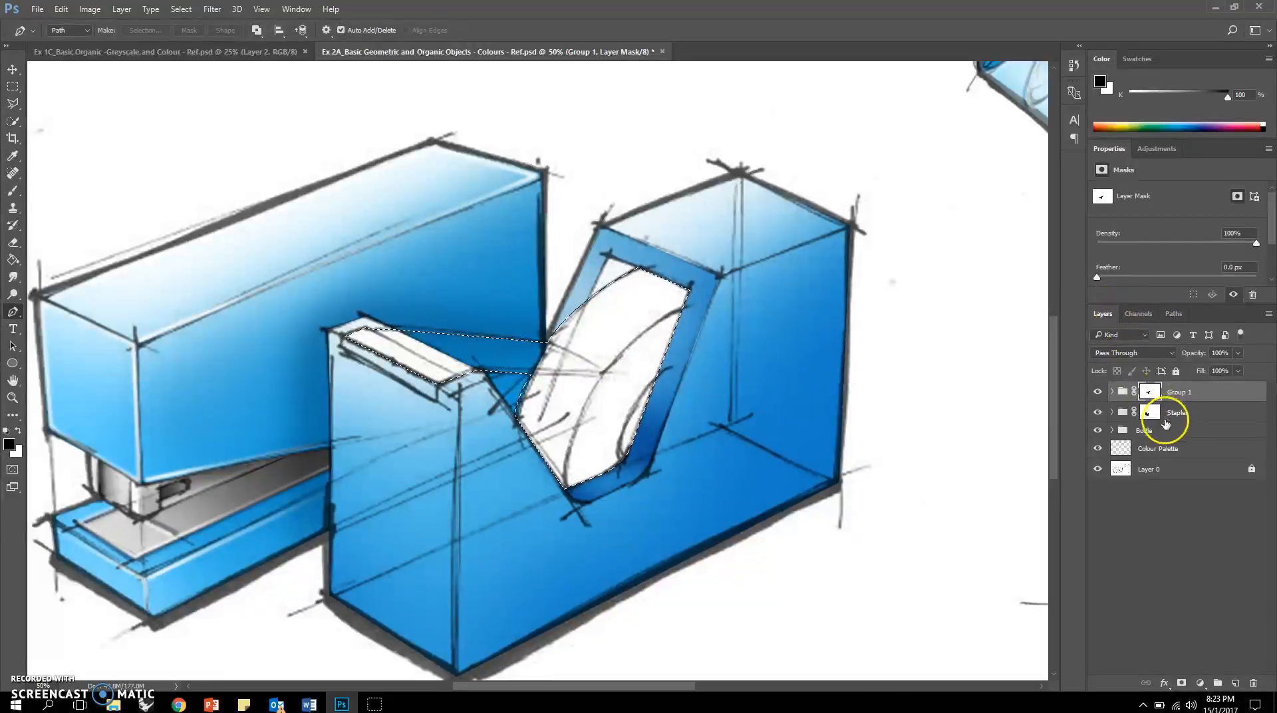
pyautogui.click(1176, 413)
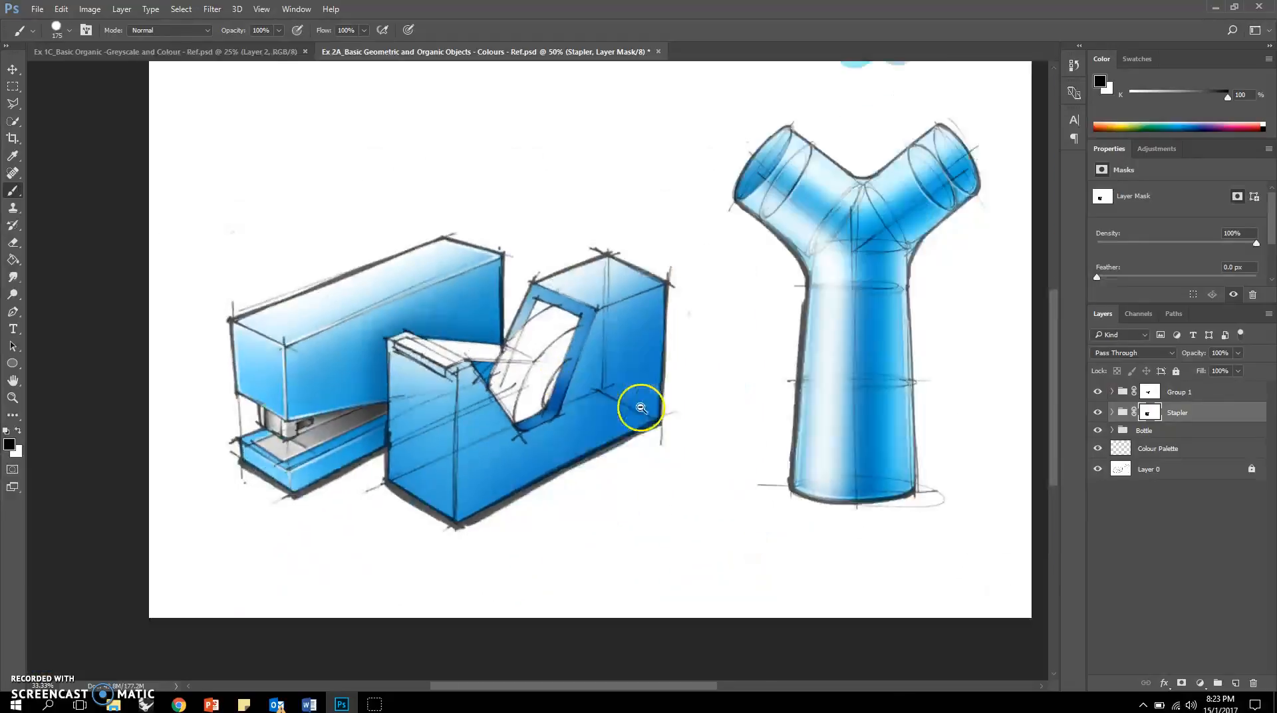
# Step: Zoom in on the tape dispenser and select the saved Path 2
pyautogui.click(641, 408)
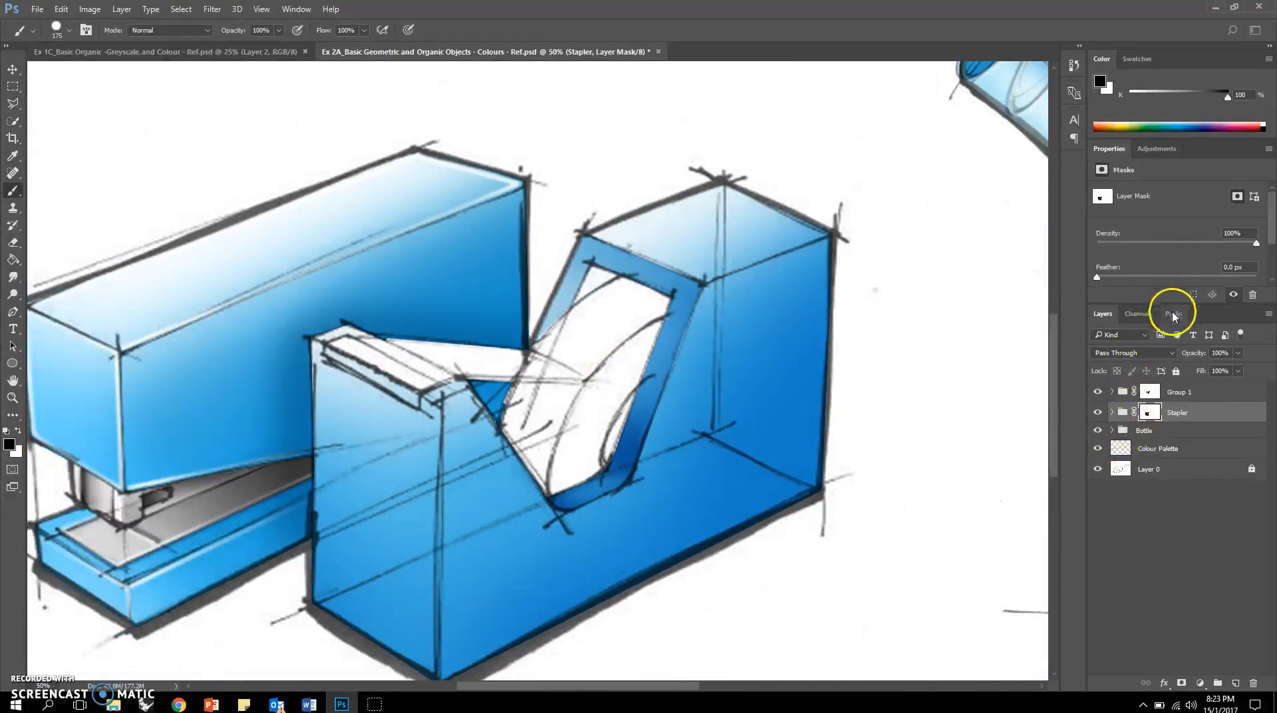
pyautogui.click(1173, 312)
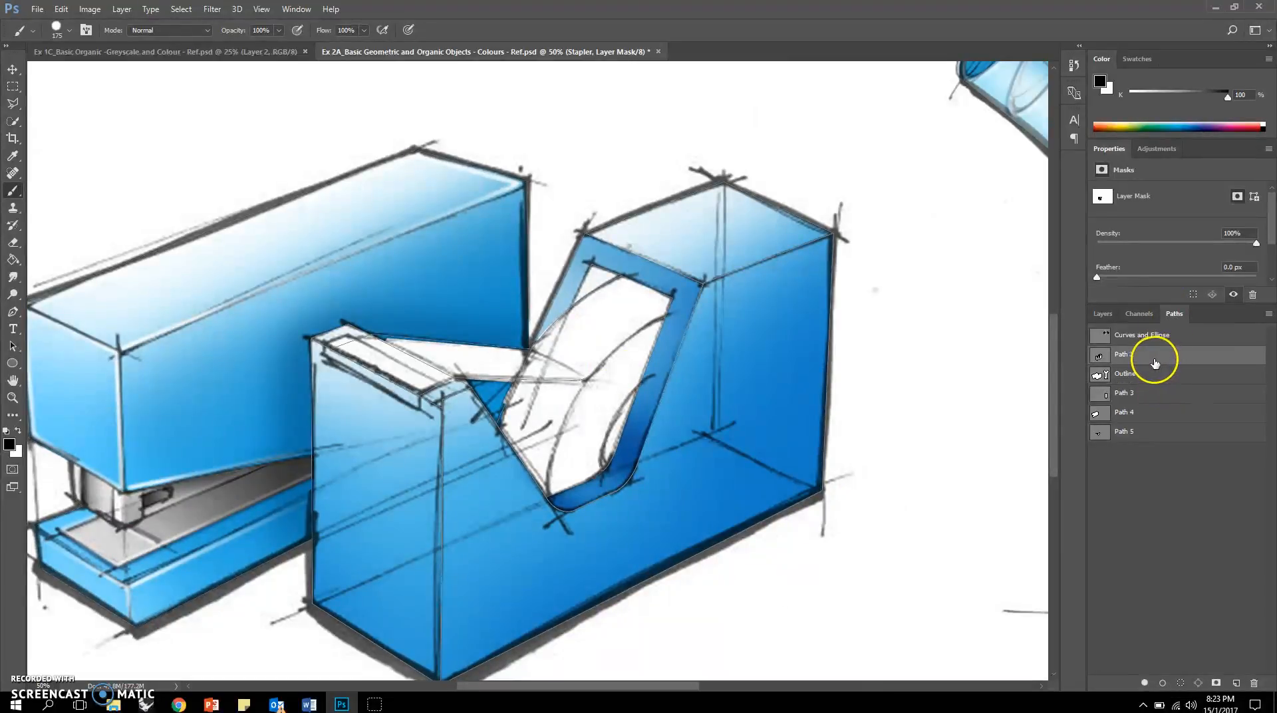
pyautogui.click(1139, 354)
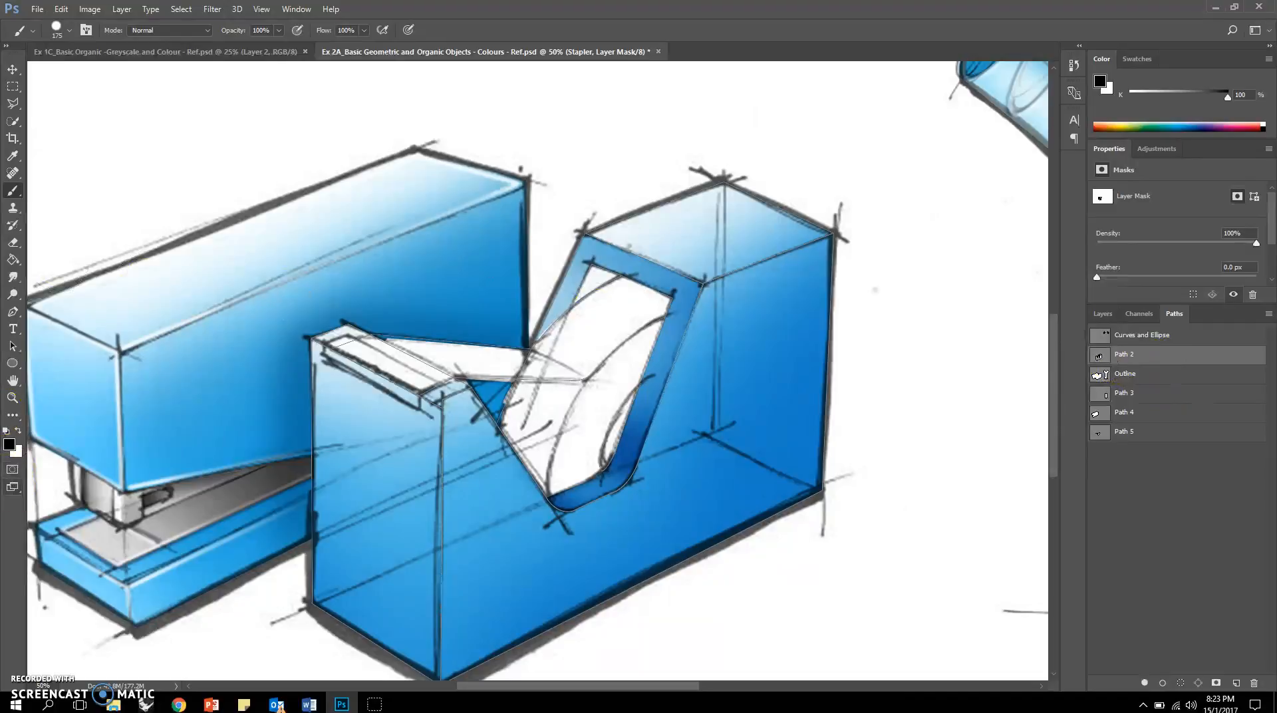
pyautogui.click(13, 347)
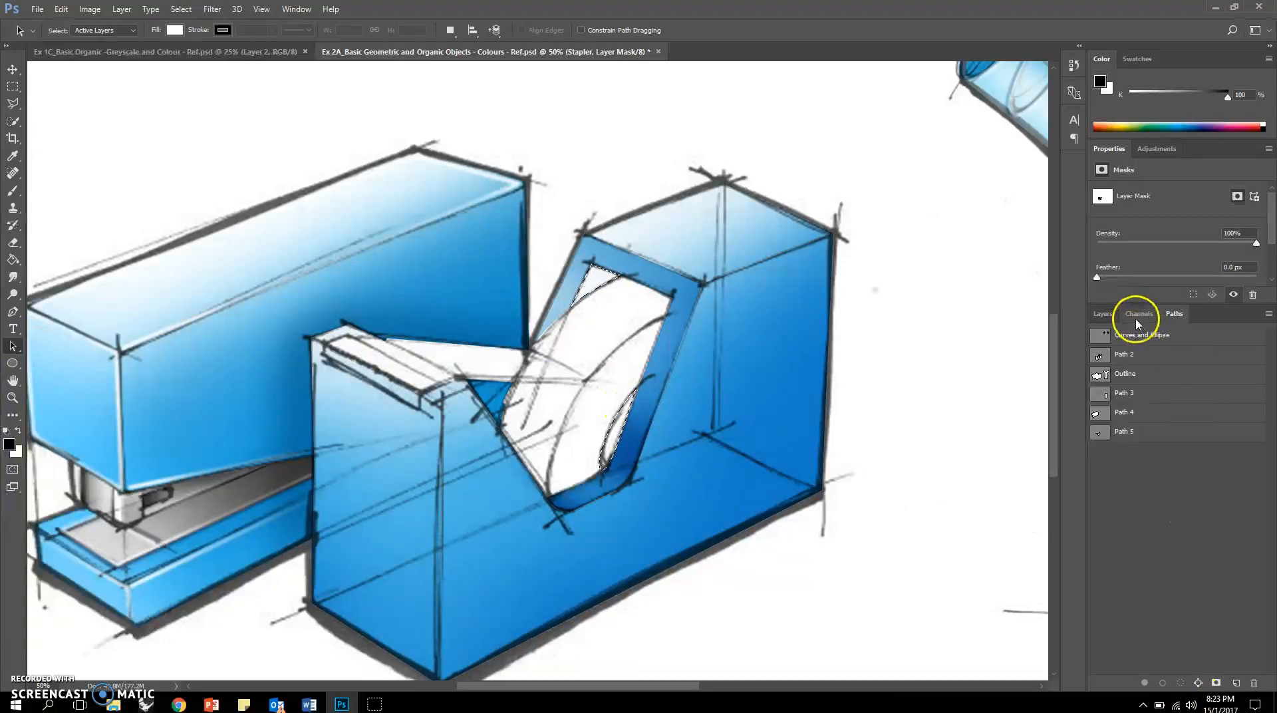
pyautogui.click(1103, 312)
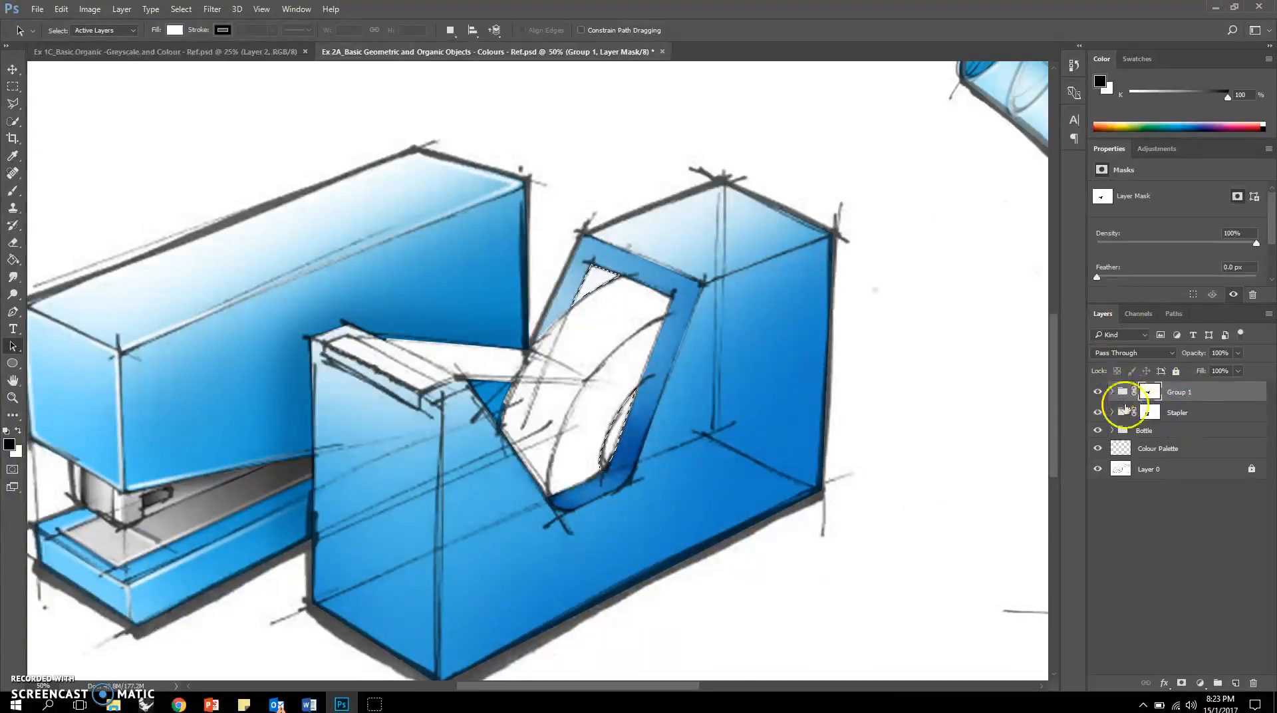
# Step: Expand Group 1 and toggle Tape_2C and Tape_2B visibility to compare their shading
pyautogui.click(1112, 392)
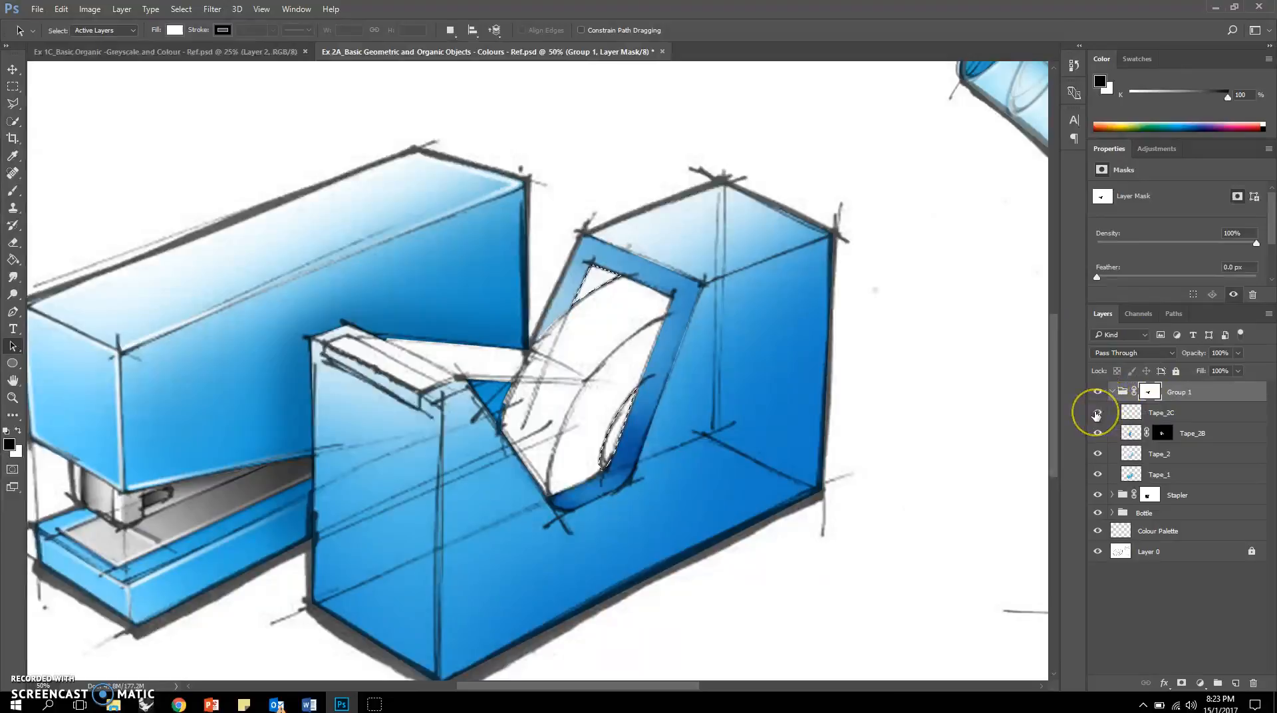
pyautogui.click(1096, 412)
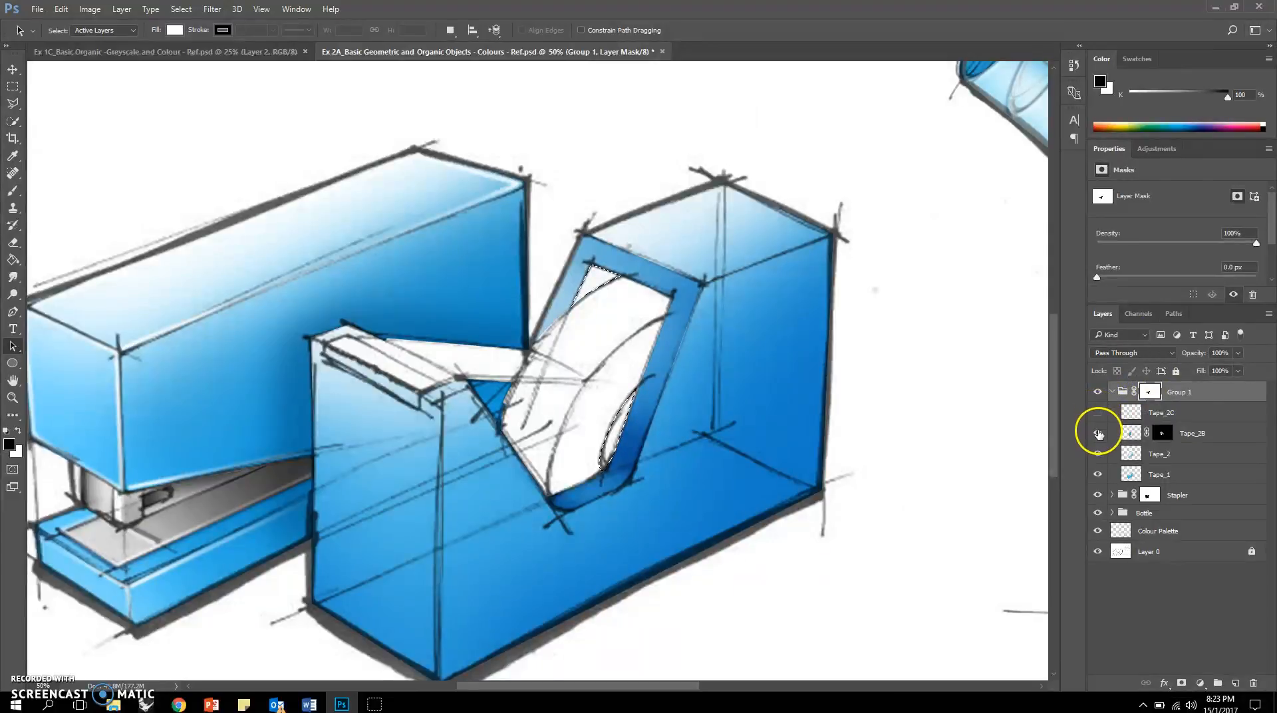
pyautogui.click(1097, 433)
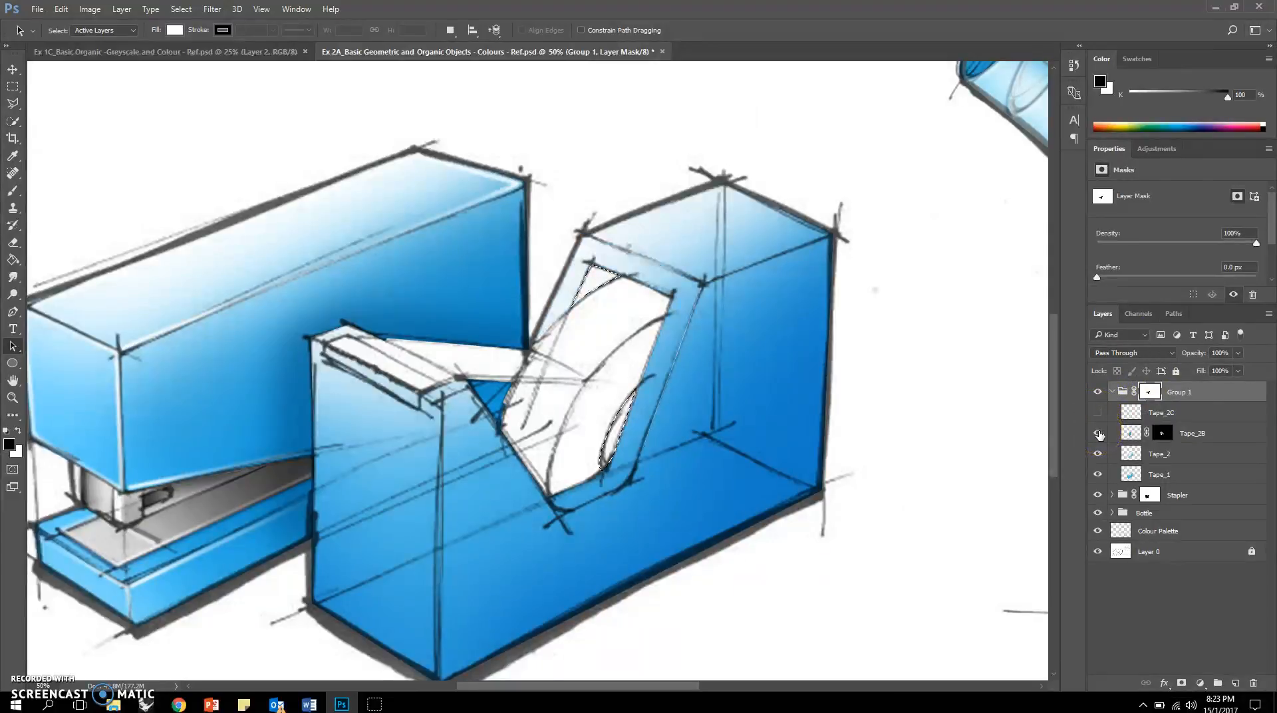
pyautogui.click(1098, 412)
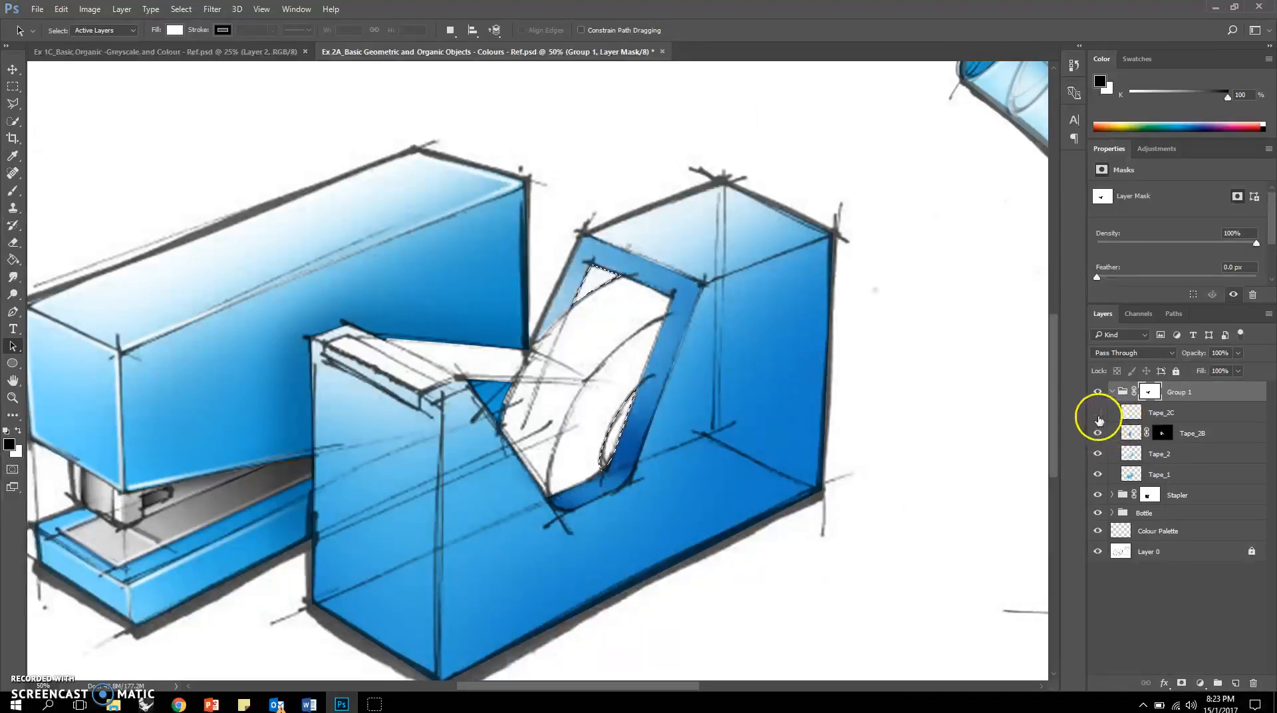
pyautogui.click(1161, 412)
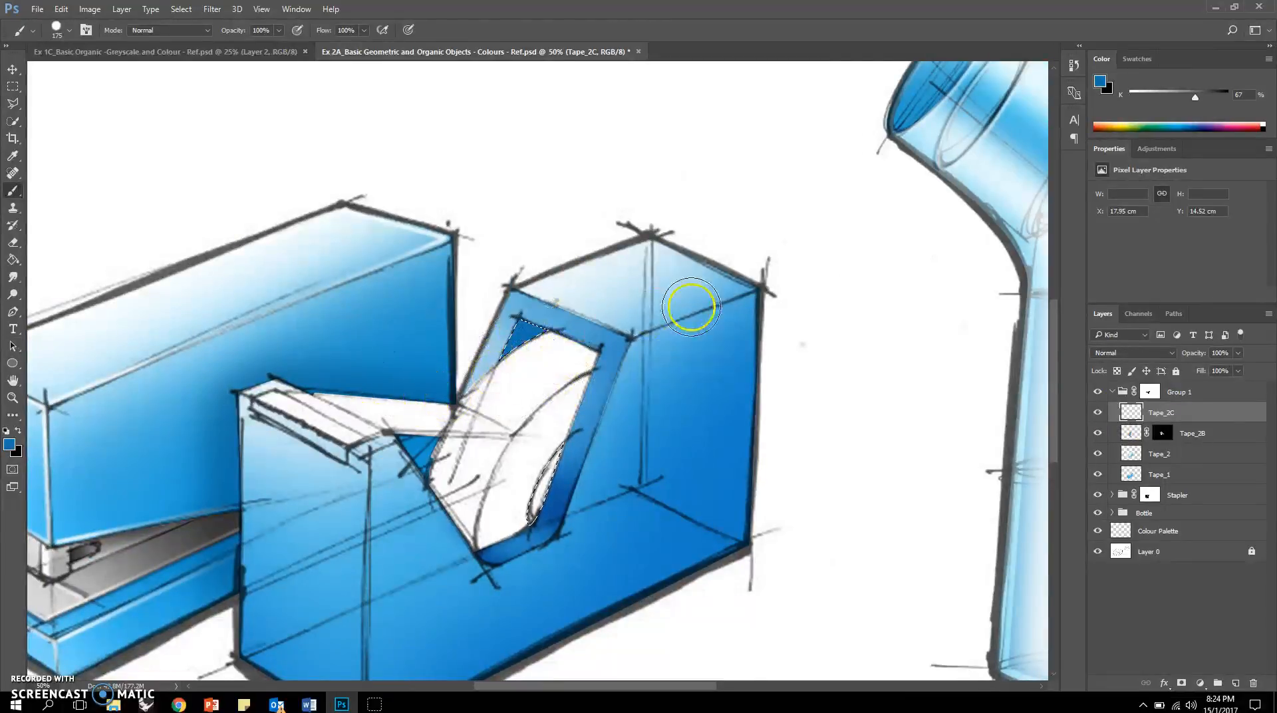
# Step: Set Tape_2C to Multiply, then lower its saturation and lightness in Hue/Saturation
pyautogui.click(1131, 351)
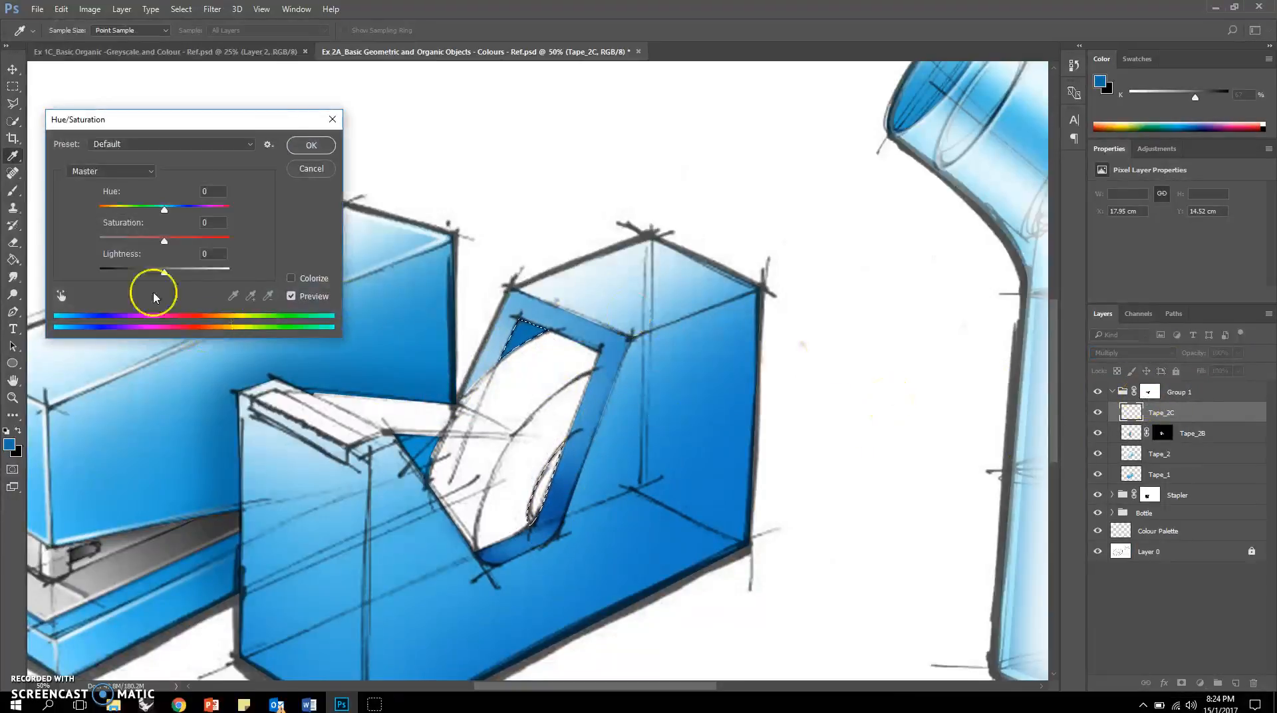
pyautogui.moveTo(163, 232); pyautogui.dragTo(160, 231)
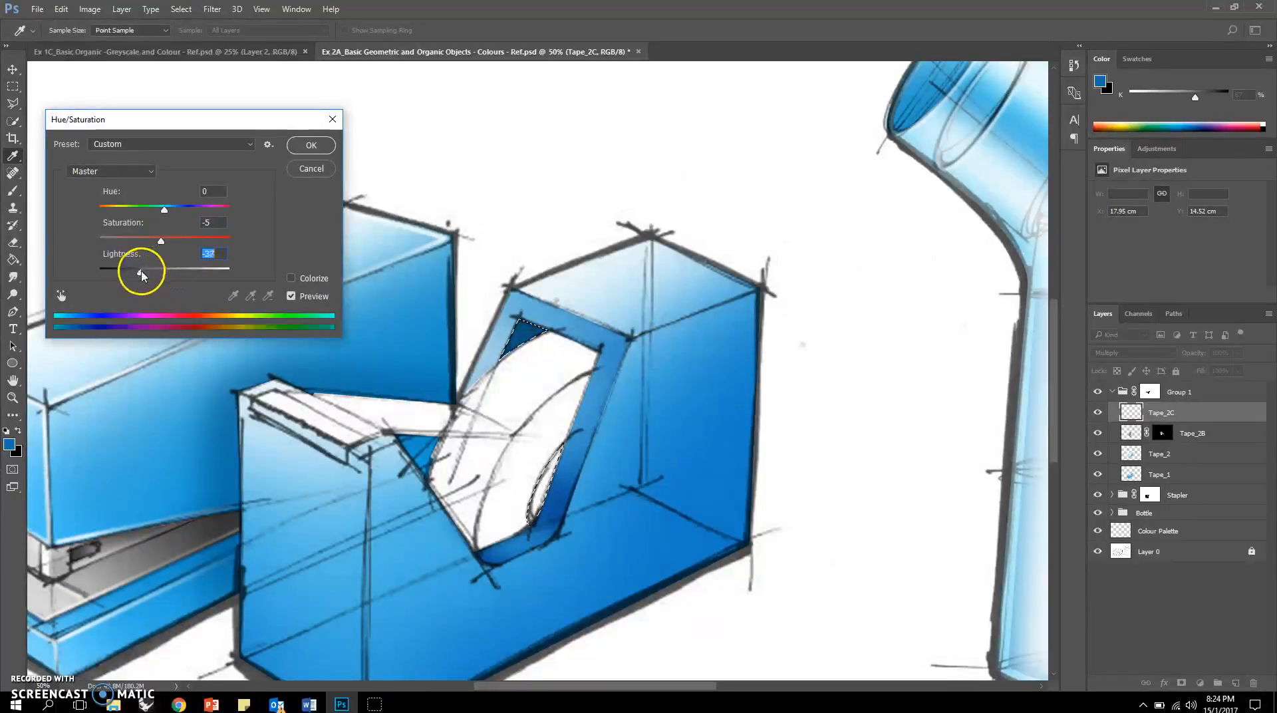
pyautogui.click(311, 145)
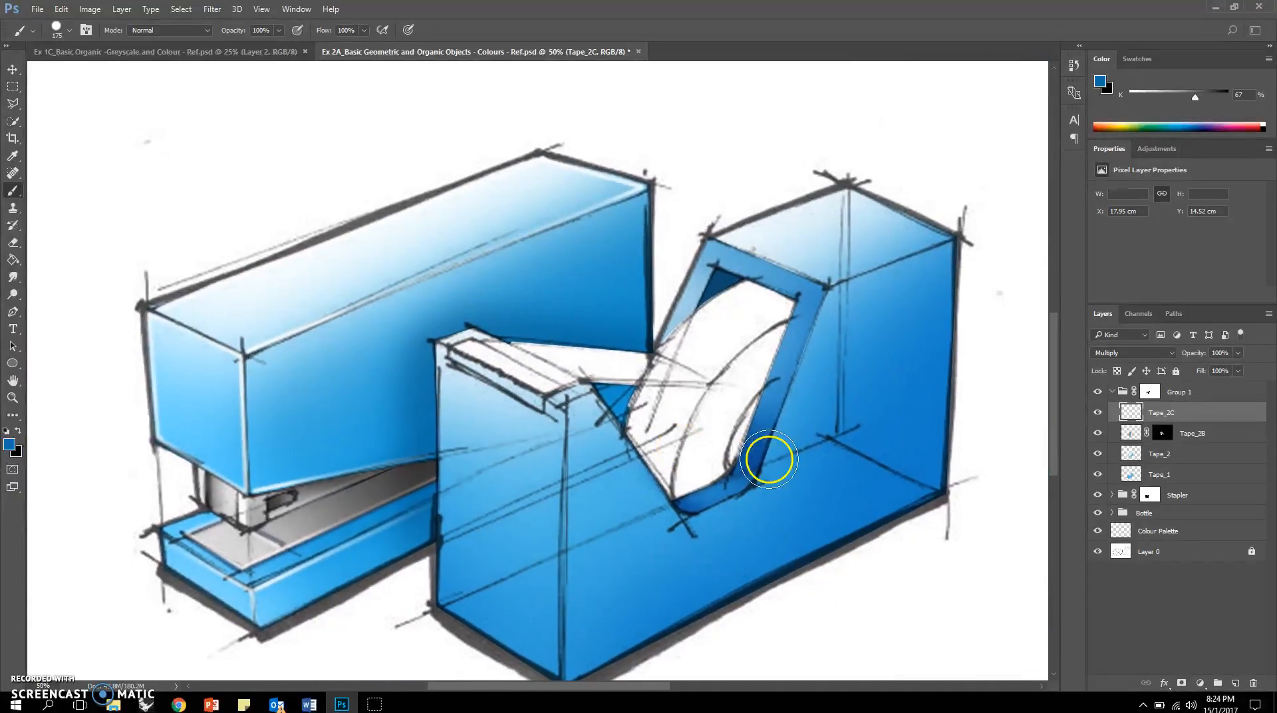
pyautogui.moveTo(823, 420)
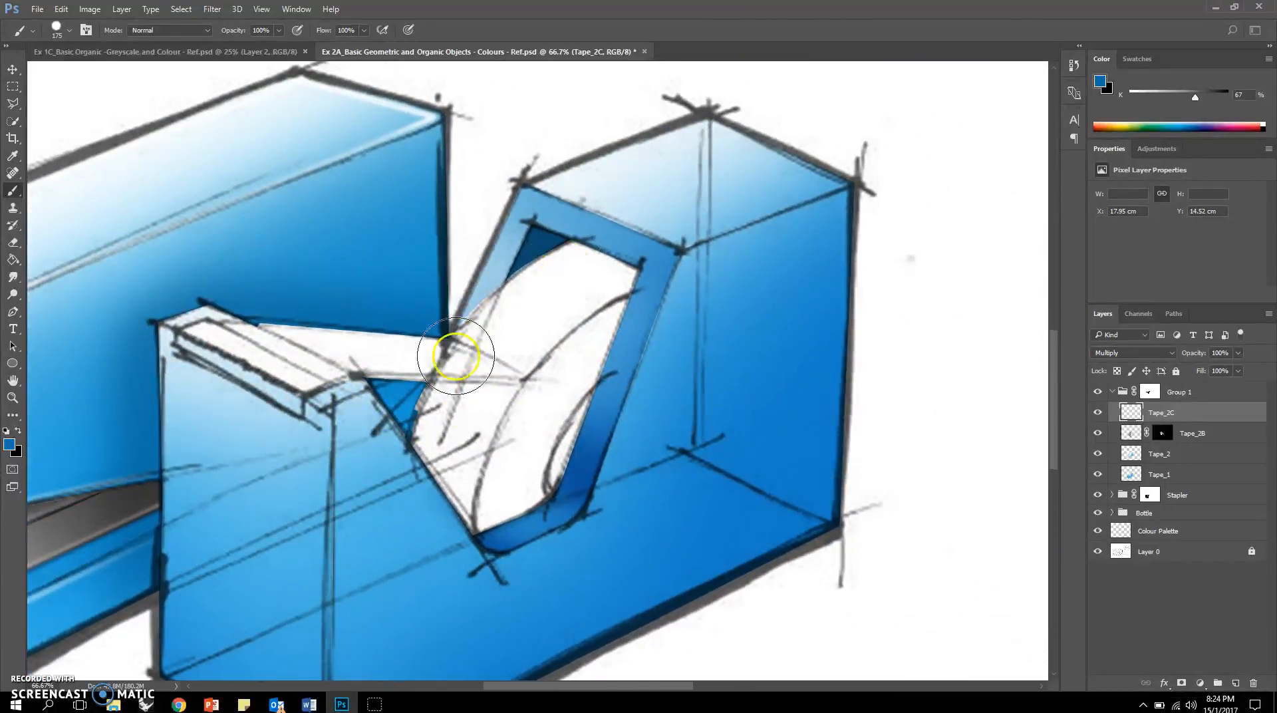
# Step: Reload Path 5 as the cutter and tape-window selection and return to the Layers list
pyautogui.click(1172, 312)
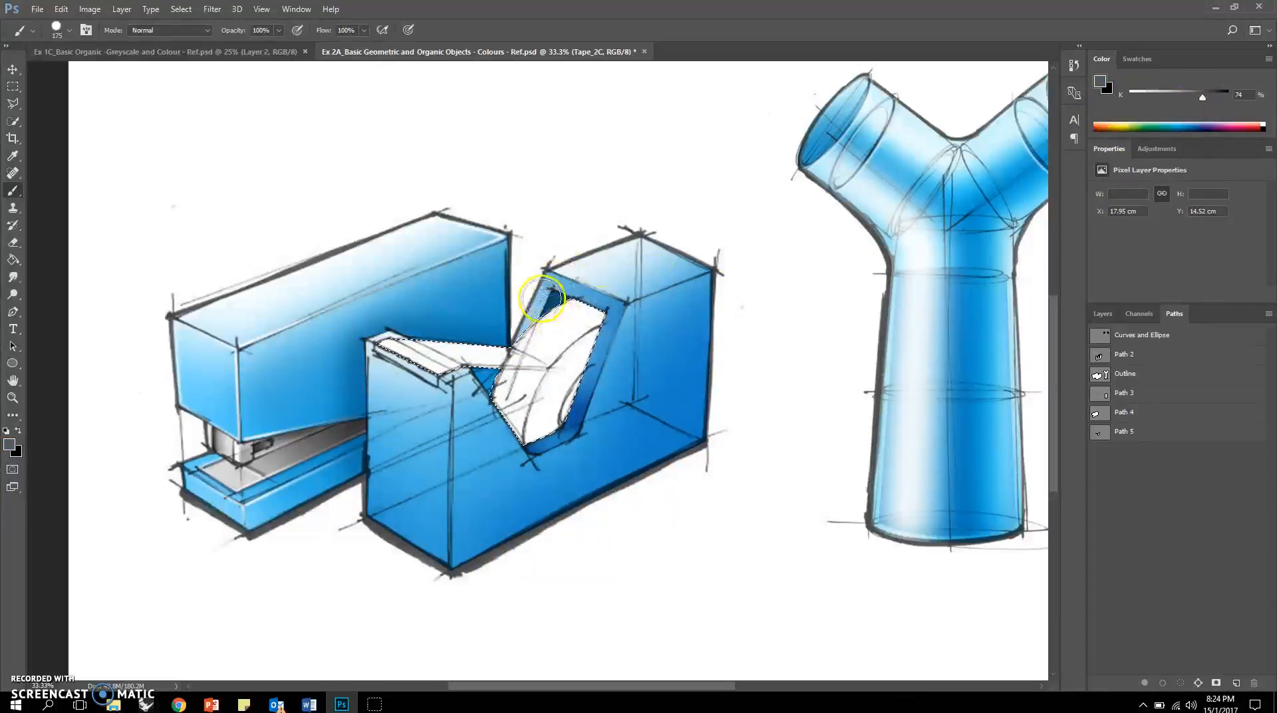
pyautogui.click(1103, 313)
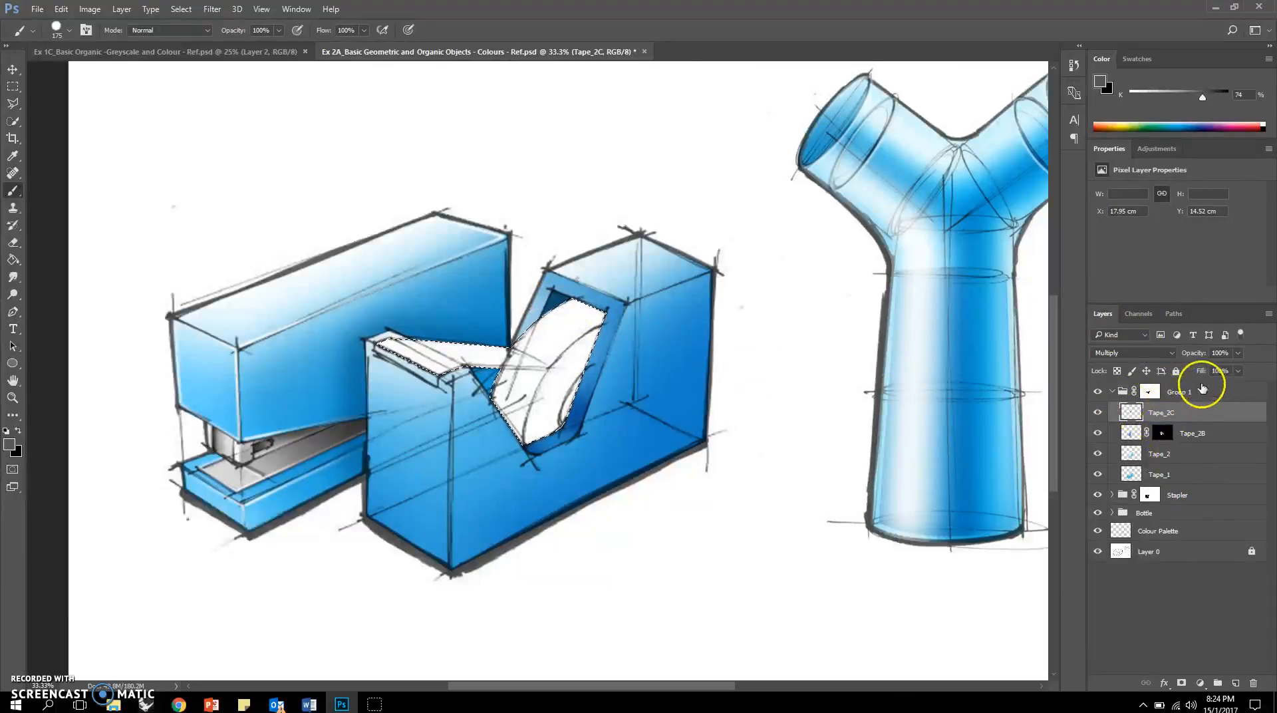
pyautogui.click(1097, 392)
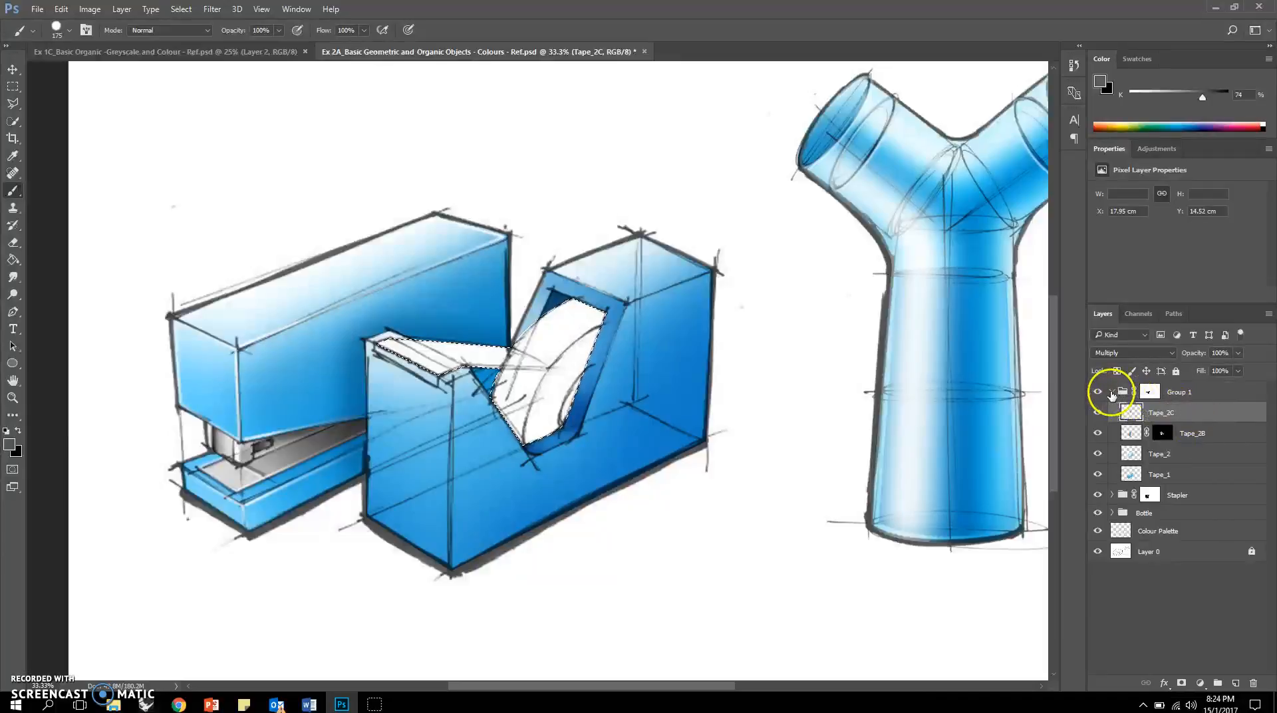